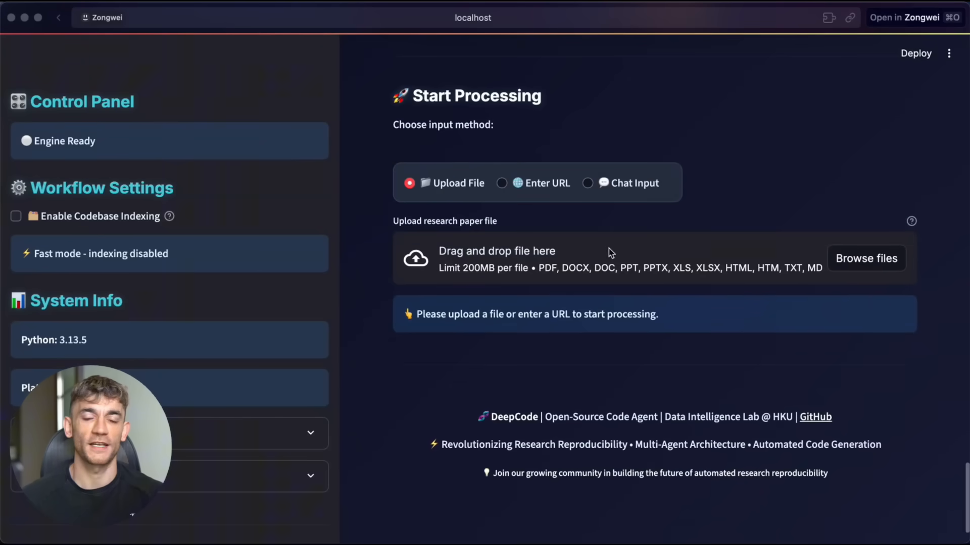
Submit a 95-word Chat Input request for a Streamlit AI news page and start processing
click(587, 183)
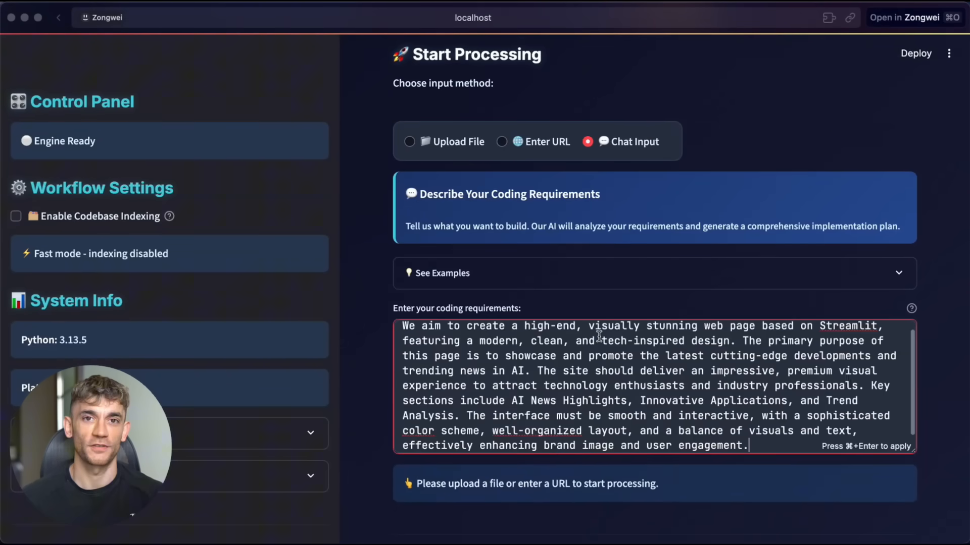
scroll(down, 3)
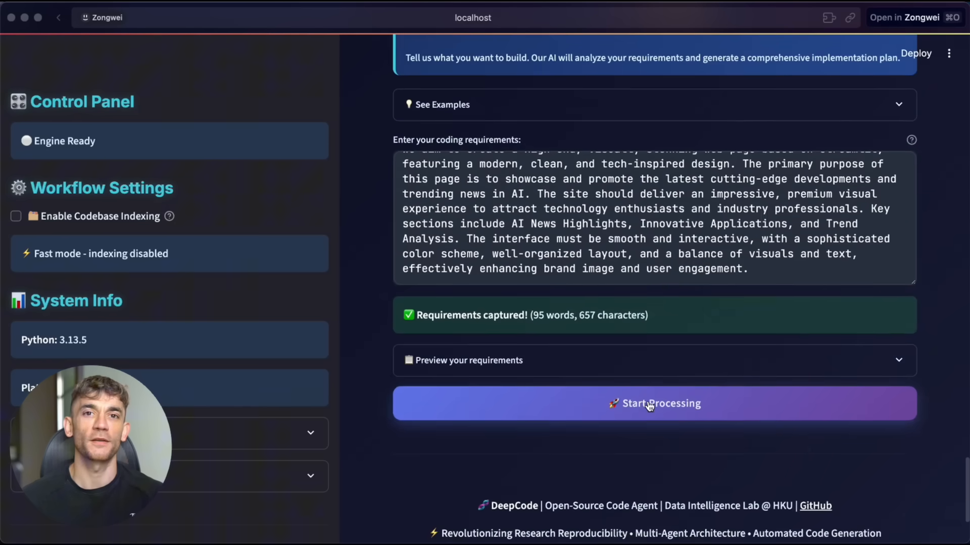
click(654, 403)
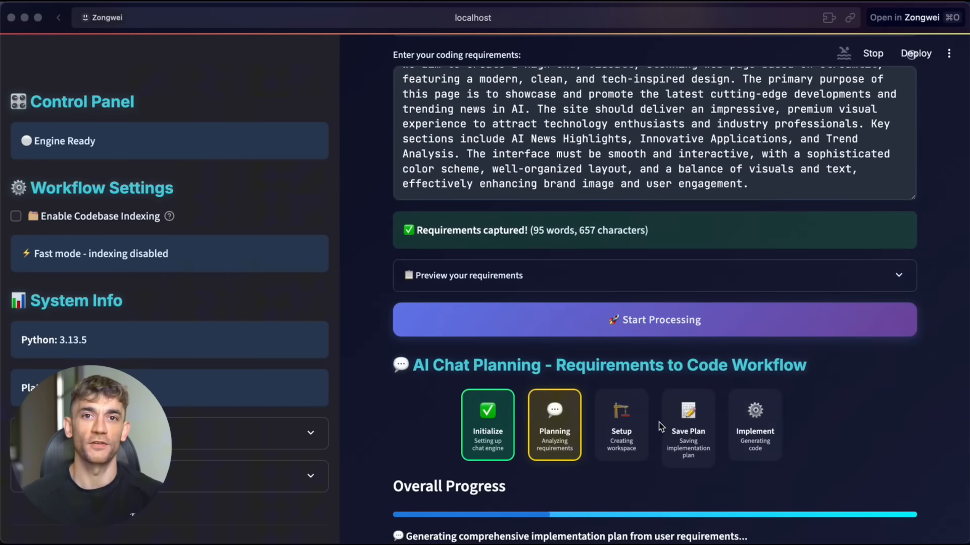
scroll(down, 3)
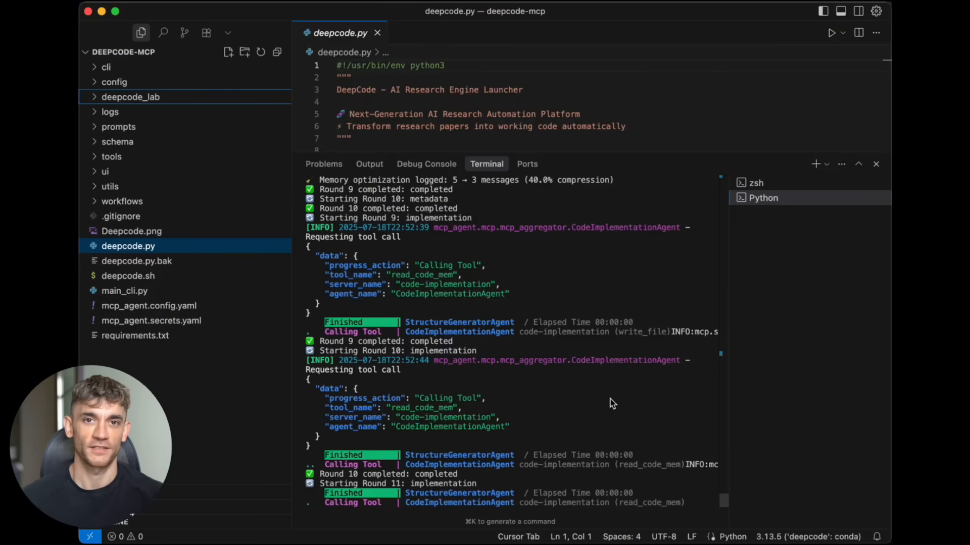
mouse_move(864, 50)
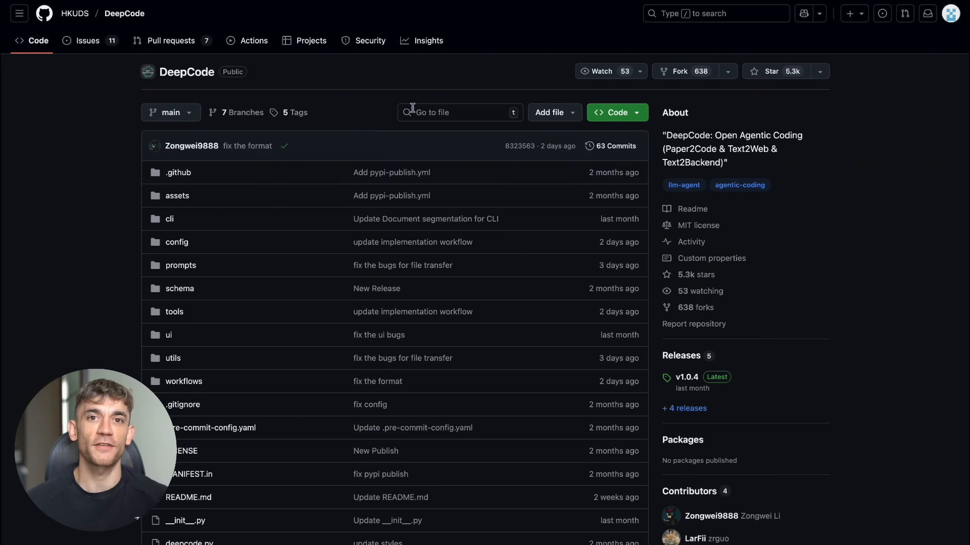
Scroll the README from the interface showcase through the Table of Contents to Key Features
scroll(down, 3)
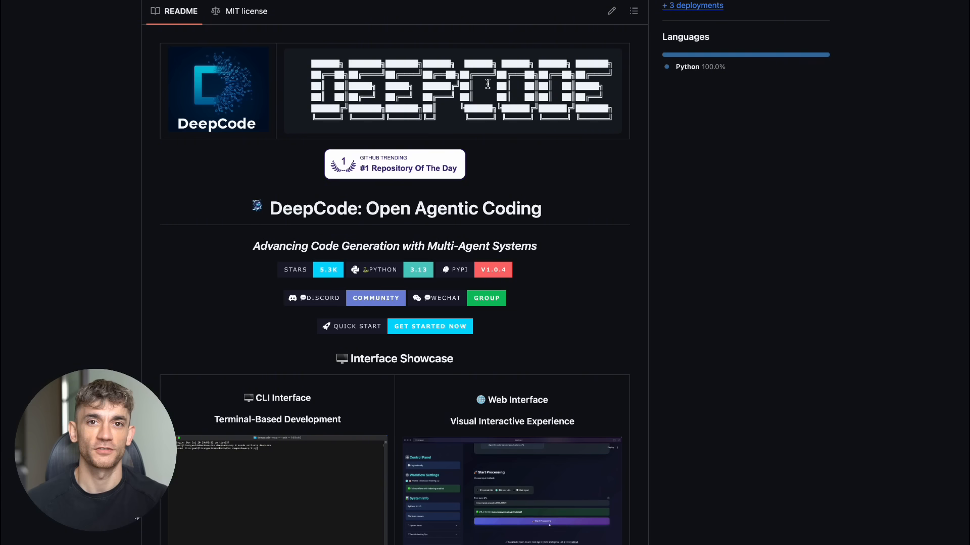
scroll(down, 3)
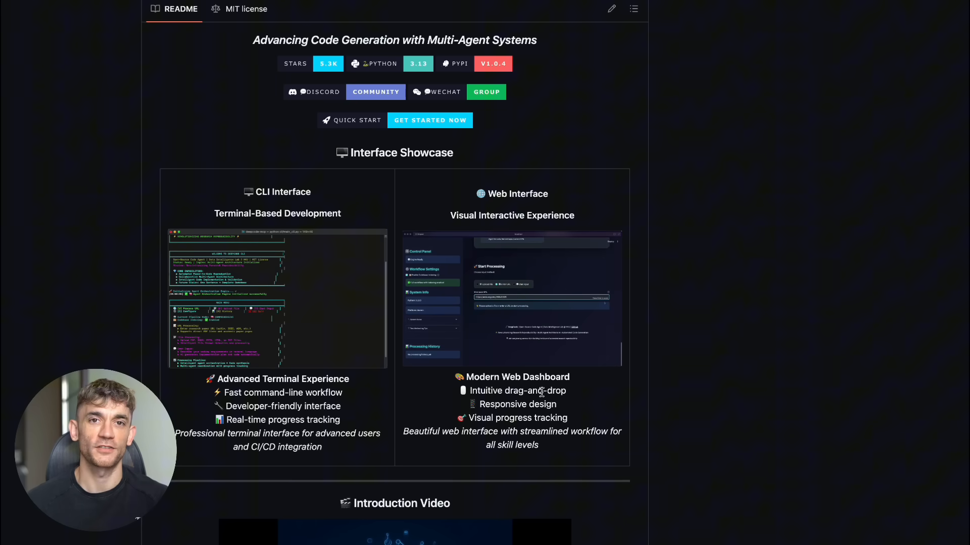
scroll(up, 3)
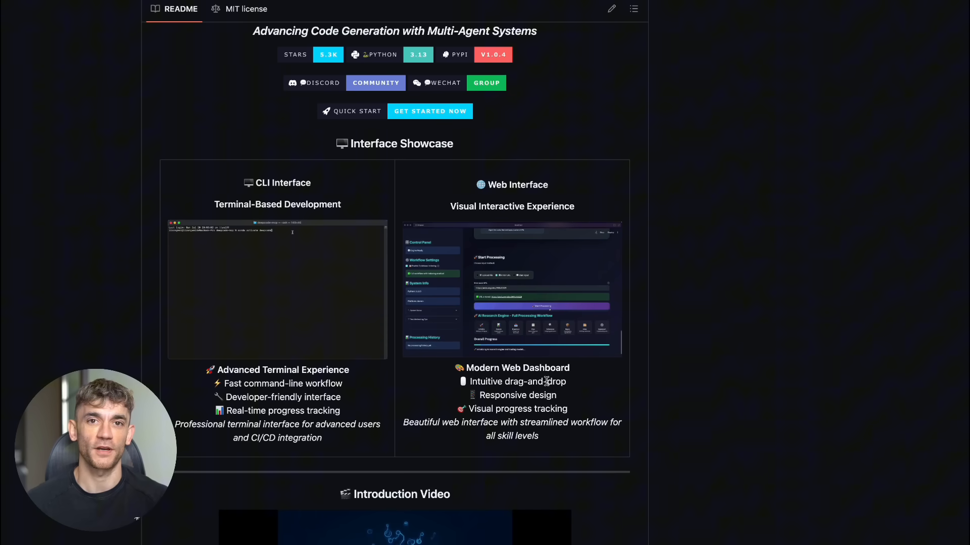
scroll(down, 3)
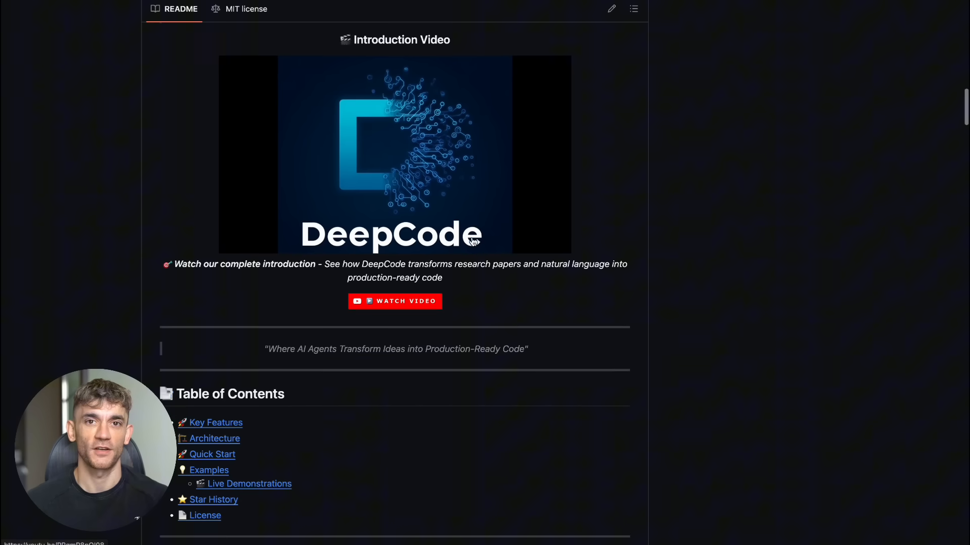
scroll(down, 3)
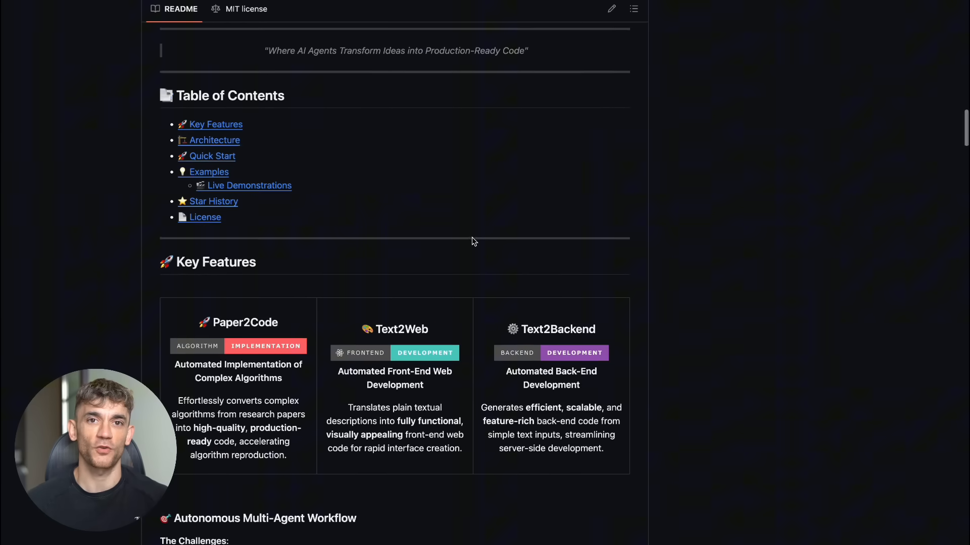
scroll(down, 3)
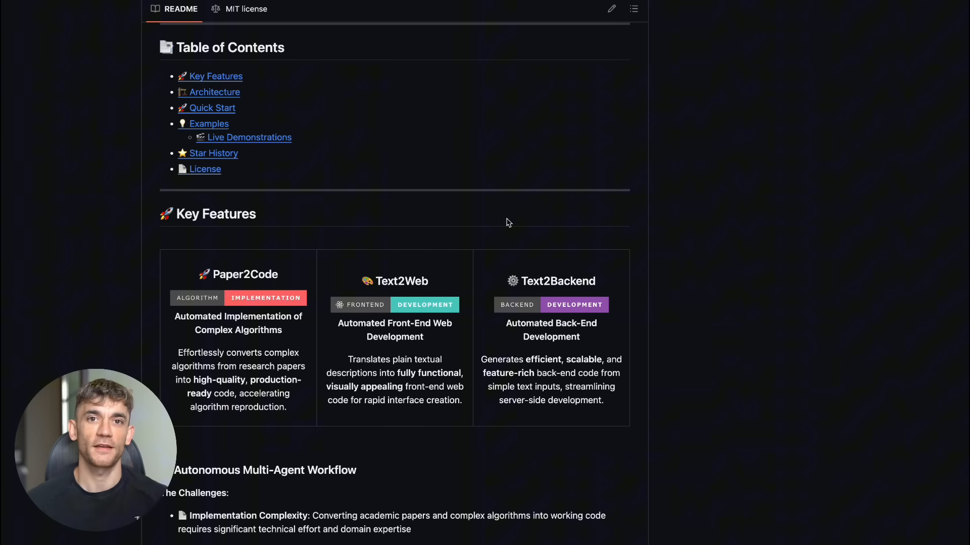
scroll(down, 3)
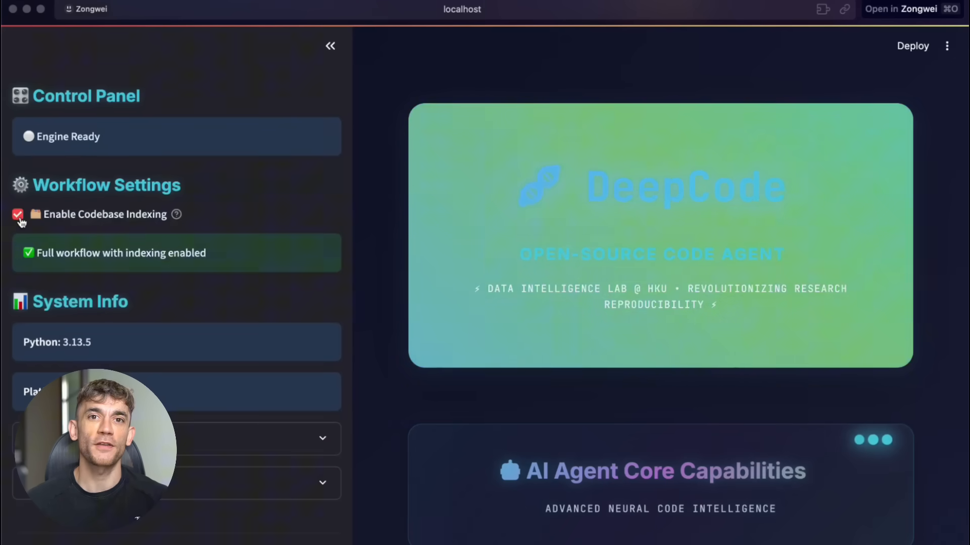
Upload the paper 1.pdf via Browse files and start the paper-to-code workflow
scroll(down, 3)
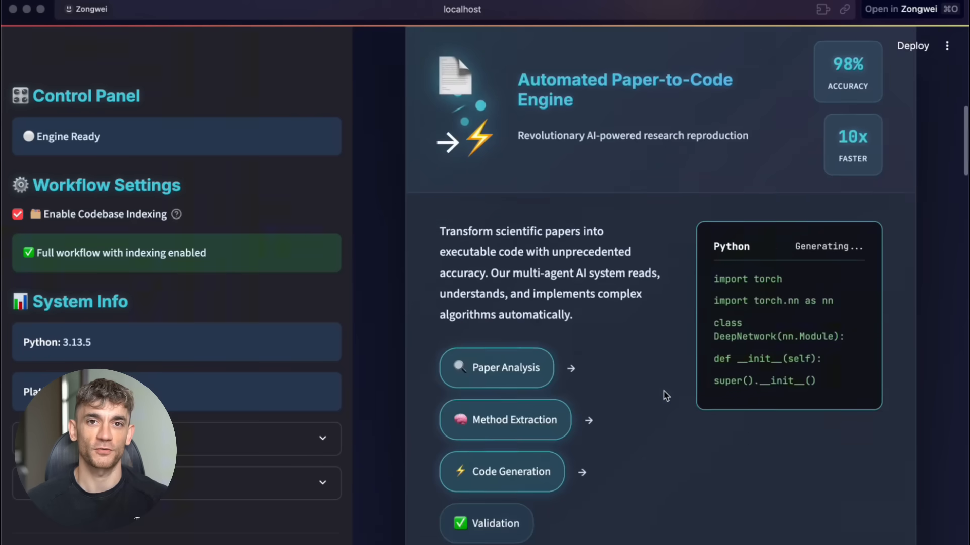
scroll(down, 3)
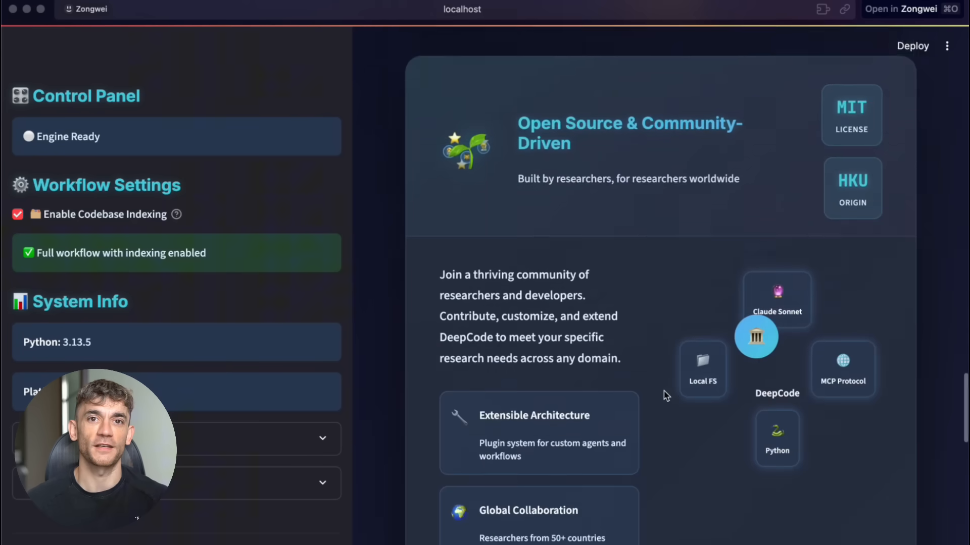
scroll(down, 3)
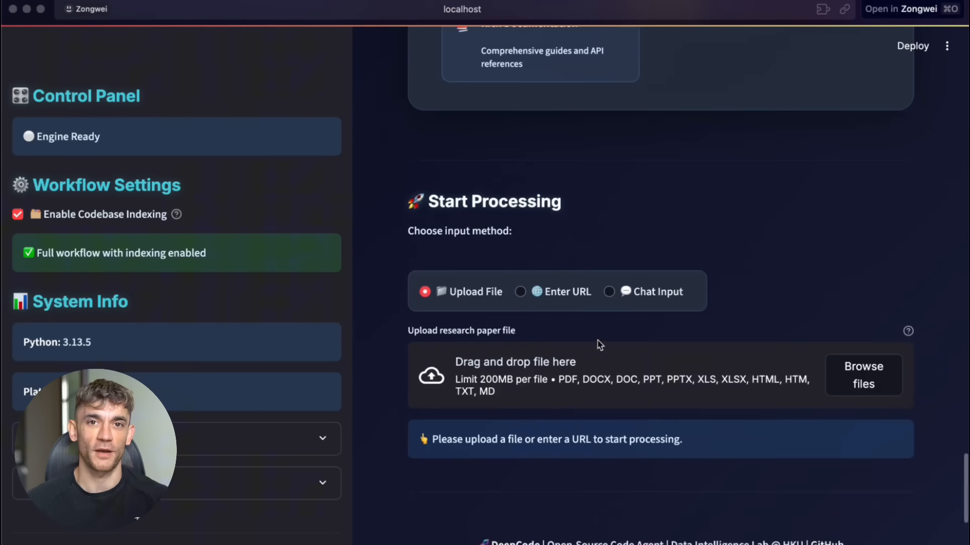
click(863, 376)
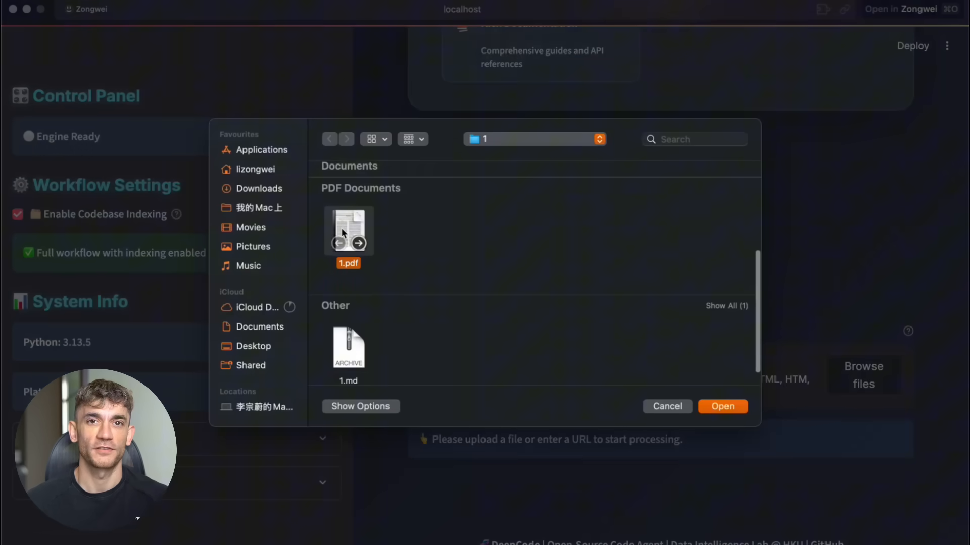
click(721, 406)
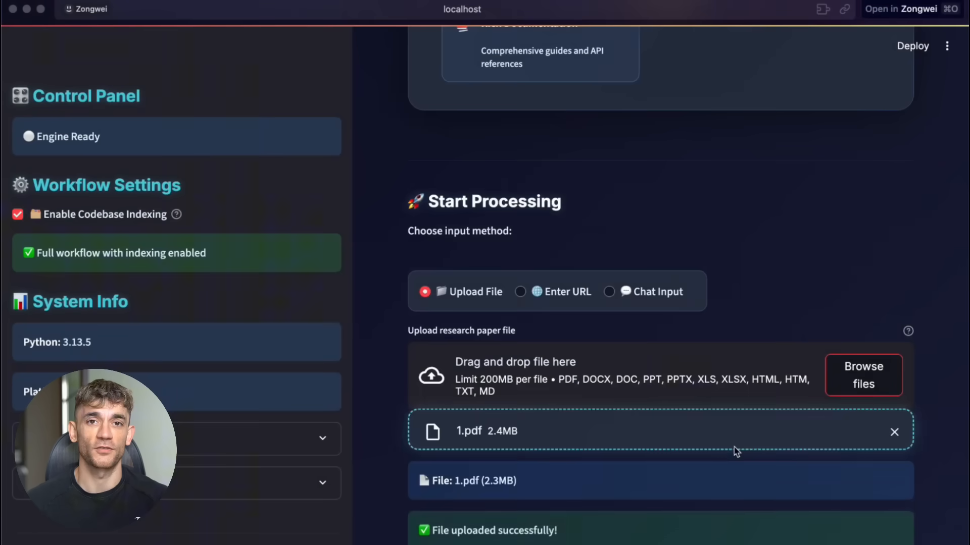
click(660, 417)
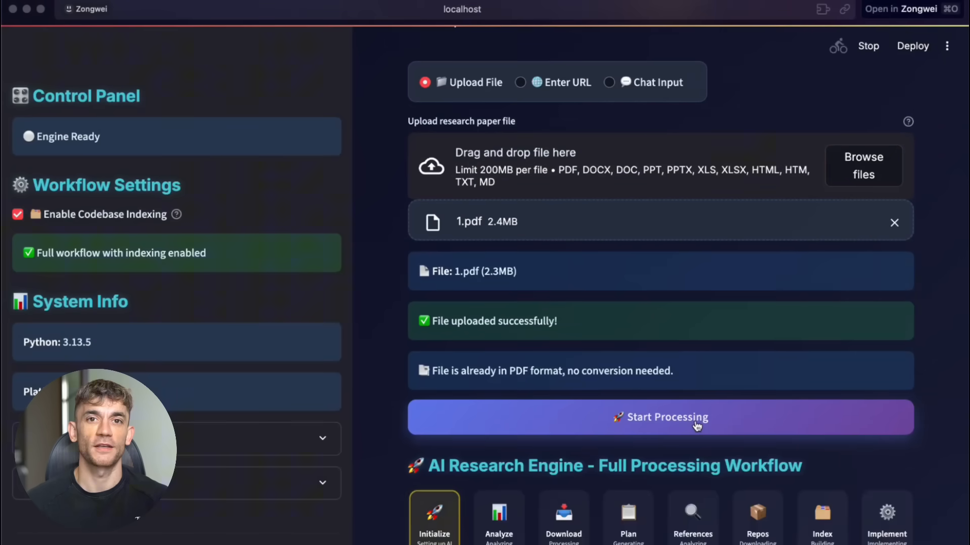
click(660, 418)
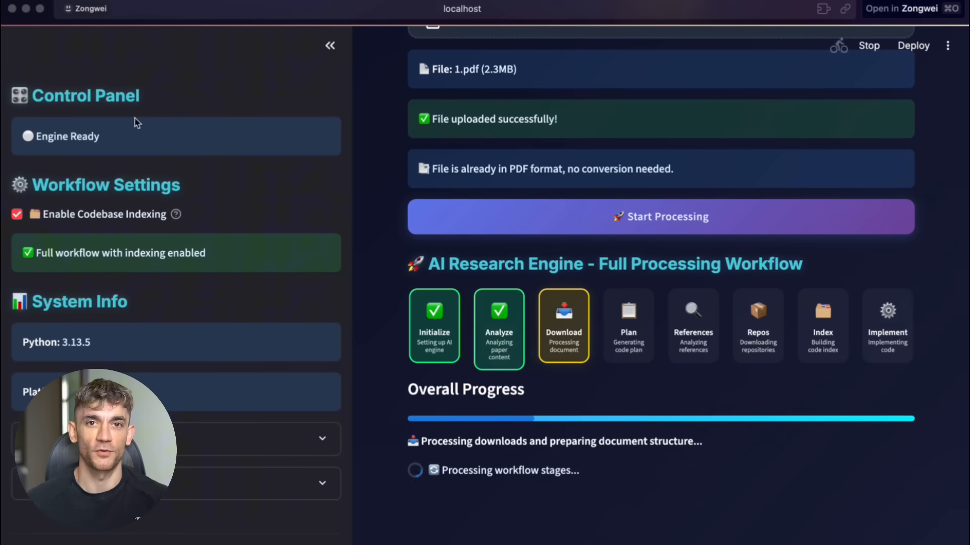
scroll(up, 3)
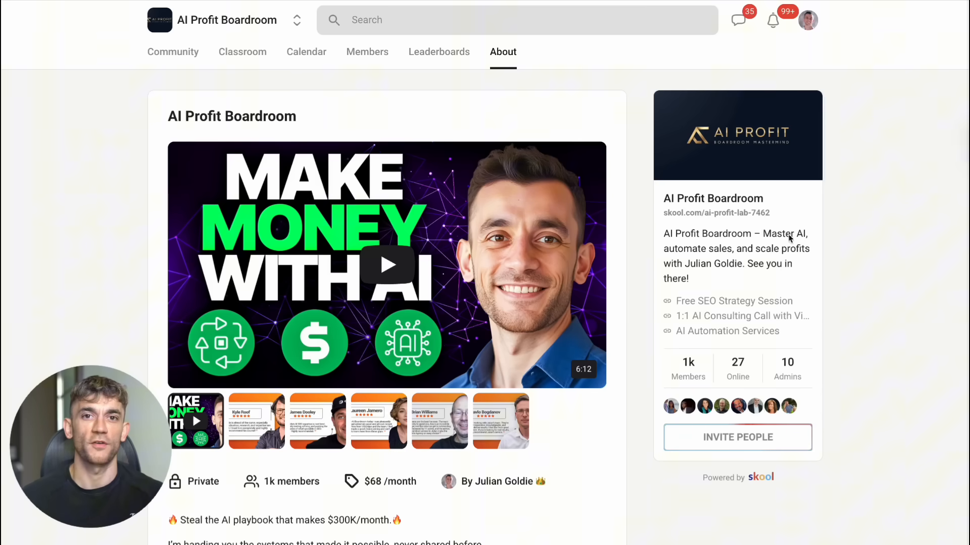
mouse_move(438, 58)
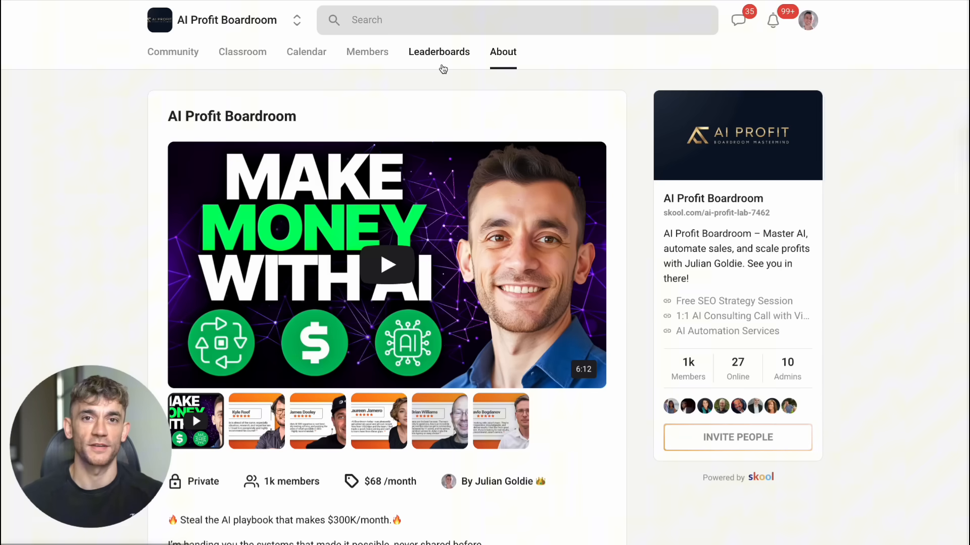
Browse the Community feed and open the pinned 'REQUESTS: What AI Automations do you need?' post
click(173, 51)
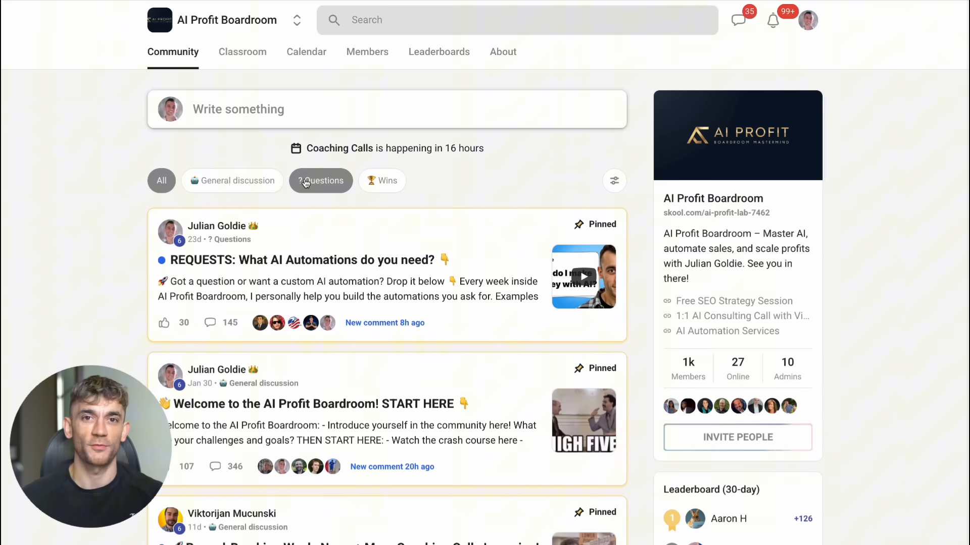
scroll(down, 3)
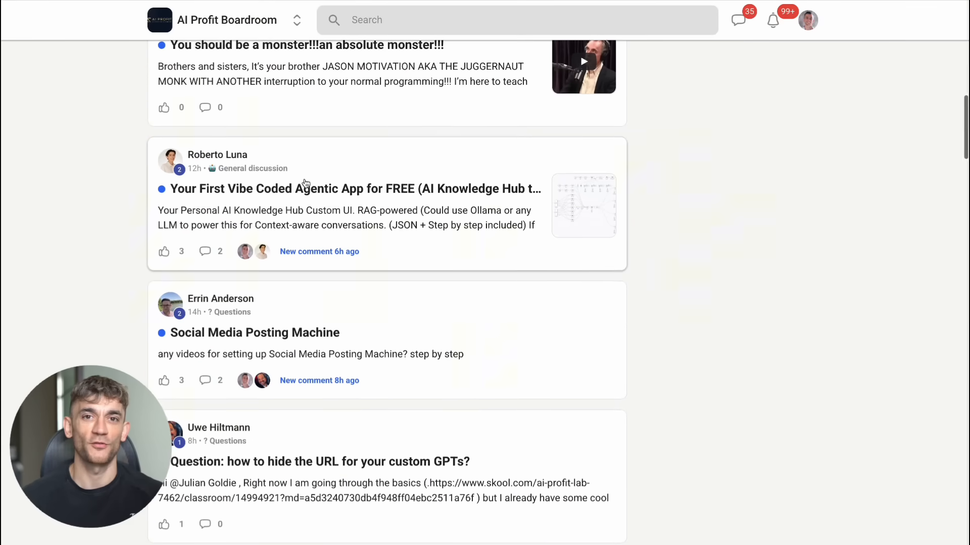
scroll(up, 3)
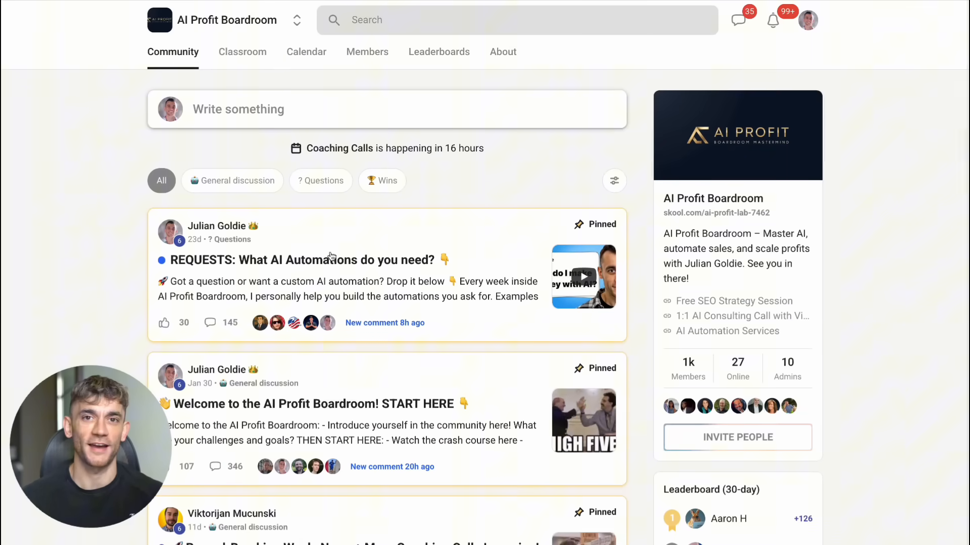
click(301, 260)
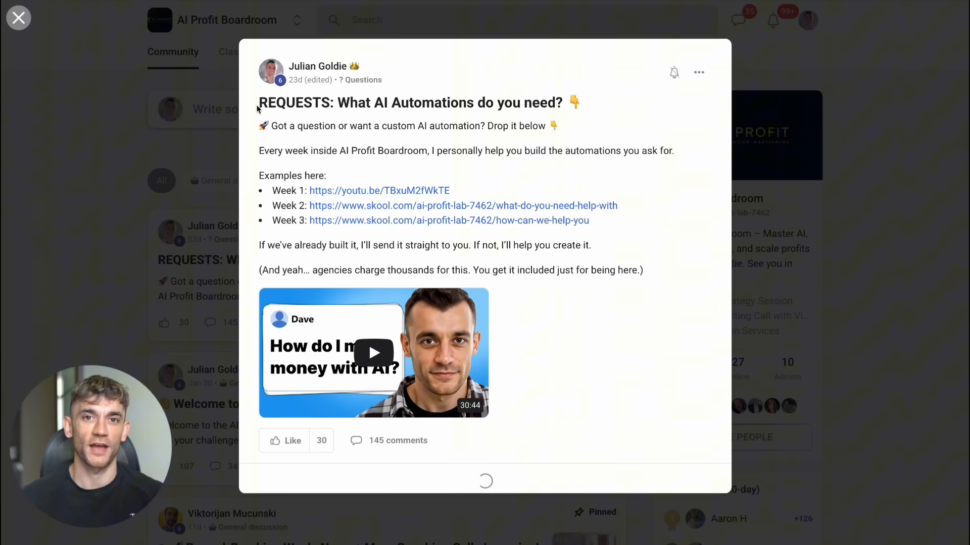
scroll(down, 3)
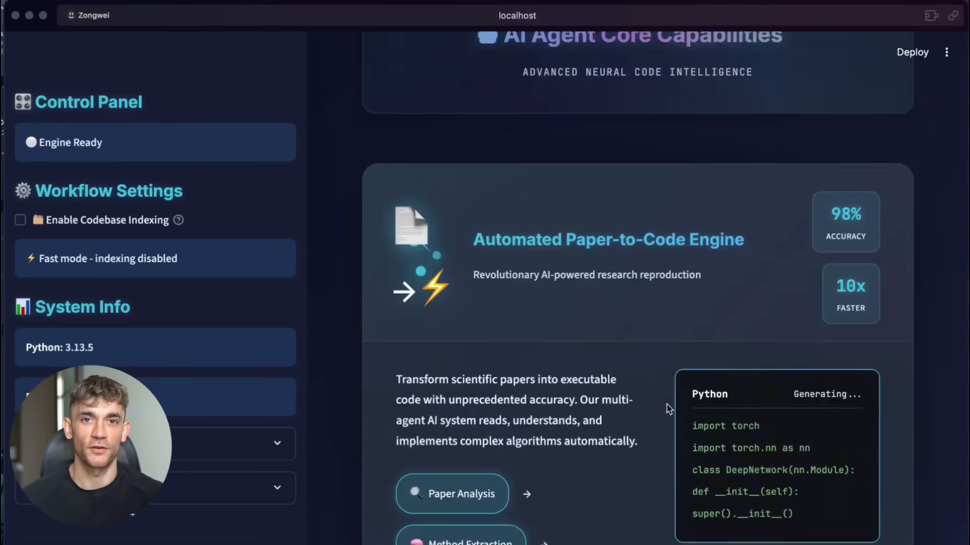
Start processing the captured ID photo background tool requirements
scroll(down, 3)
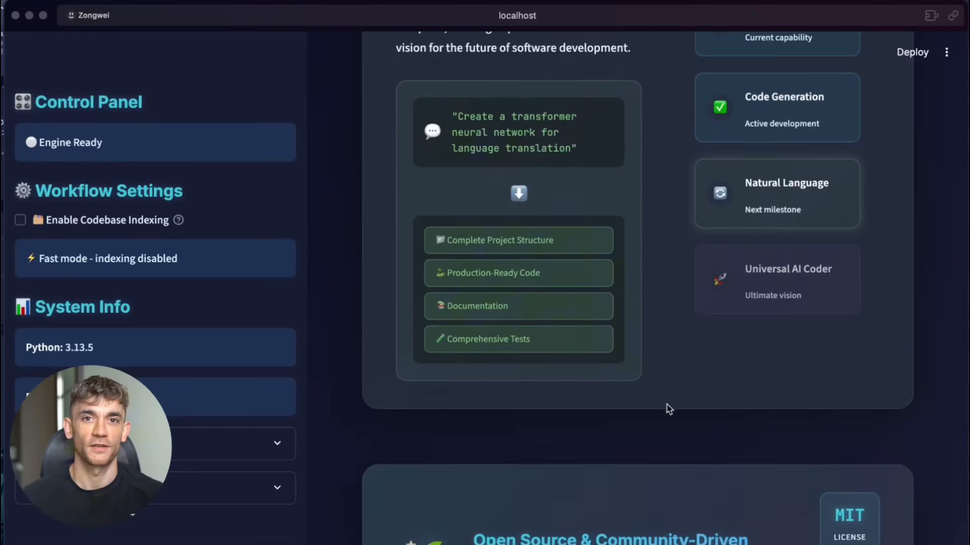
scroll(up, 3)
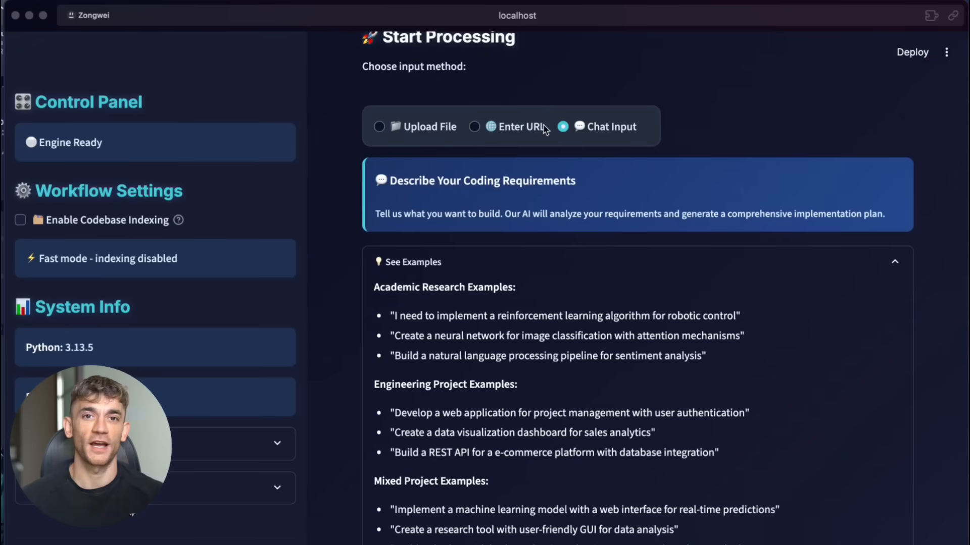
scroll(down, 3)
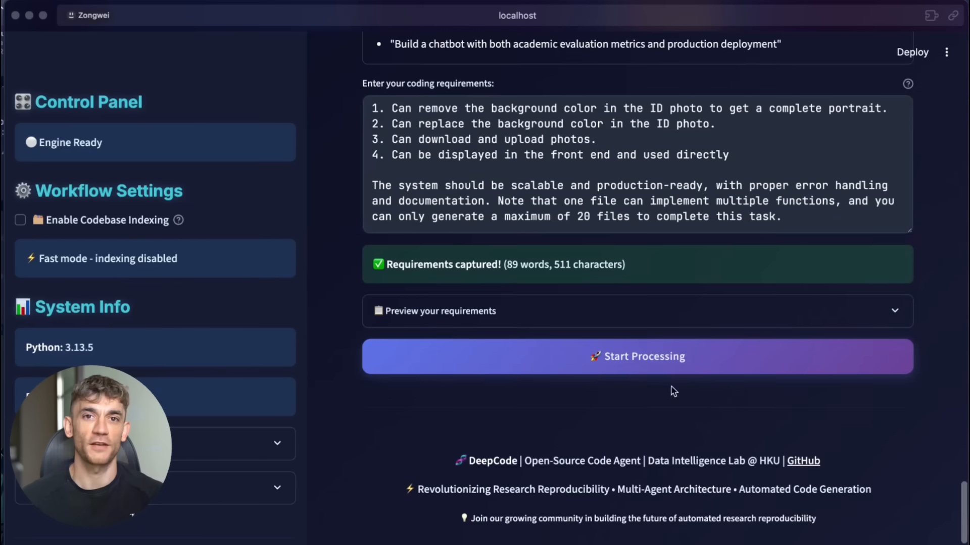
click(636, 357)
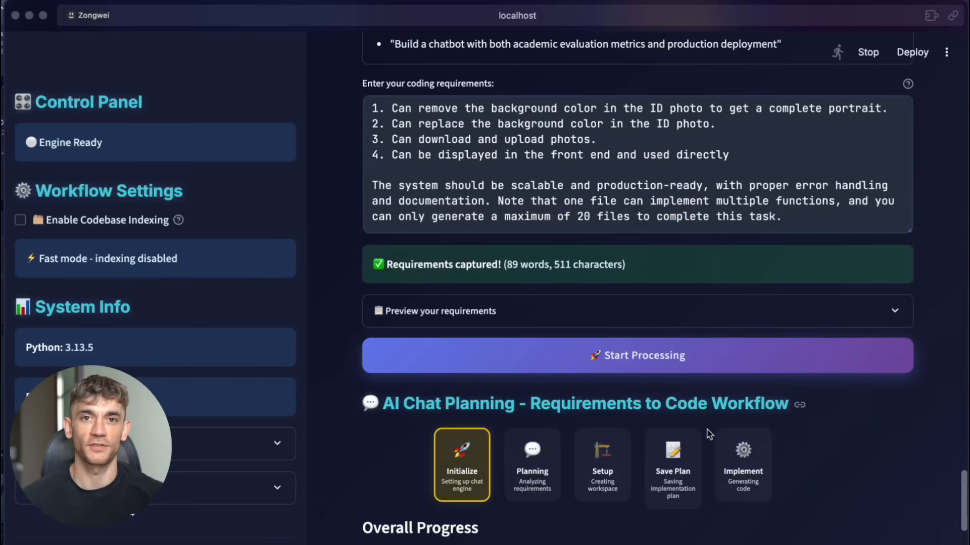
click(637, 354)
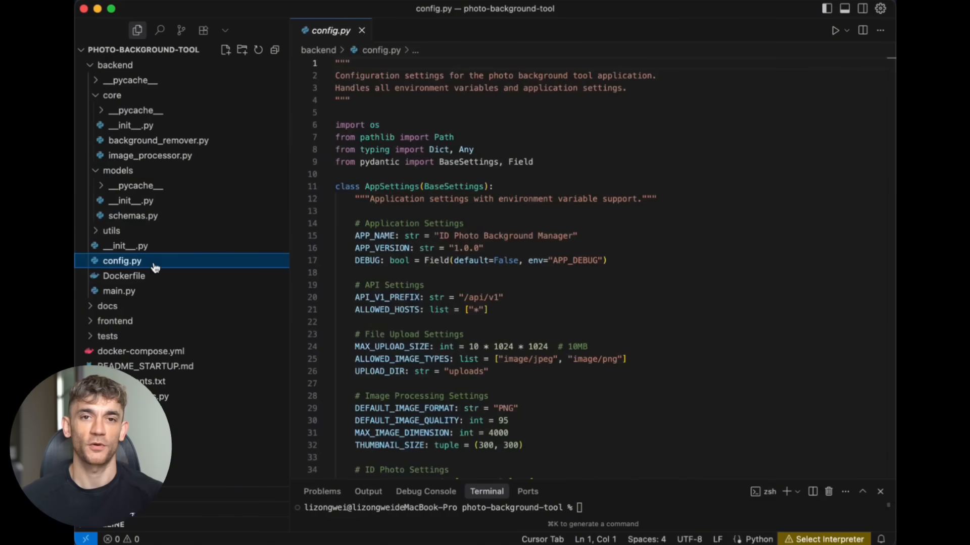
Browse backend main.py, the docs folder and frontend/app.py of the generated project
click(119, 291)
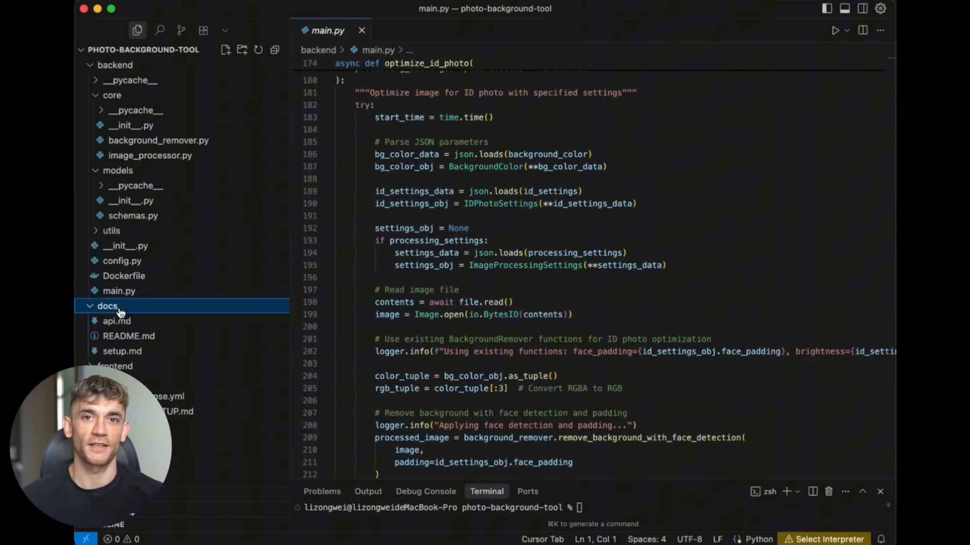
click(122, 351)
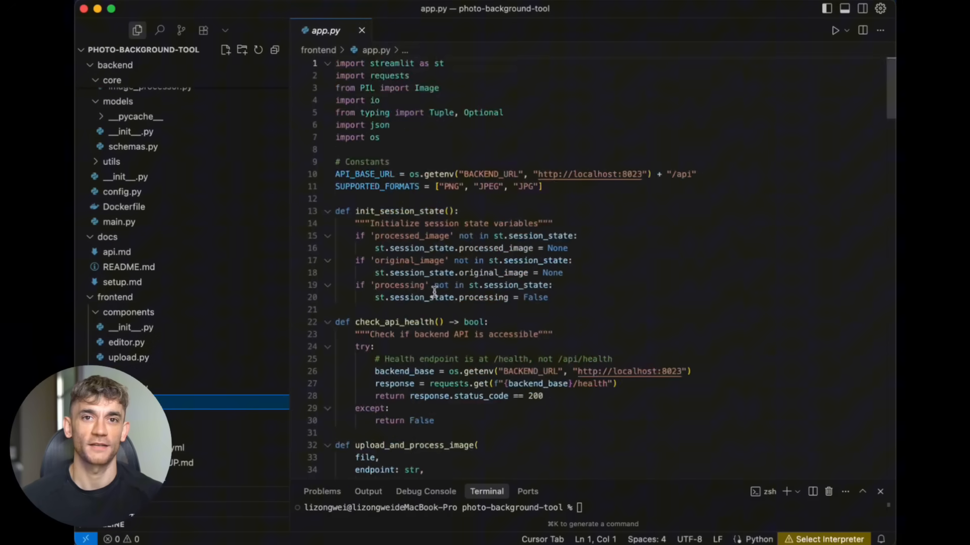
scroll(down, 3)
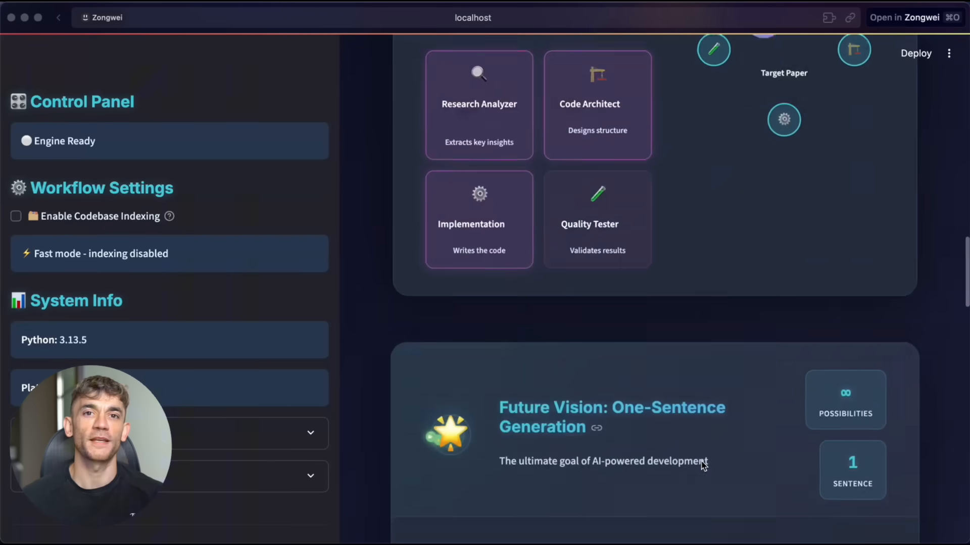
Submit the tech-inspired AI news webpage requirements via Chat Input and start processing
scroll(up, 3)
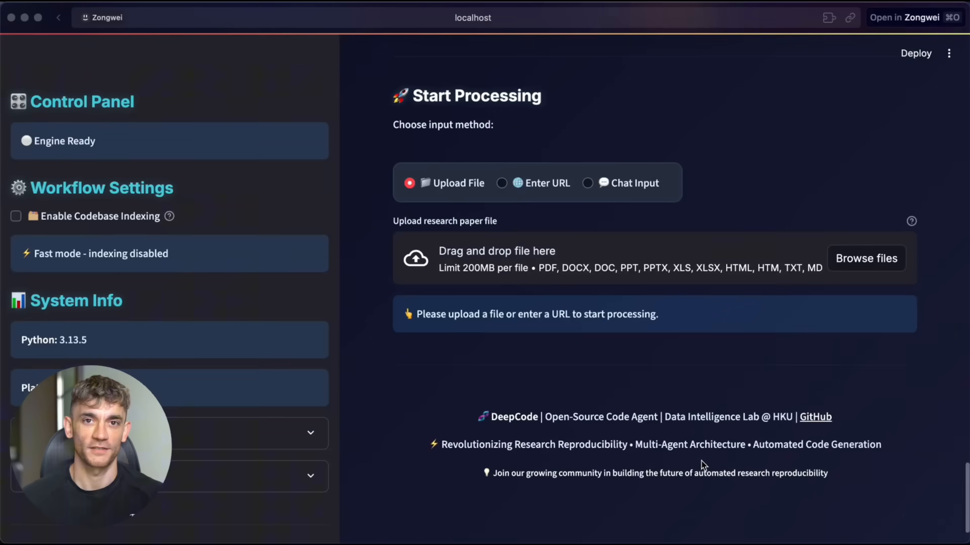
click(587, 183)
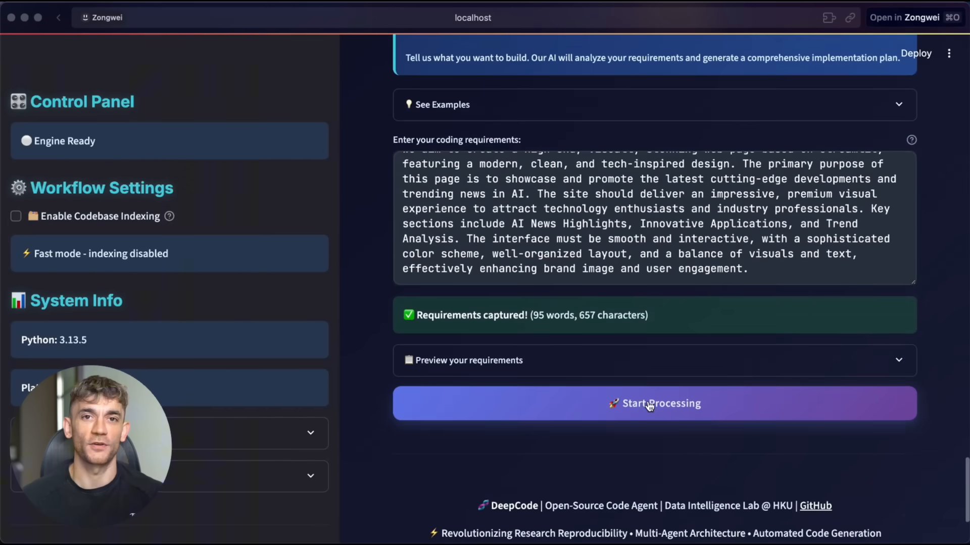
click(654, 403)
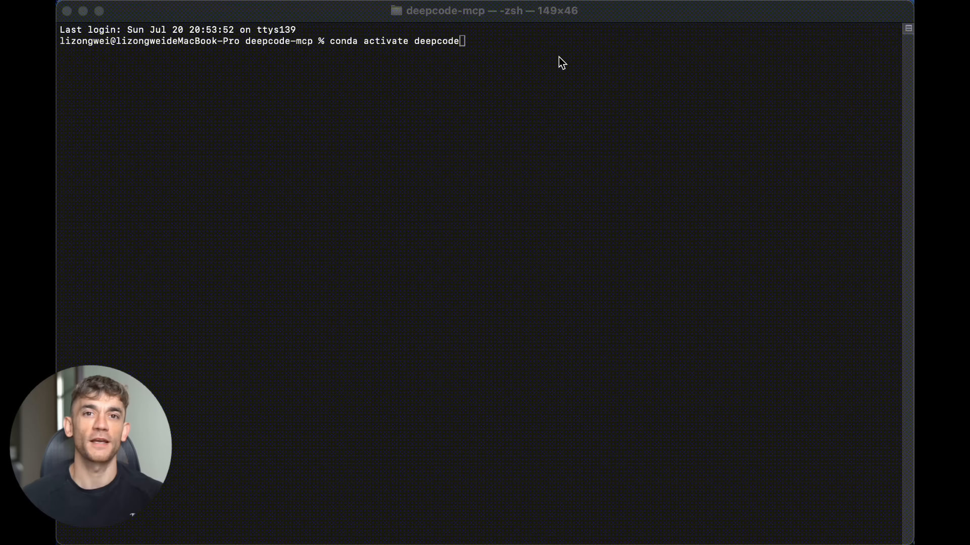
Run conda activate deepcode, then launch python cli/main_cli.py
key(Return)
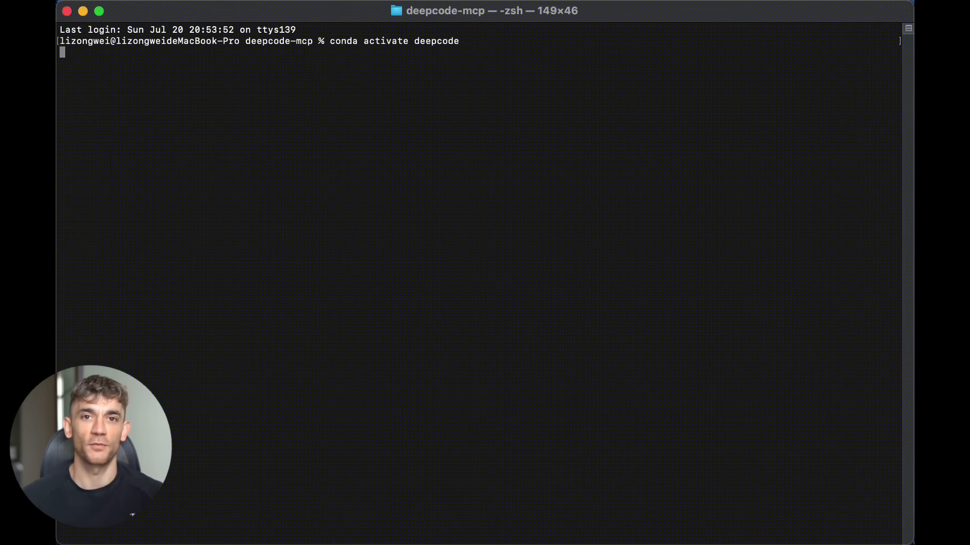
key(Return)
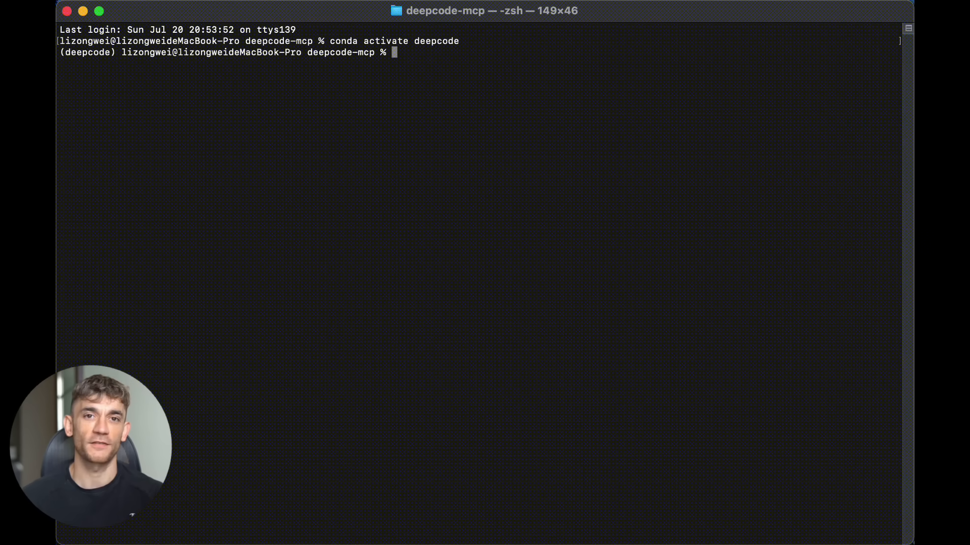
text(python)
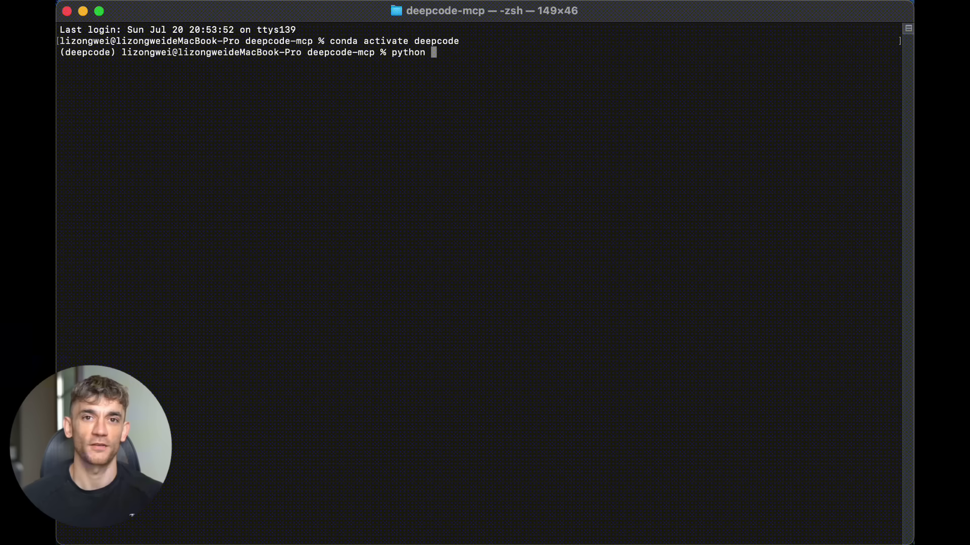
text(c)
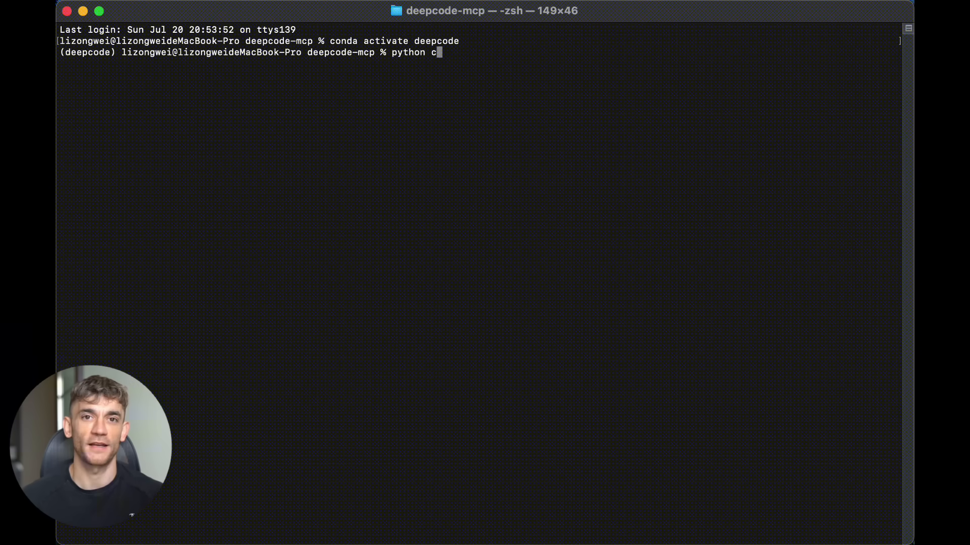
text(li/)
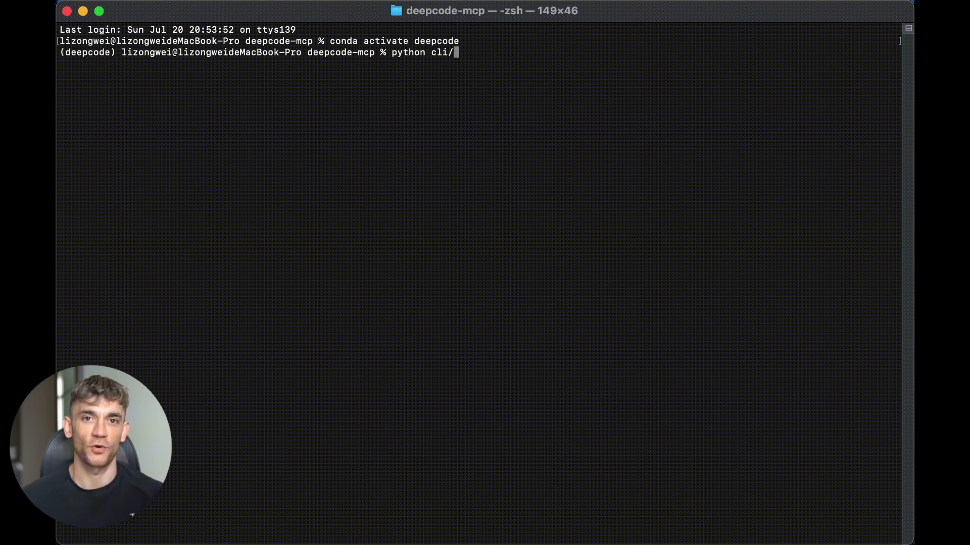
text(main)
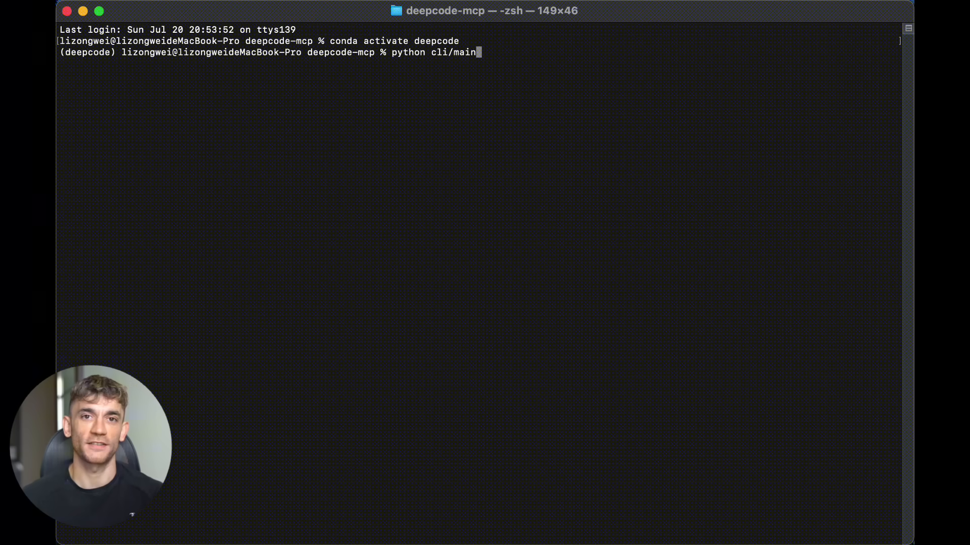
text(_cli.)
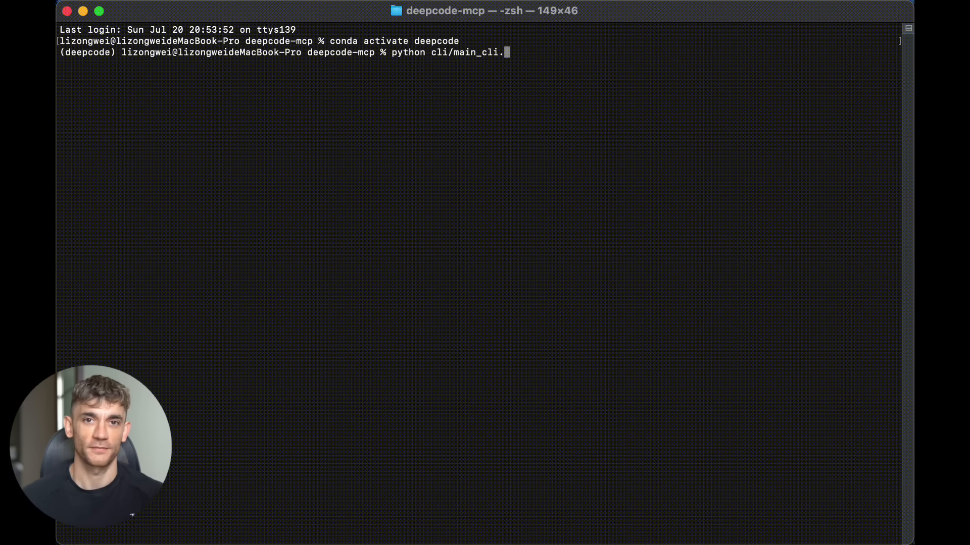
key(Return)
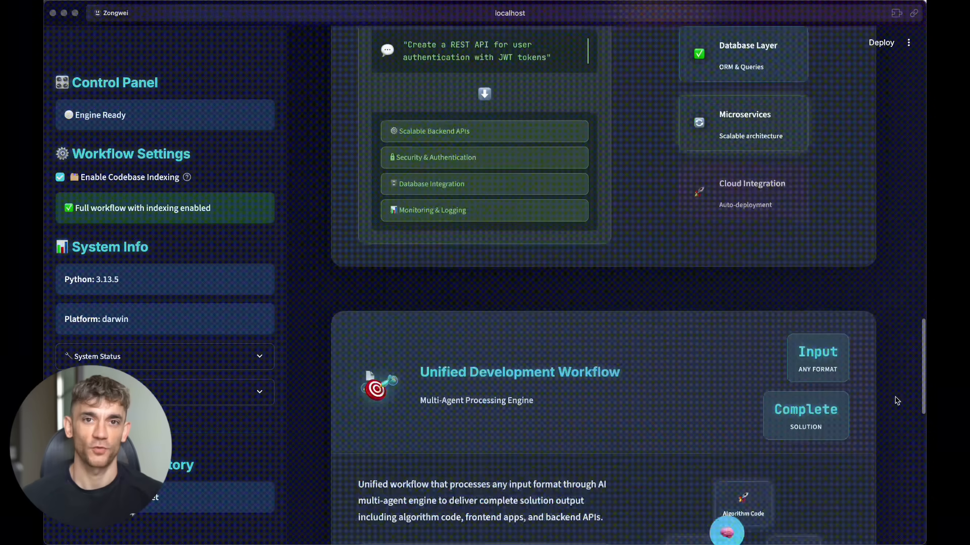
scroll(down, 3)
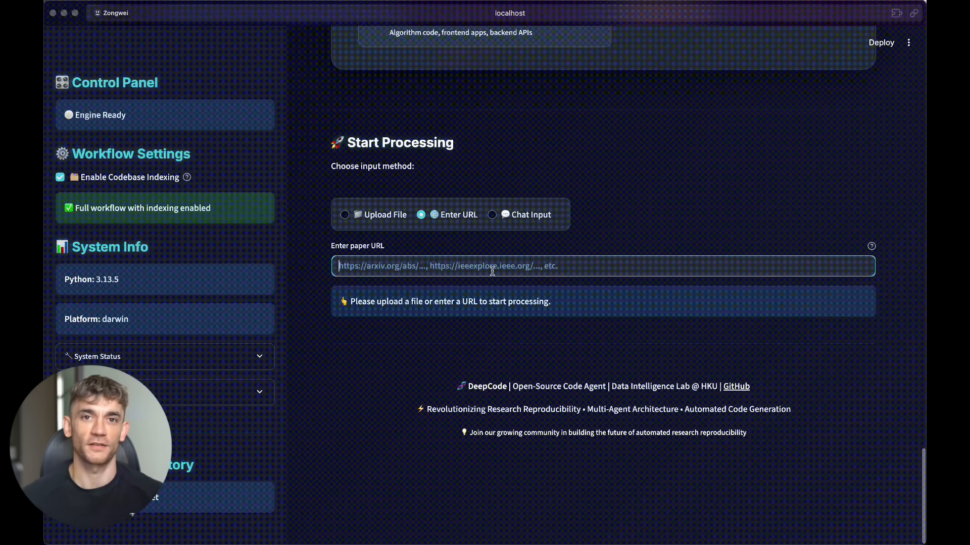
text(https://arxiv.org/abs/2406.01629)
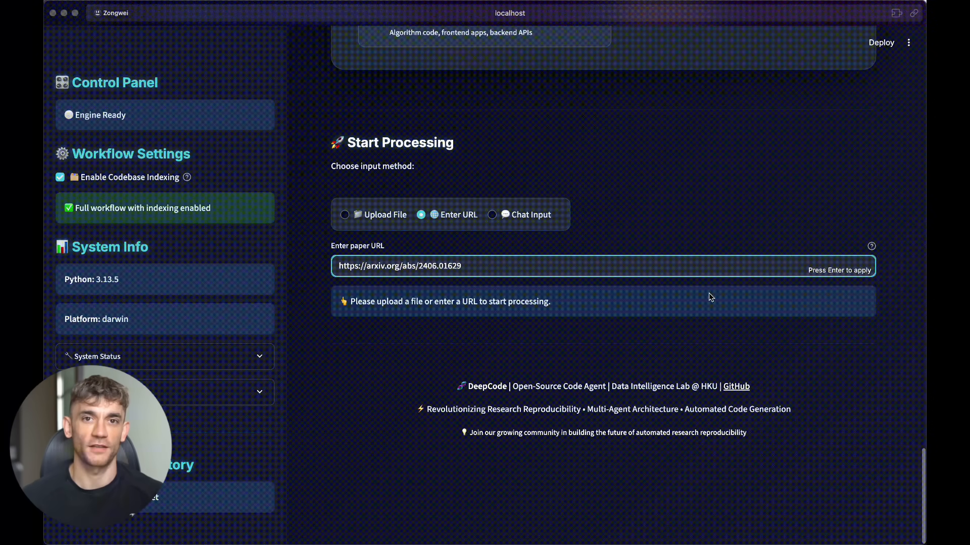
key(Return)
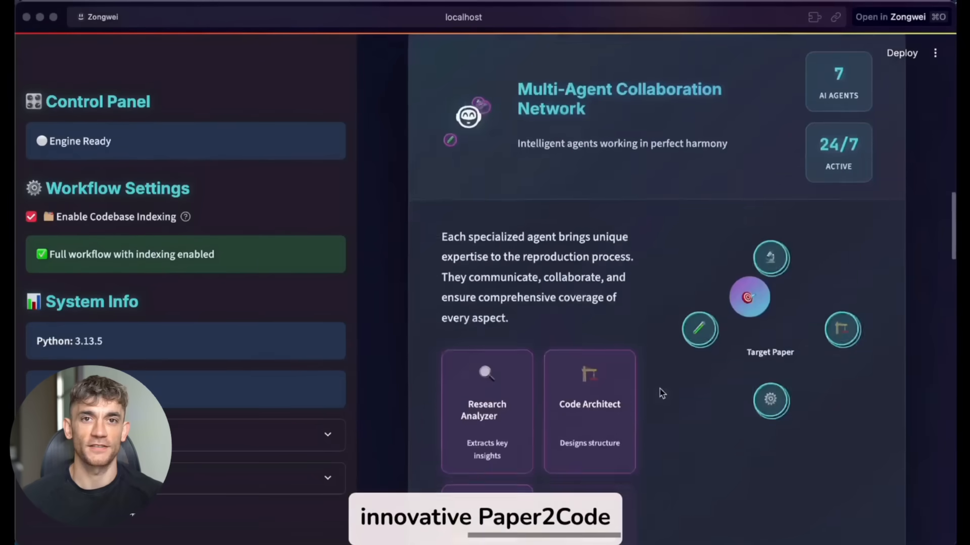
Upload 1.pdf through the Upload File browser as the paper to process
scroll(down, 3)
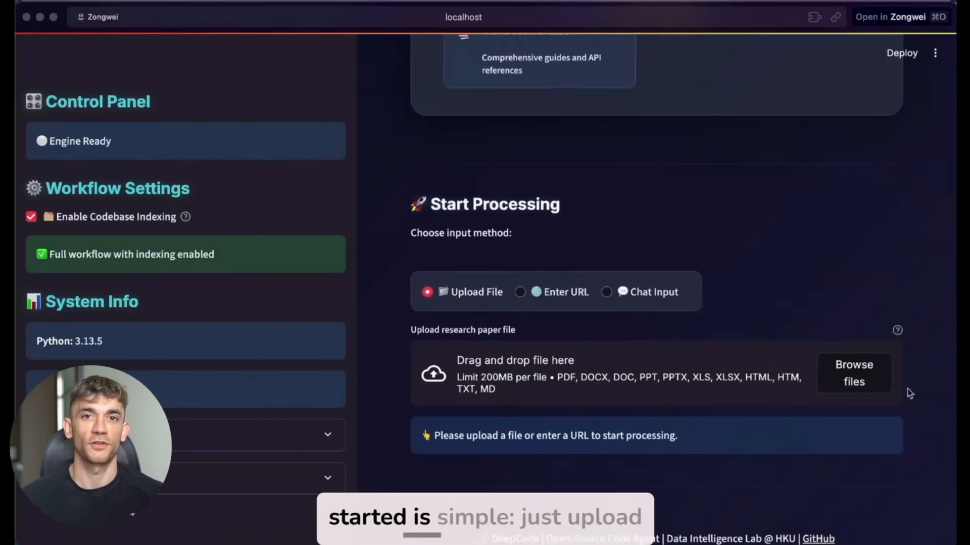
click(853, 373)
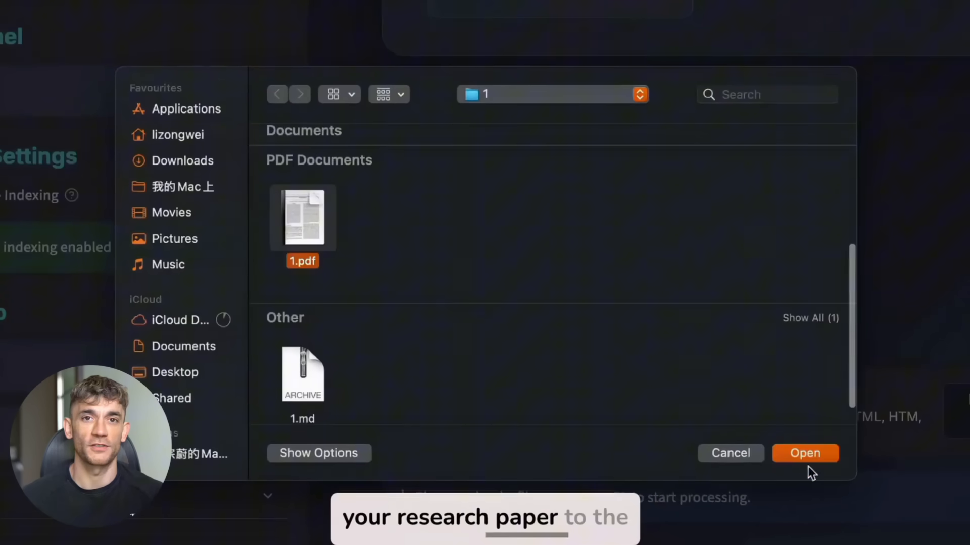
click(805, 453)
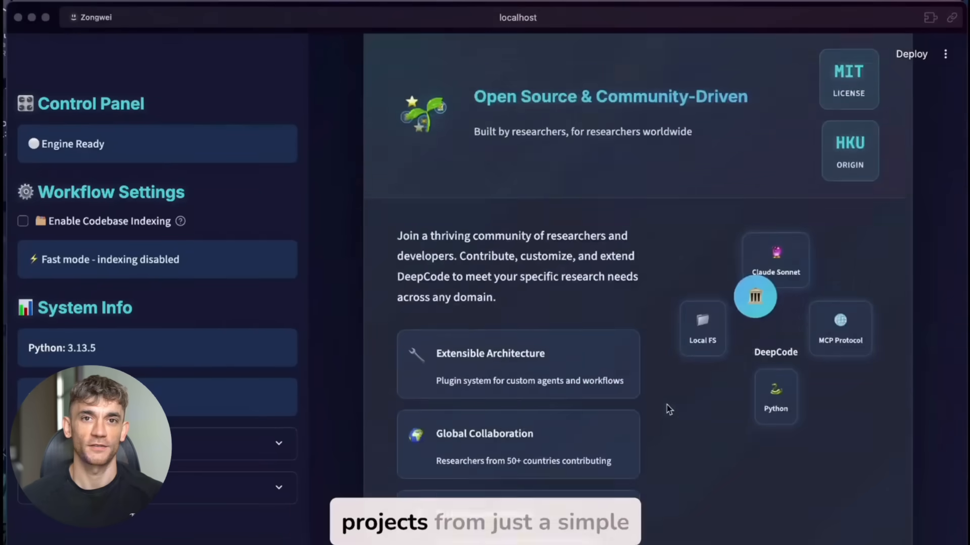
Submit the 89-word ID photo background requirements for processing and follow the AI Chat Planning progress
scroll(down, 3)
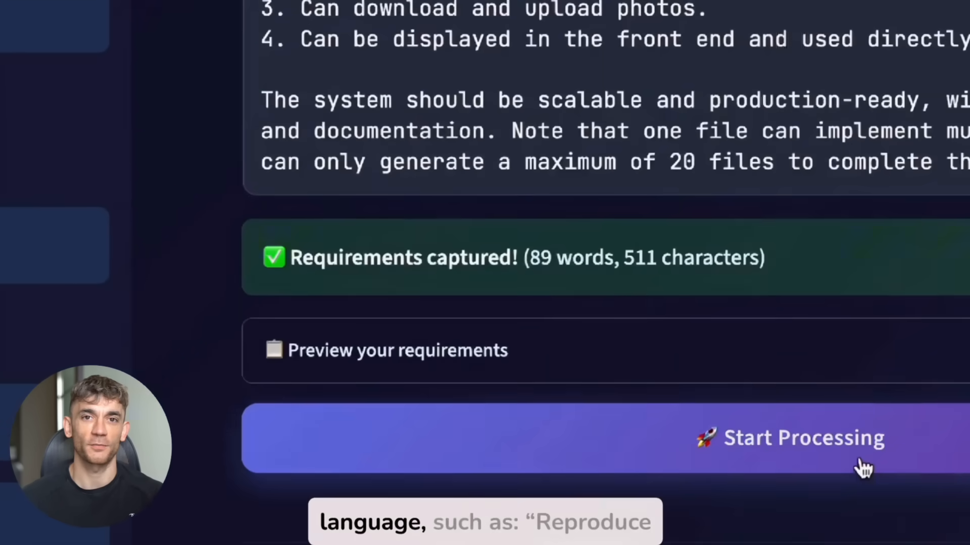
click(804, 437)
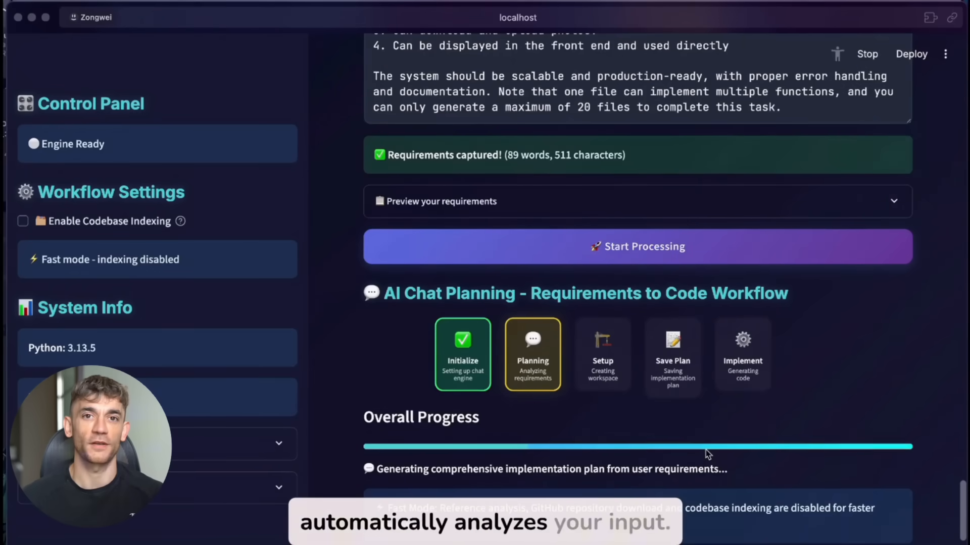
scroll(down, 3)
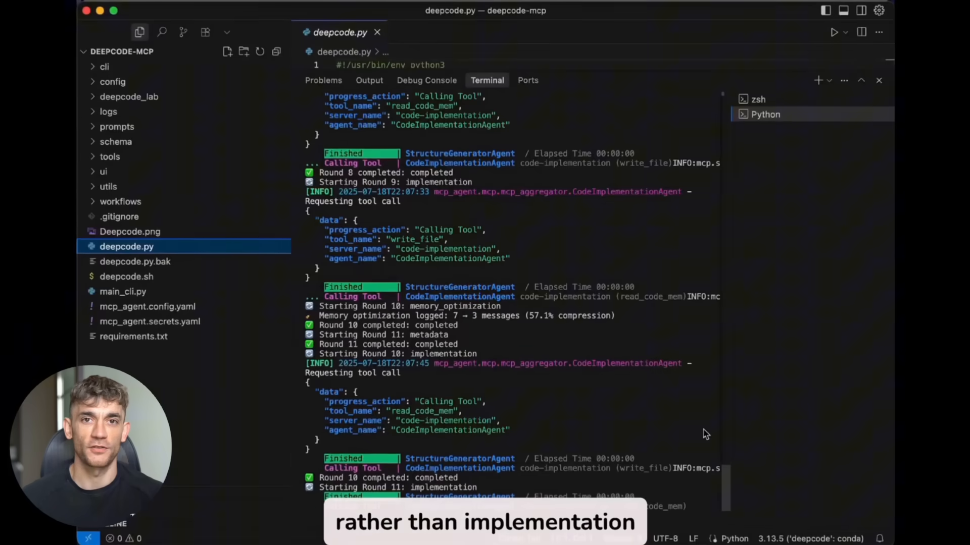
Review the background remover, core image_processor.py and main.py FastAPI files in the Explorer
scroll(down, 3)
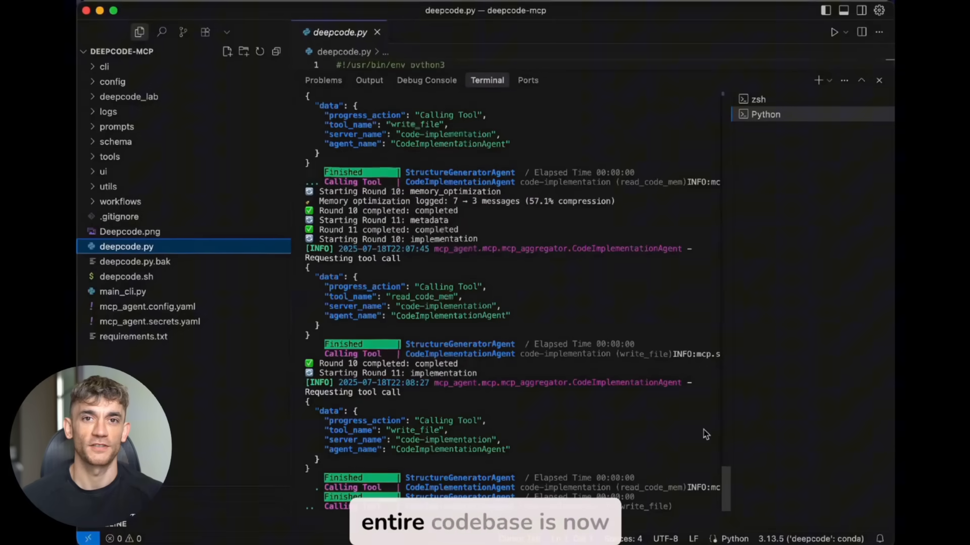
scroll(down, 3)
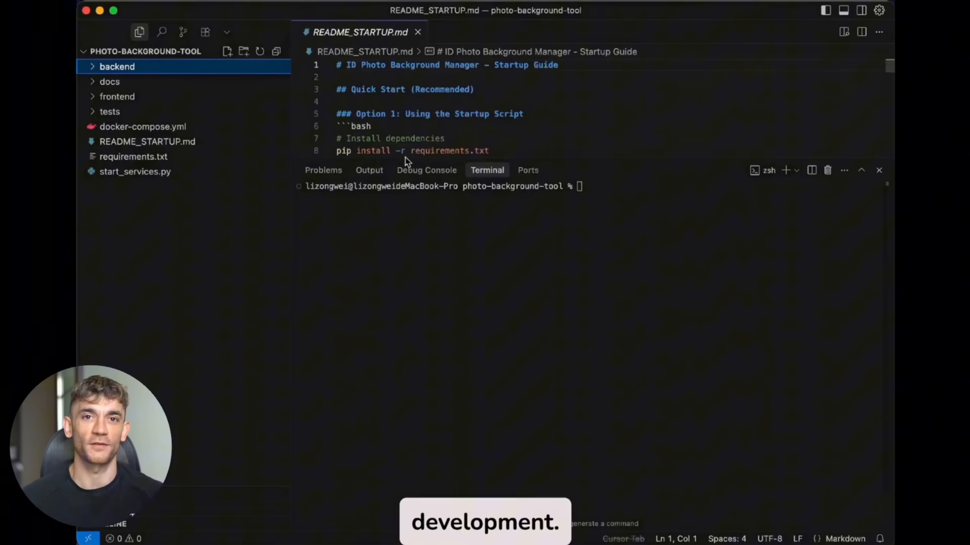
click(139, 132)
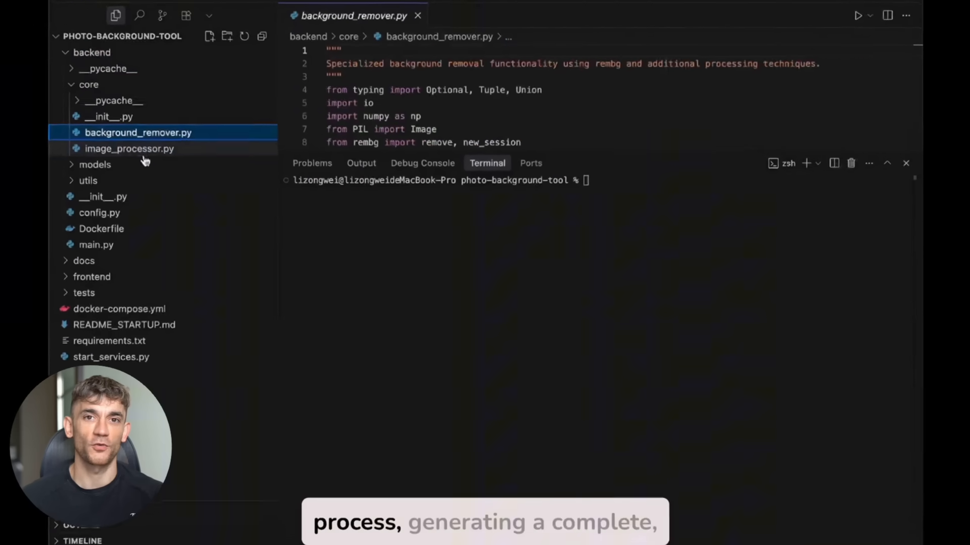
click(129, 149)
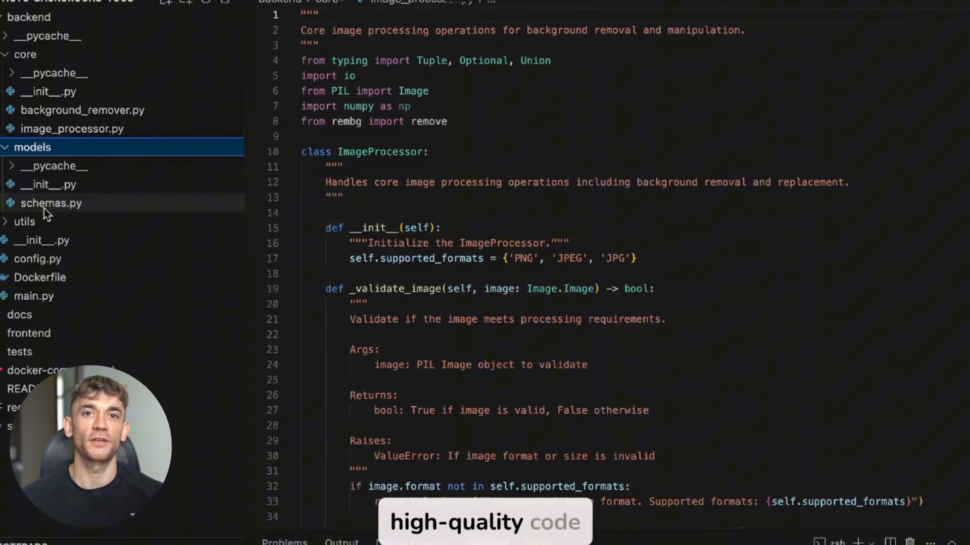
click(34, 296)
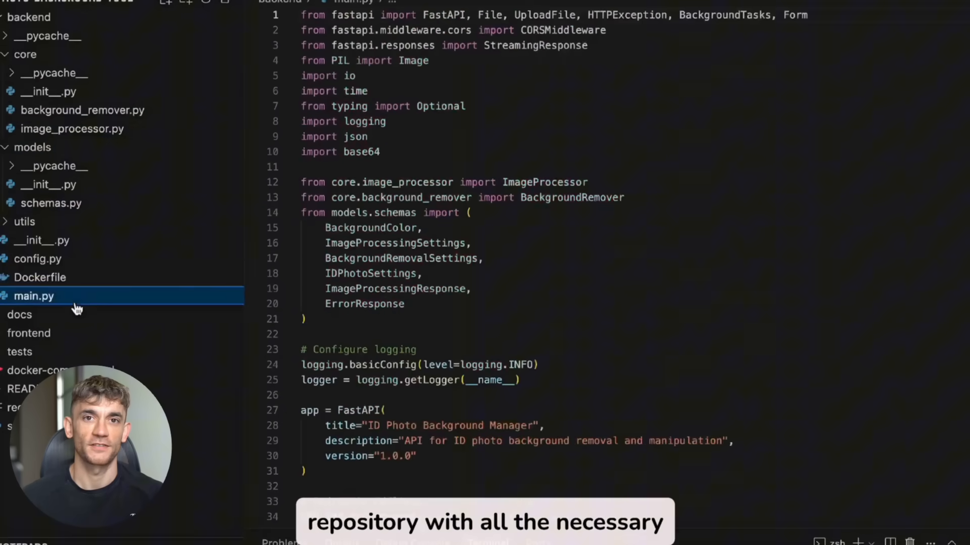
click(46, 351)
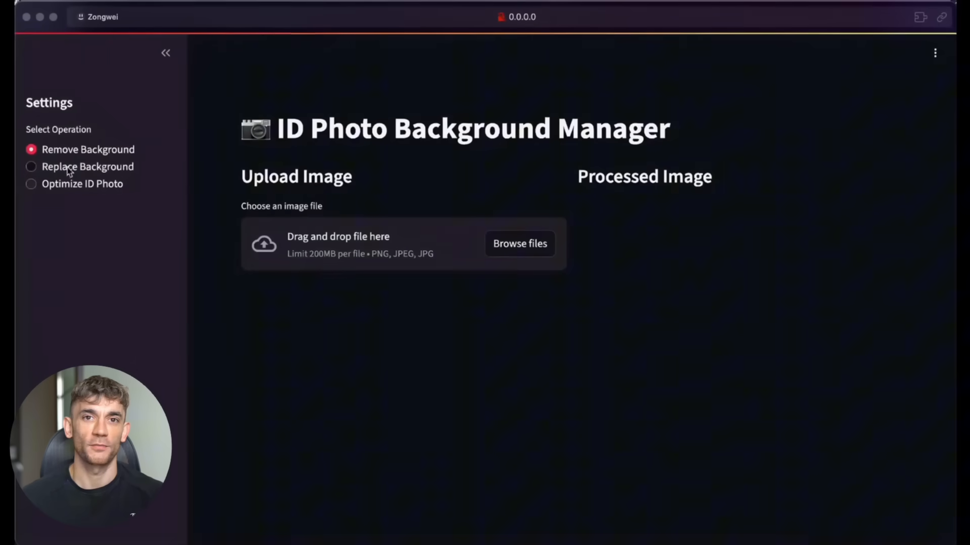
Replace the portrait's white background with red and download the processed image
click(519, 244)
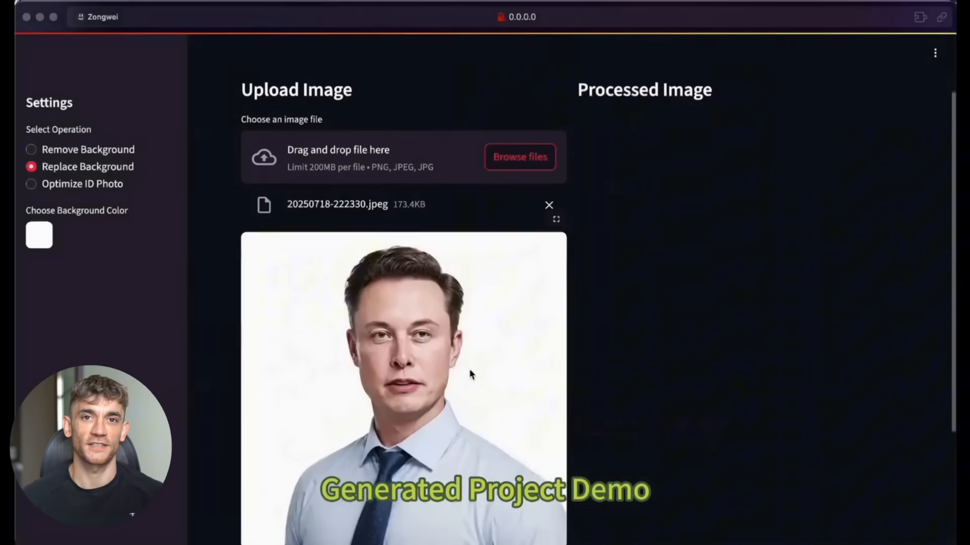
click(39, 236)
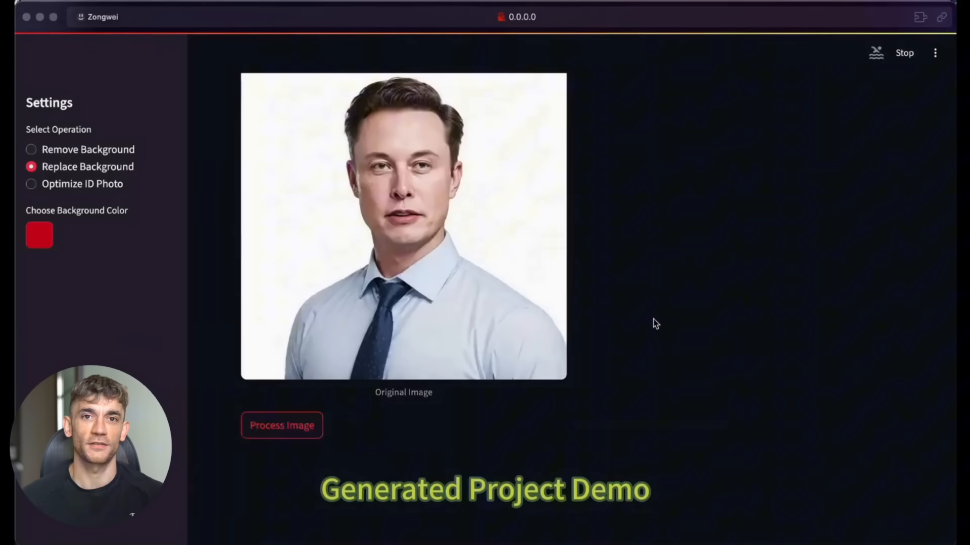
click(403, 225)
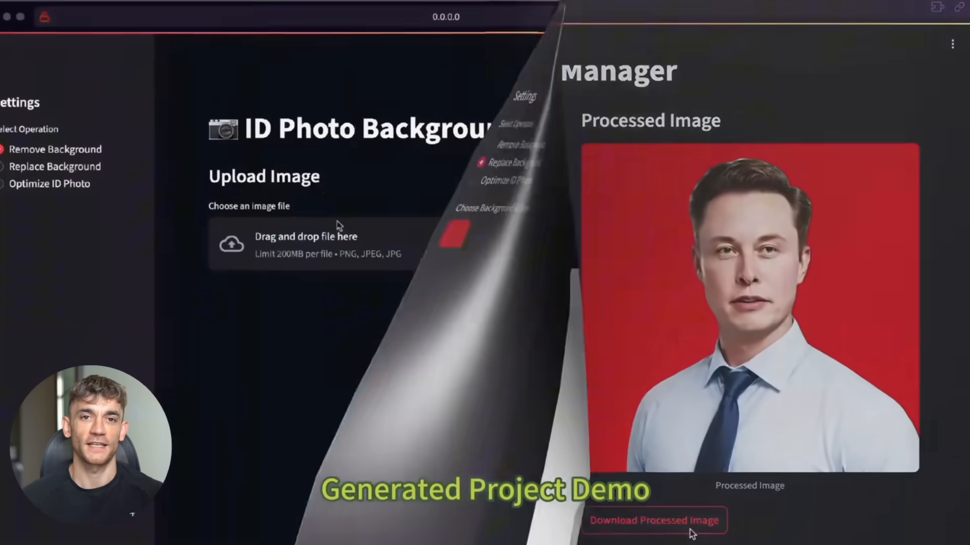
click(305, 245)
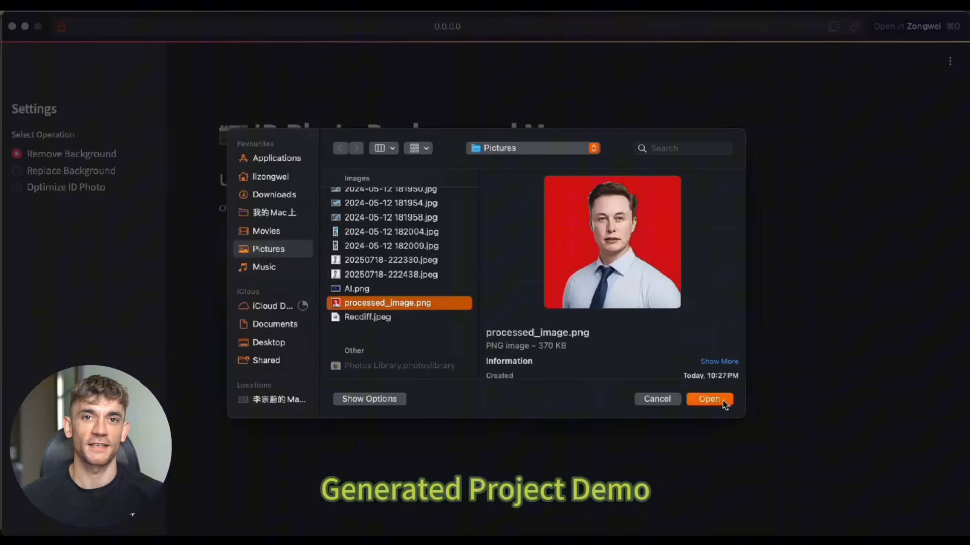
Upload processed_image.png and run Optimize ID Photo on the red-background portrait
click(709, 399)
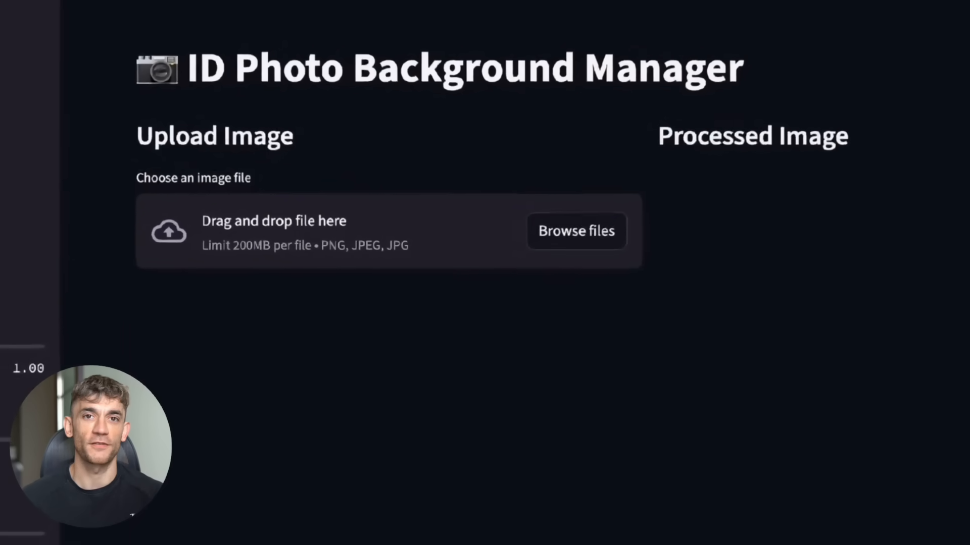
click(574, 230)
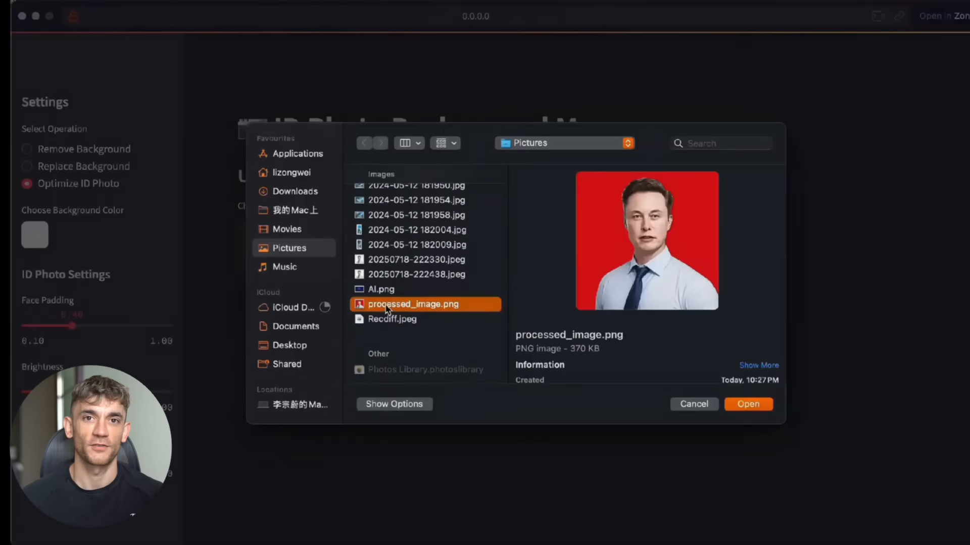
click(747, 404)
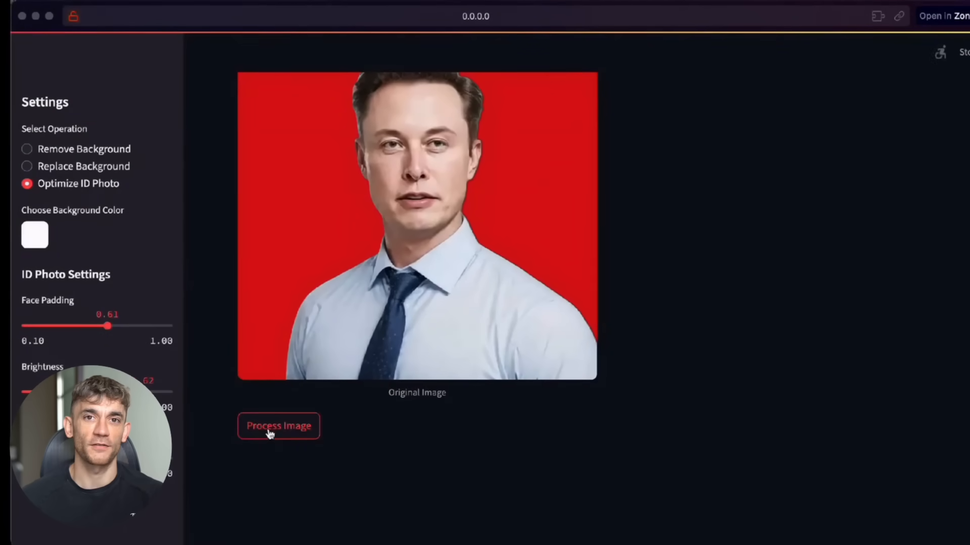
click(279, 426)
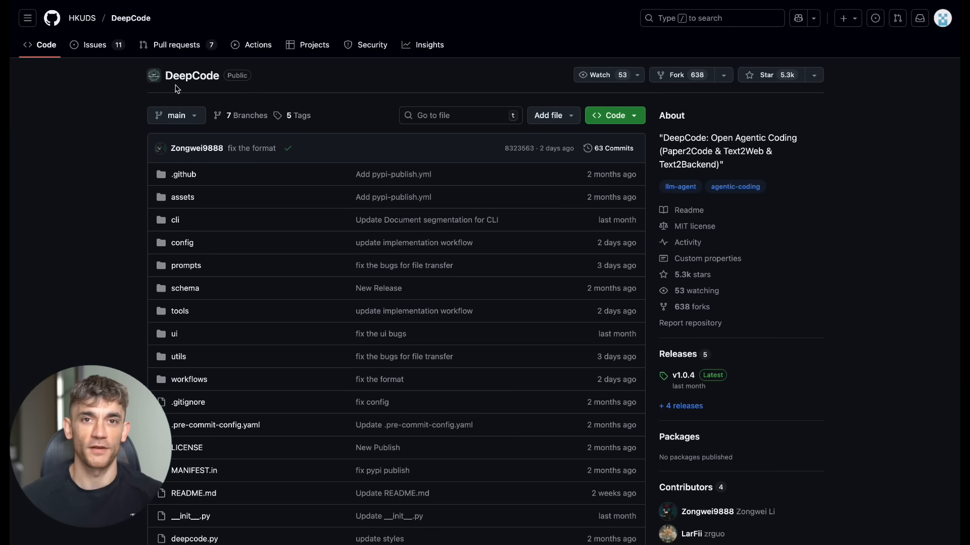
mouse_move(192, 75)
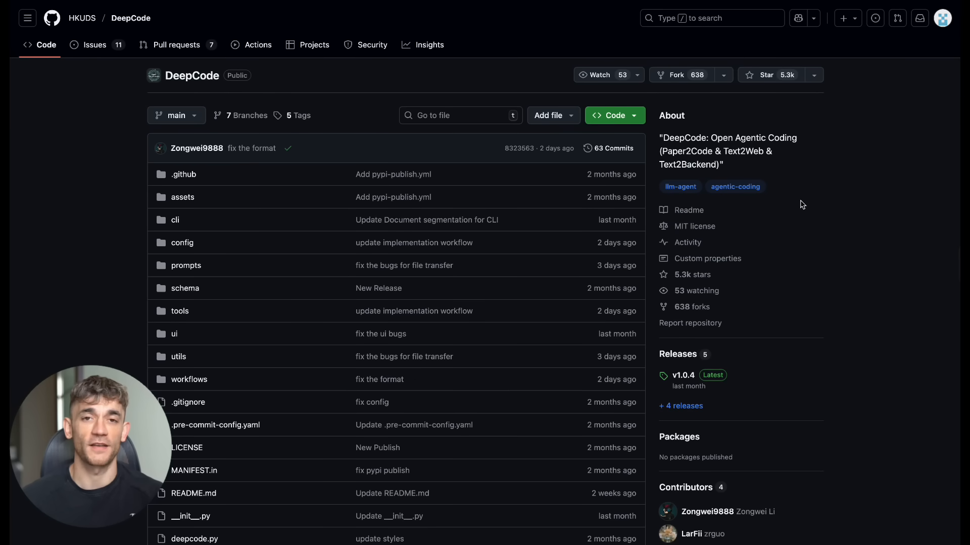
Scroll the DeepCode README past Interface Showcase to the introduction video and table of contents
scroll(down, 3)
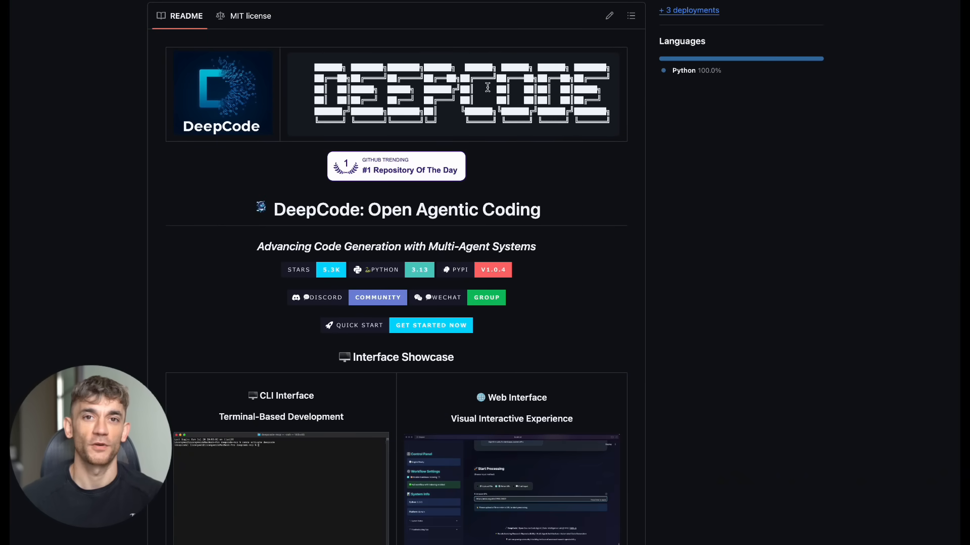
scroll(down, 3)
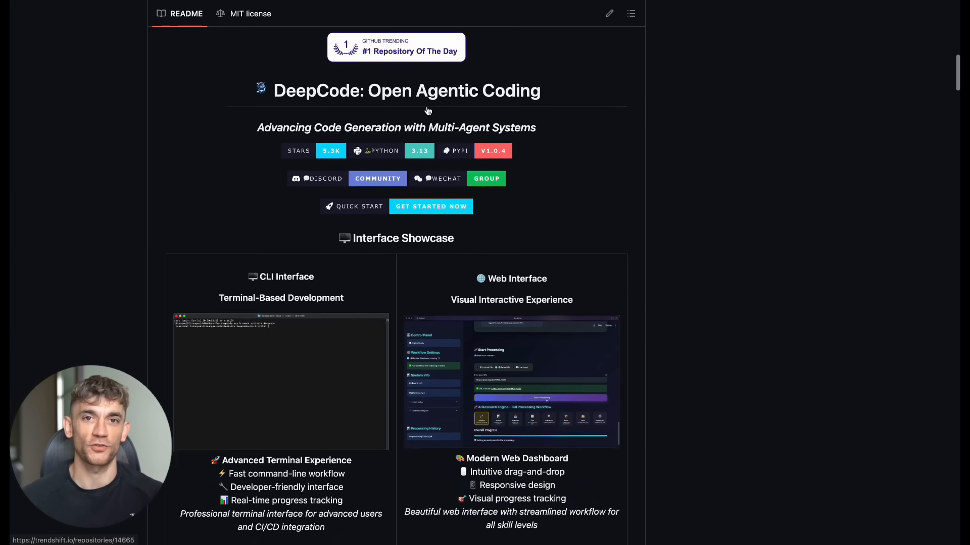
scroll(down, 3)
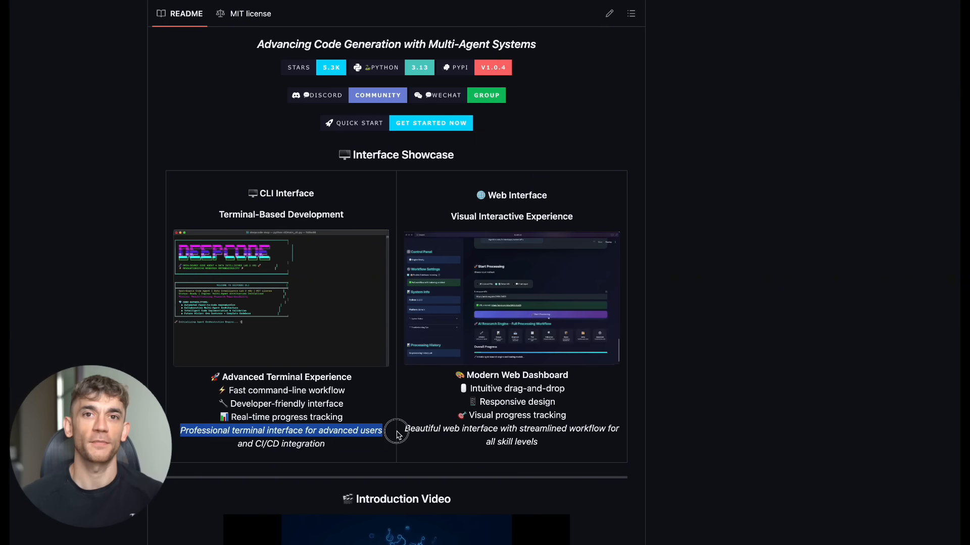
mouse_move(560, 204)
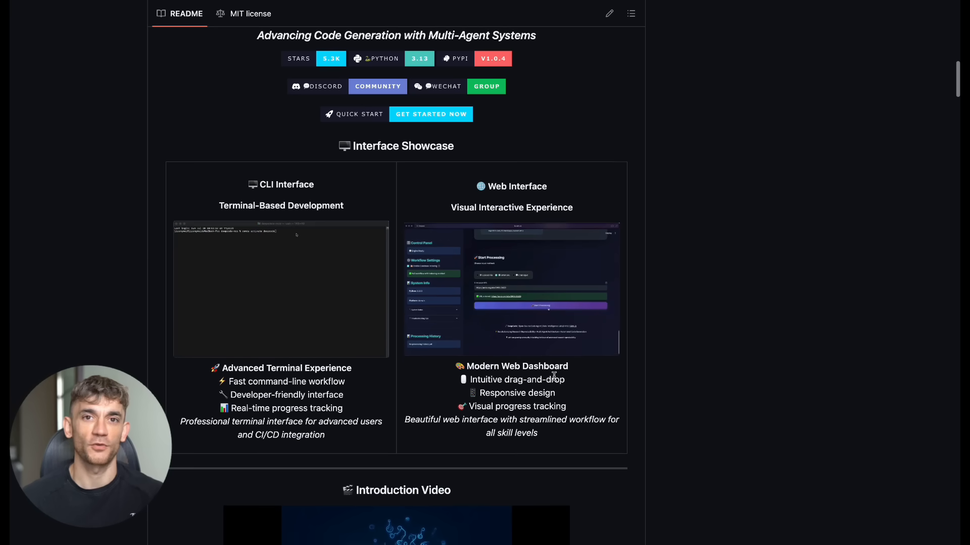
scroll(down, 3)
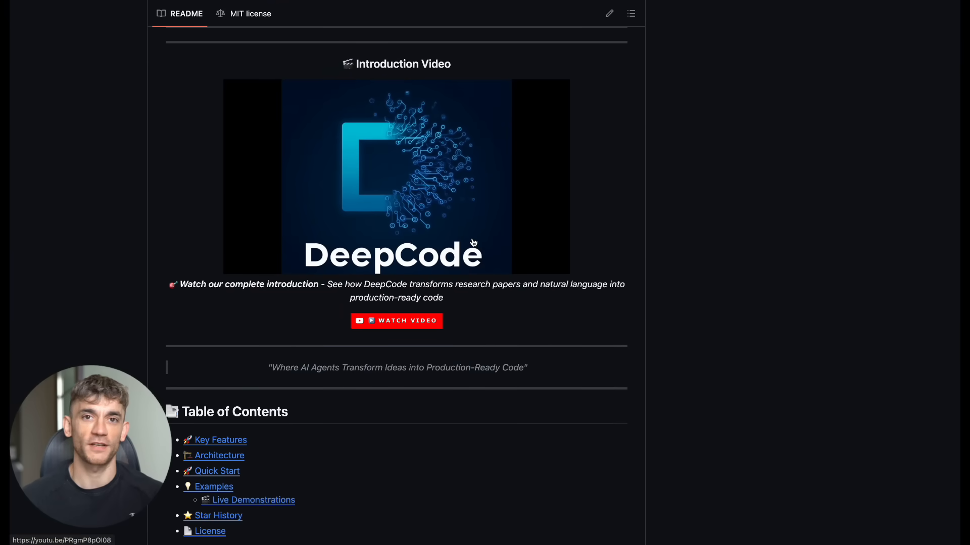
scroll(down, 3)
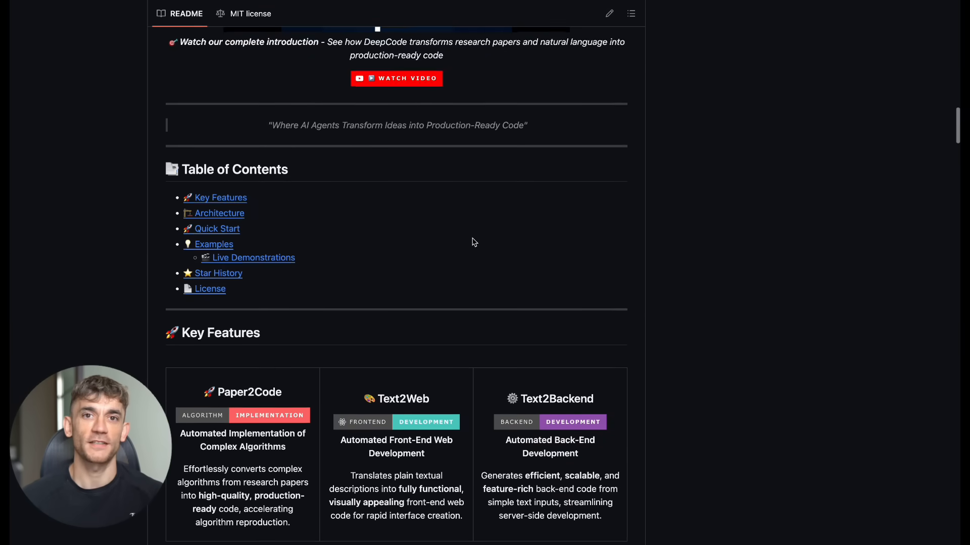
scroll(down, 3)
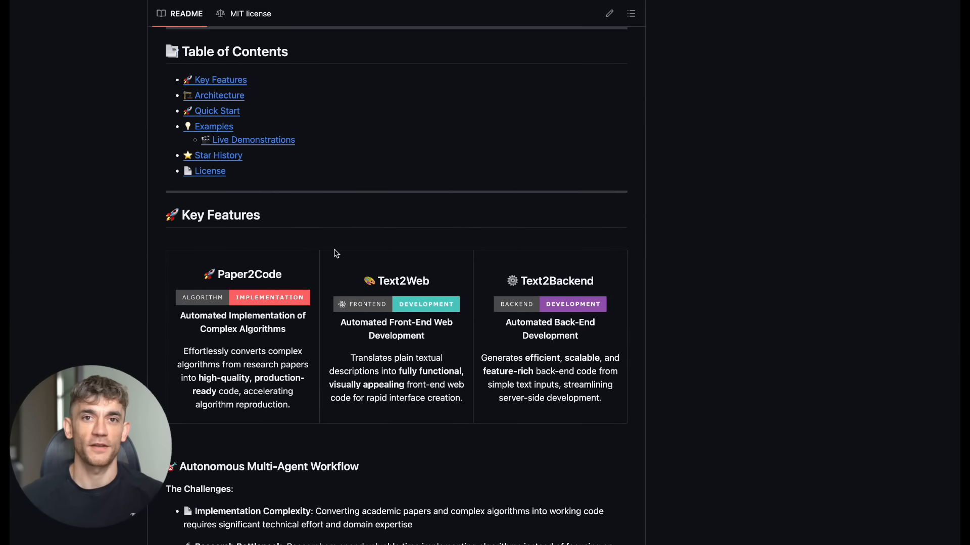
scroll(down, 3)
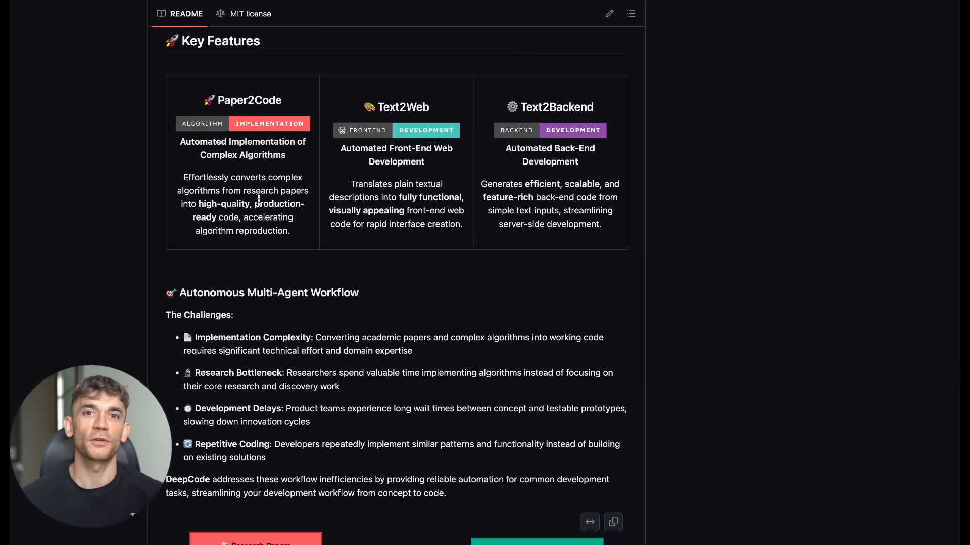
mouse_move(376, 106)
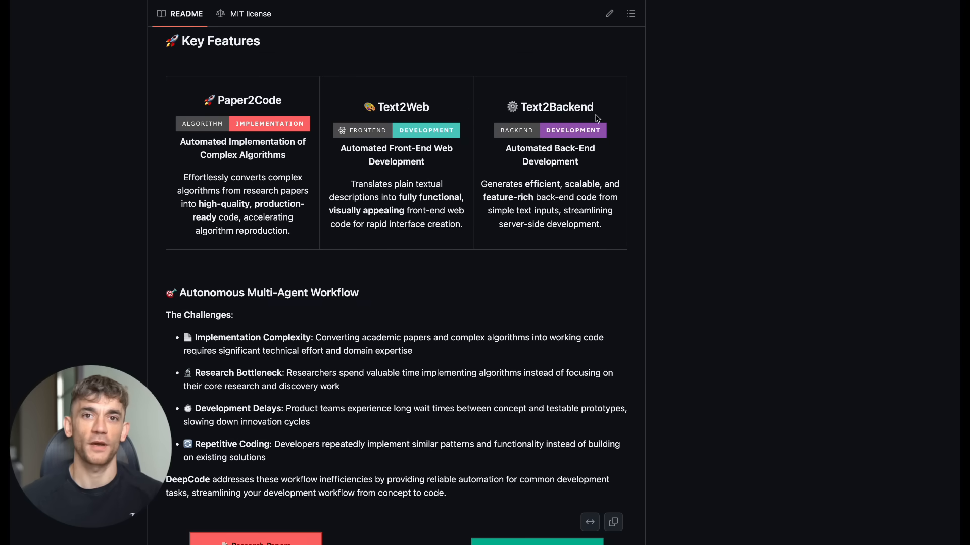
mouse_move(604, 173)
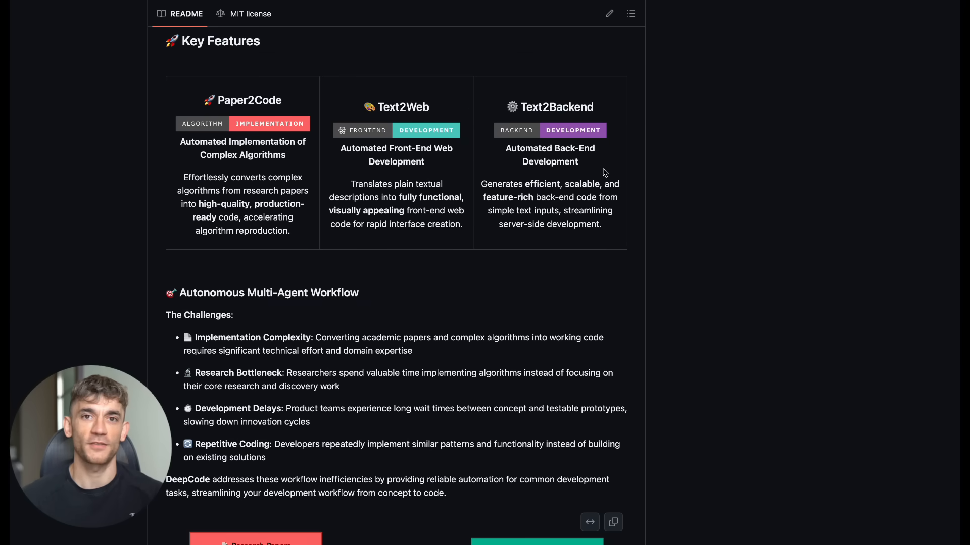
mouse_move(572, 192)
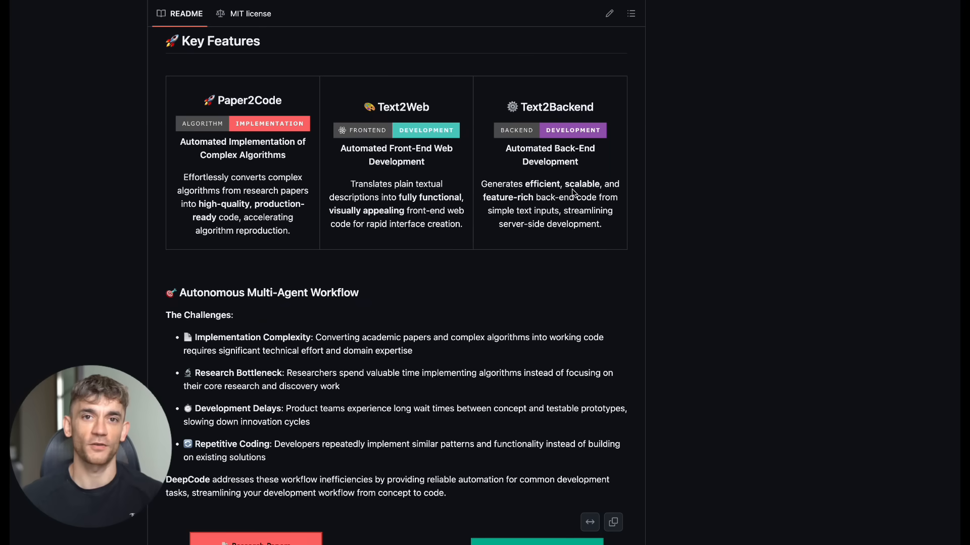
mouse_move(578, 208)
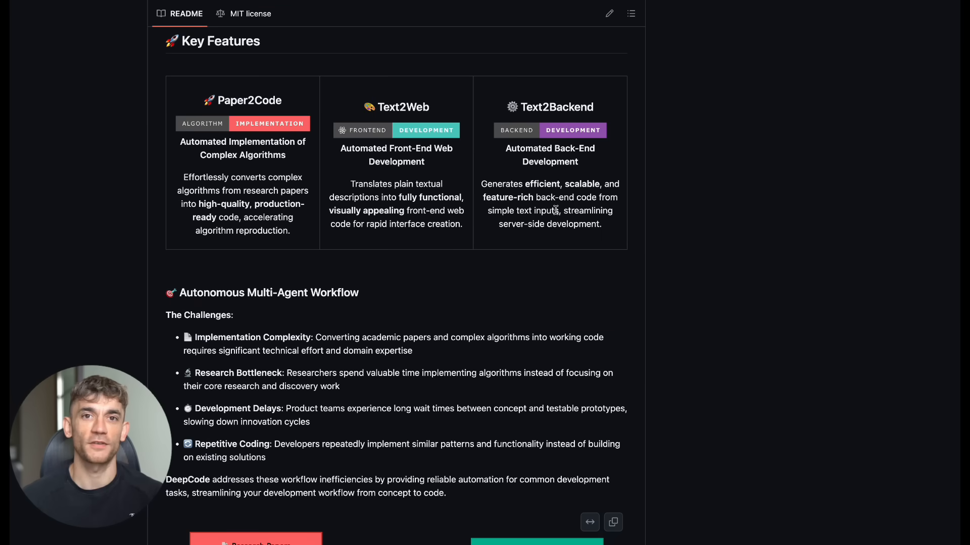
scroll(down, 3)
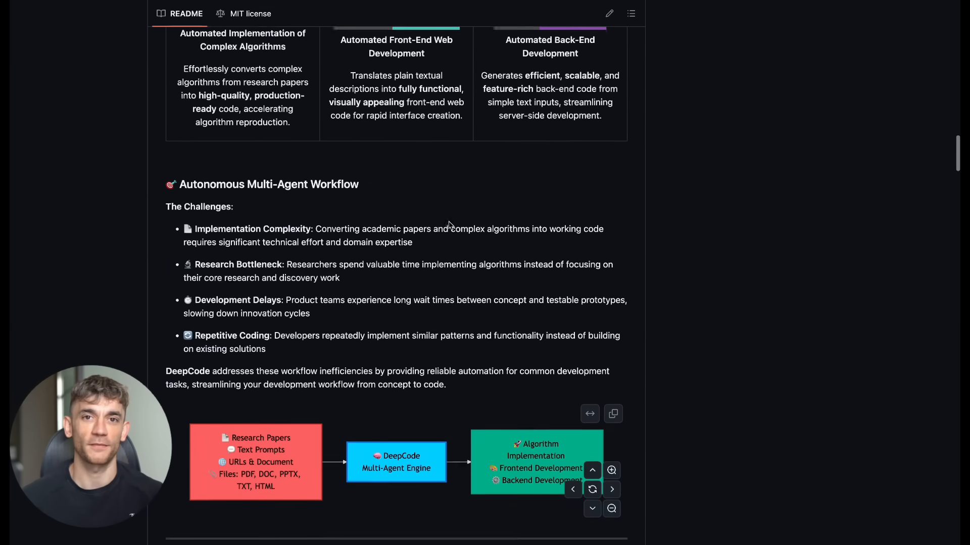
scroll(down, 3)
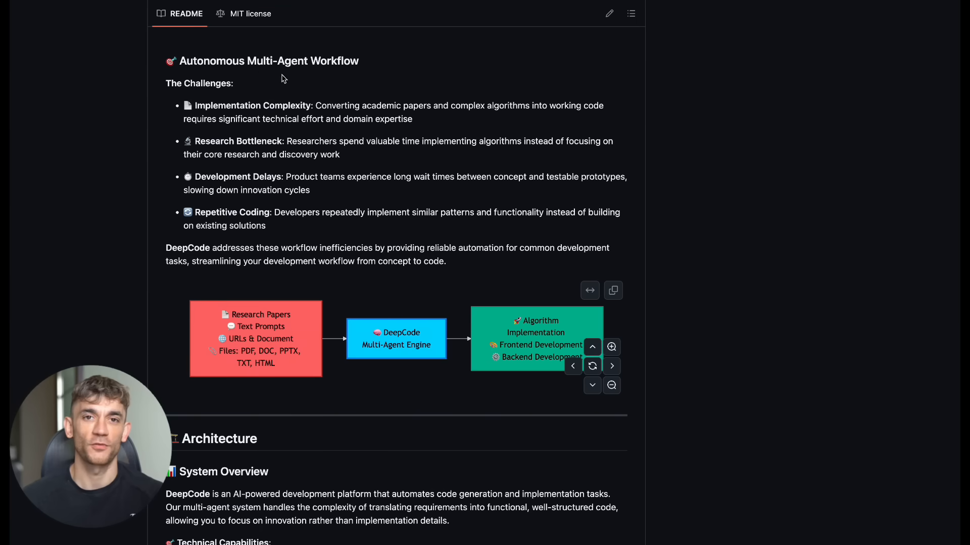
mouse_move(288, 76)
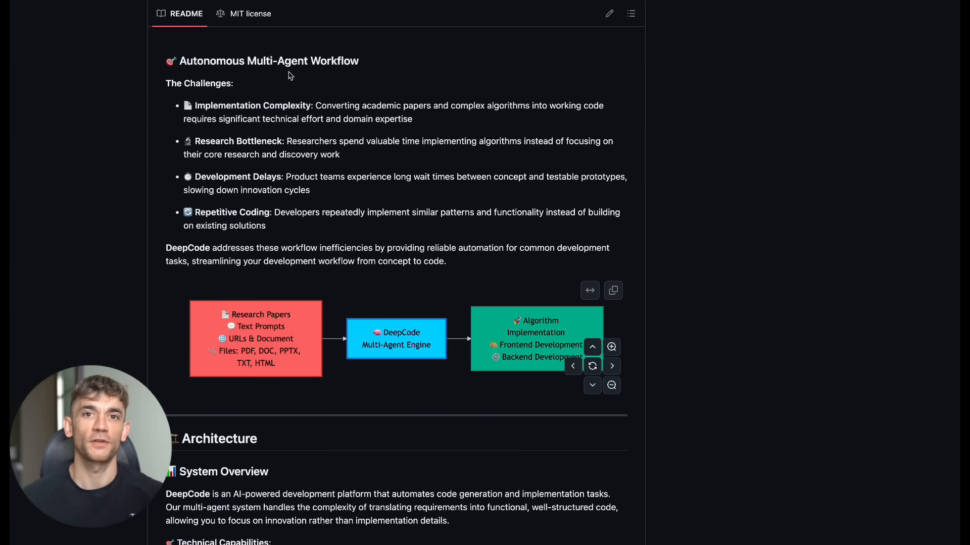
mouse_move(287, 123)
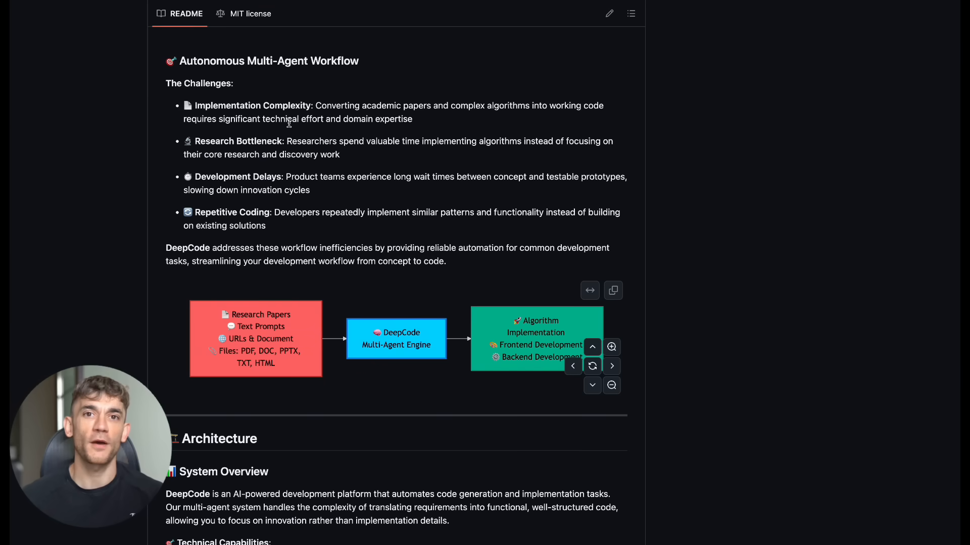
mouse_move(339, 172)
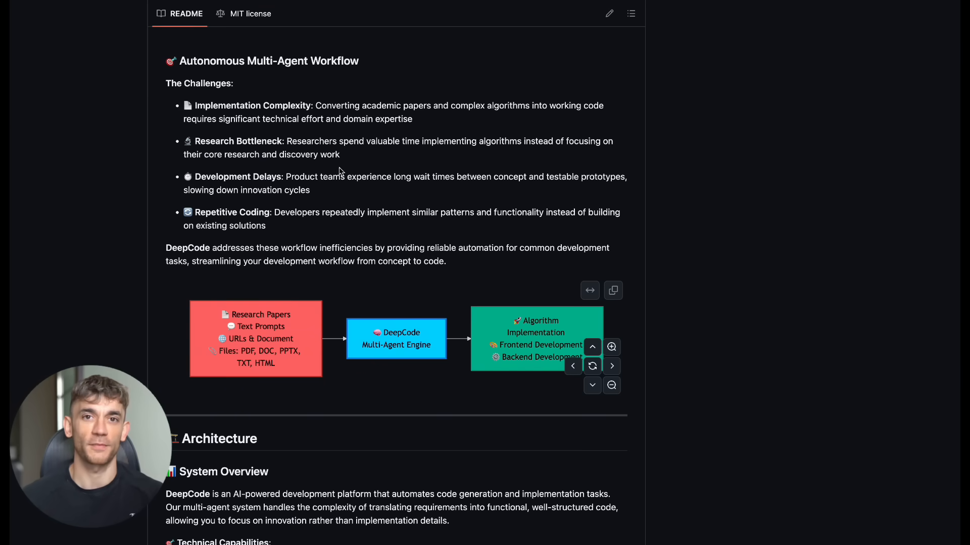
mouse_move(265, 145)
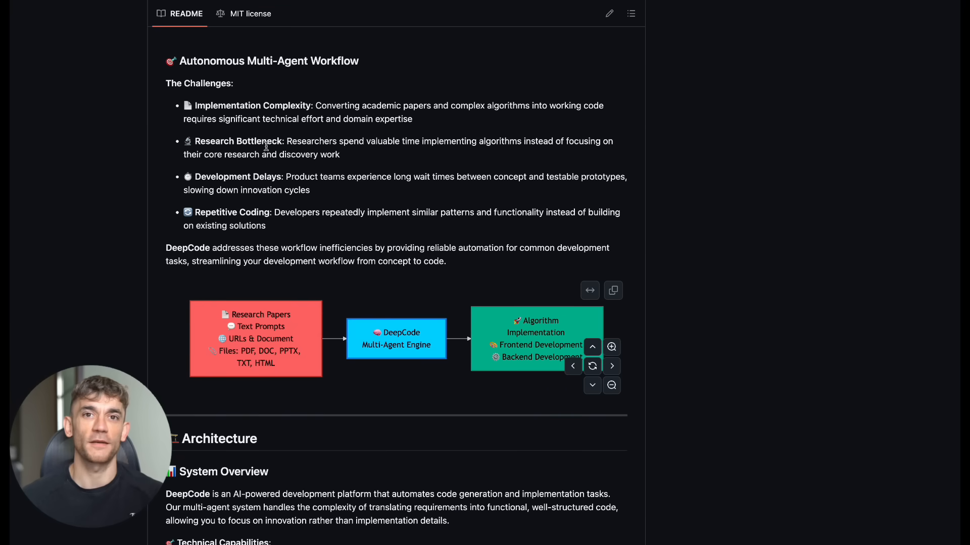
mouse_move(297, 188)
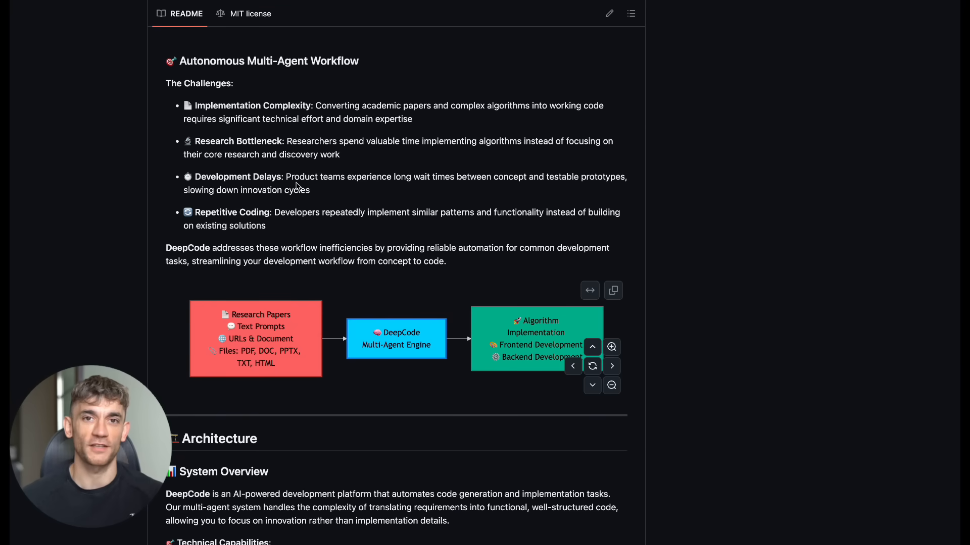
mouse_move(571, 364)
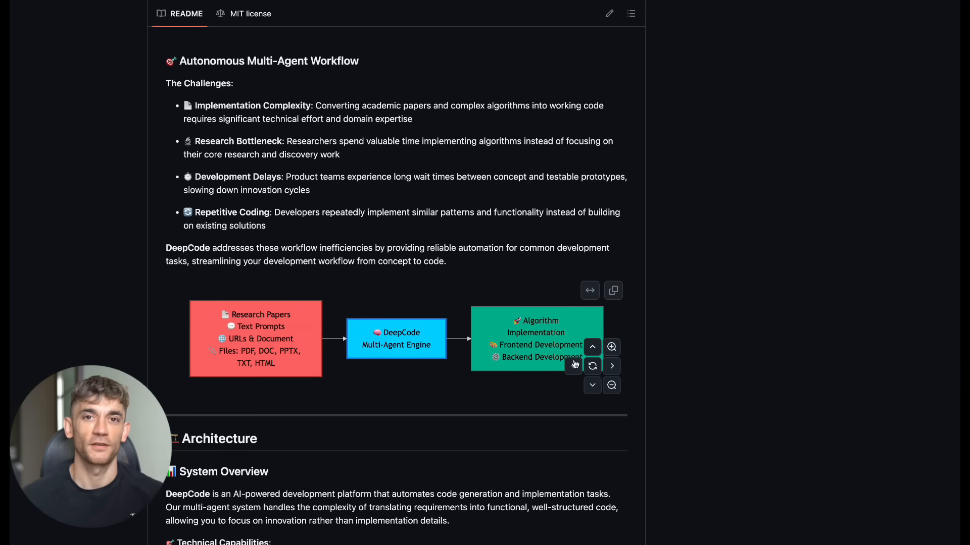
click(611, 366)
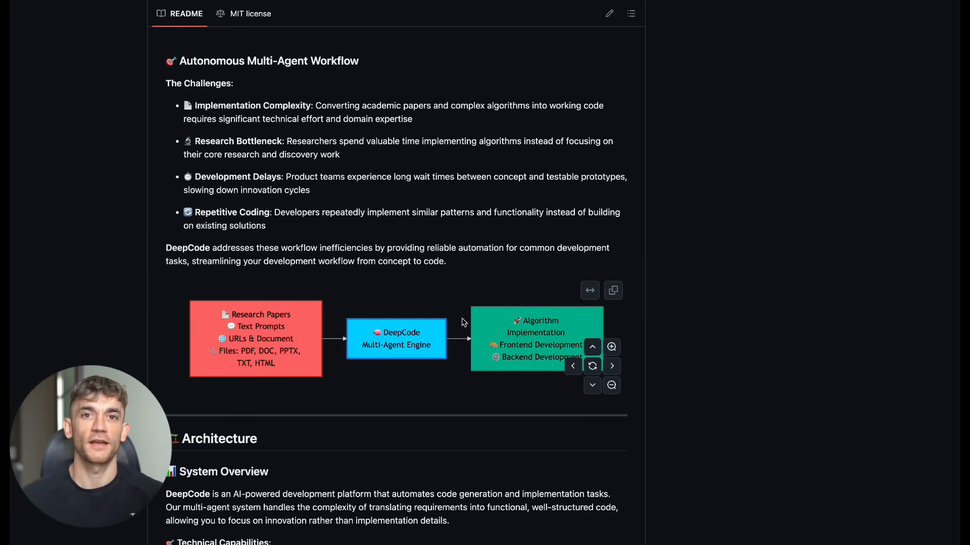
mouse_move(440, 206)
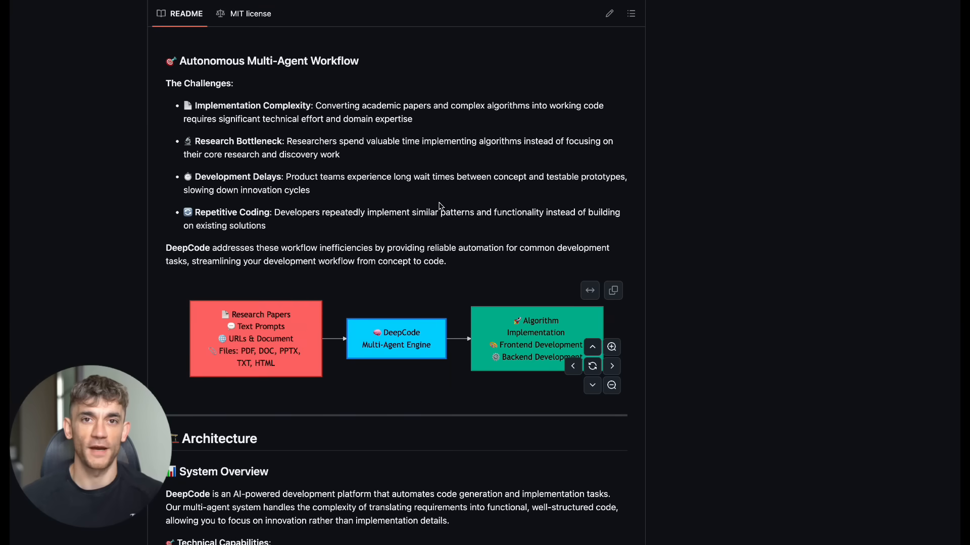
Reach the Architecture System Overview and highlight the Natural Language Code Synthesis capability
scroll(down, 3)
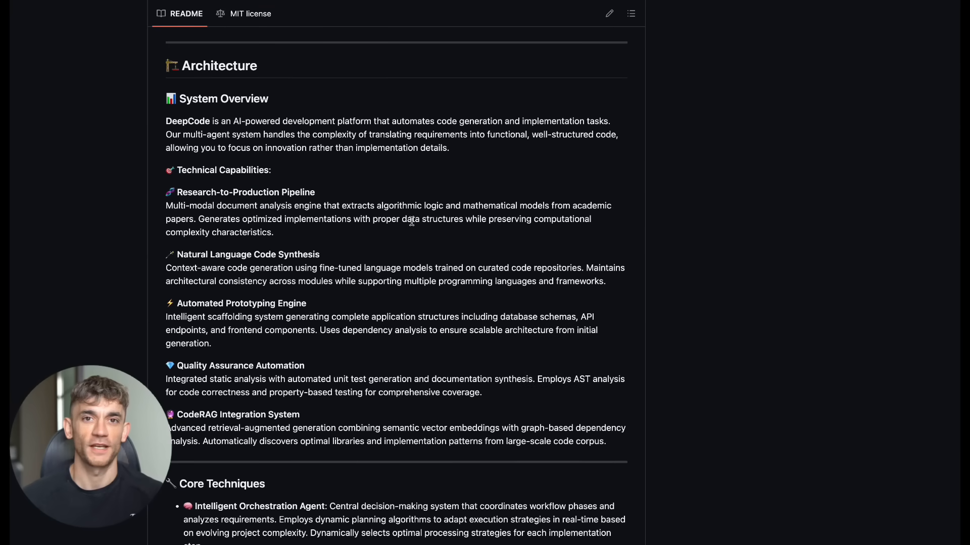
double_click(245, 191)
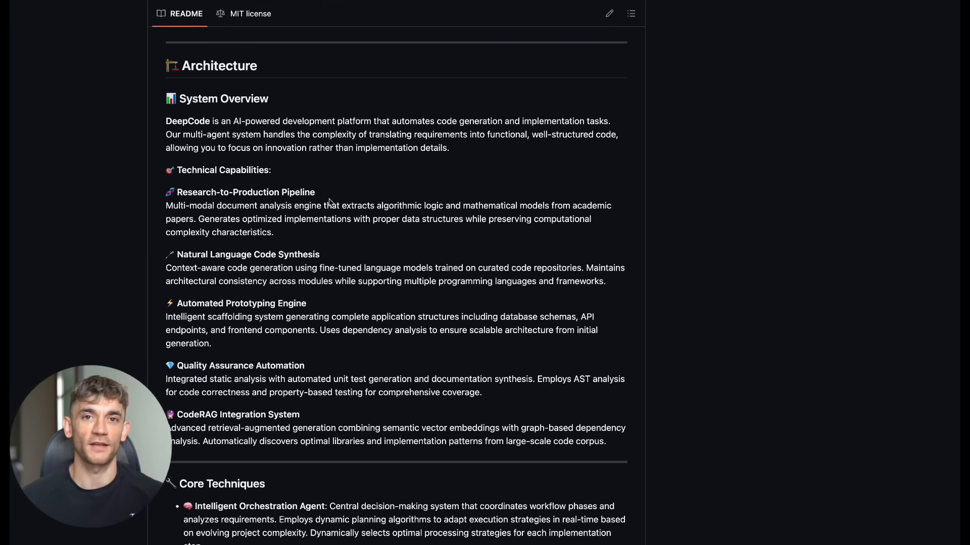
double_click(249, 254)
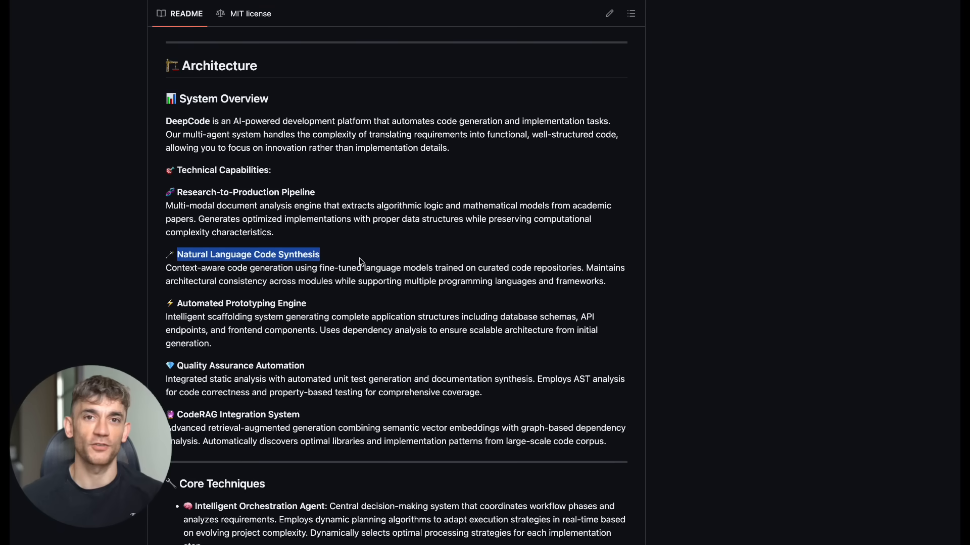
click(346, 267)
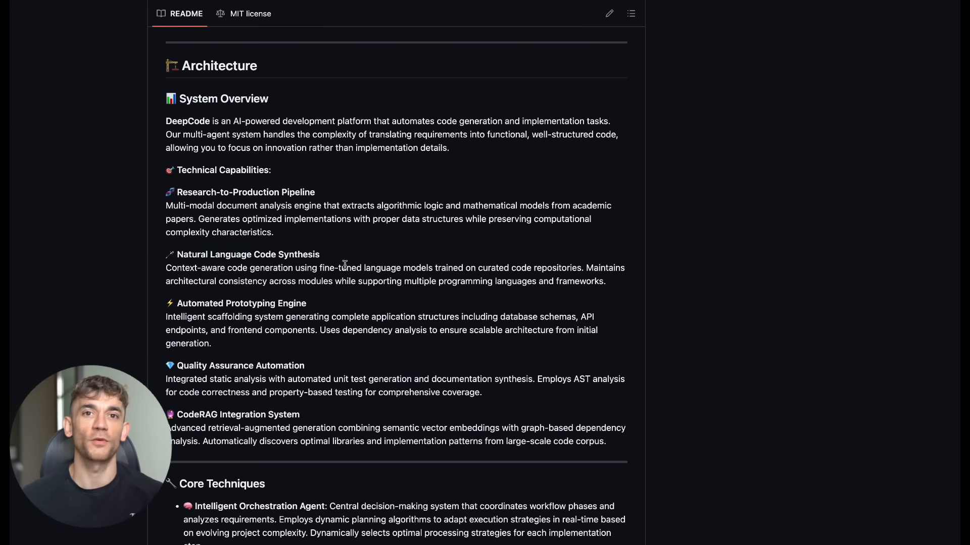
mouse_move(340, 302)
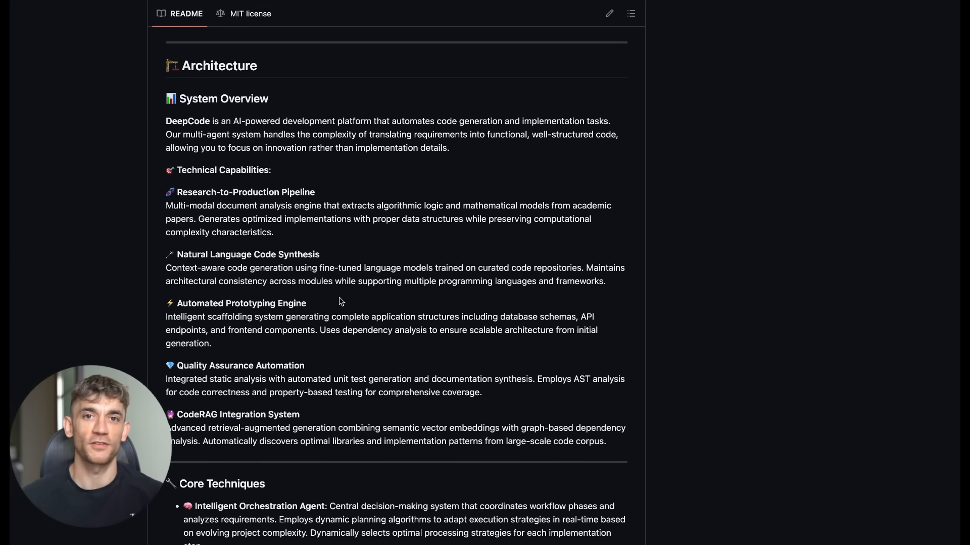
mouse_move(347, 301)
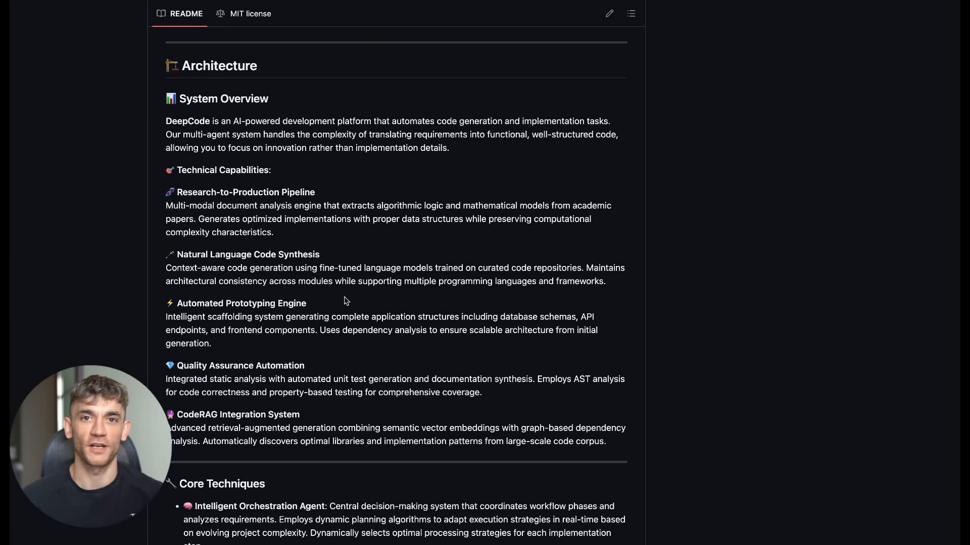
Highlight the Quality Assurance Automation and CodeRAG Integration System capability headings
double_click(240, 365)
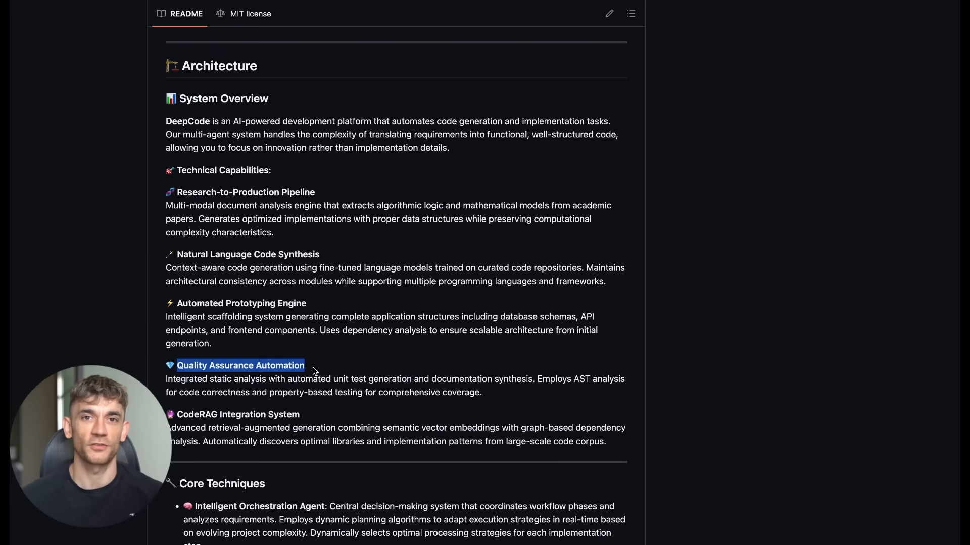
scroll(down, 3)
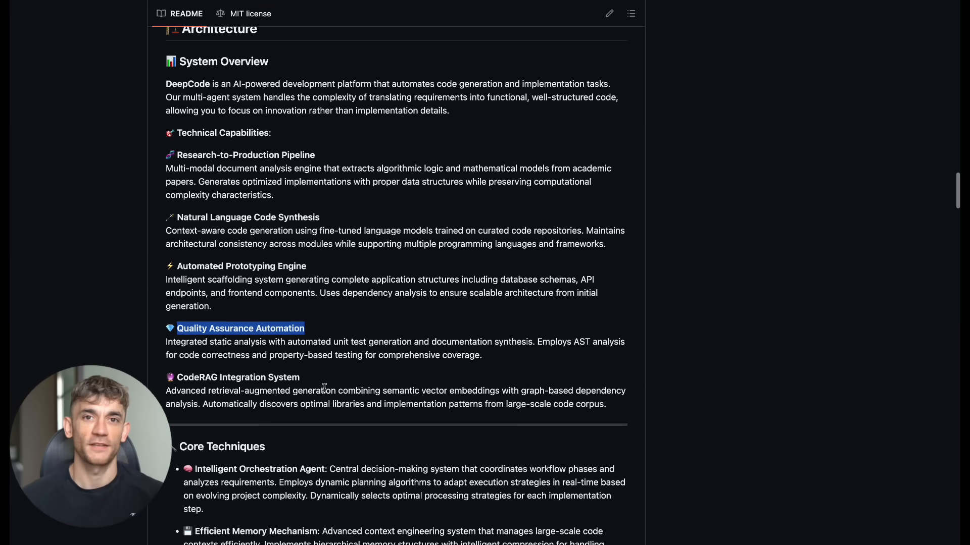
double_click(237, 377)
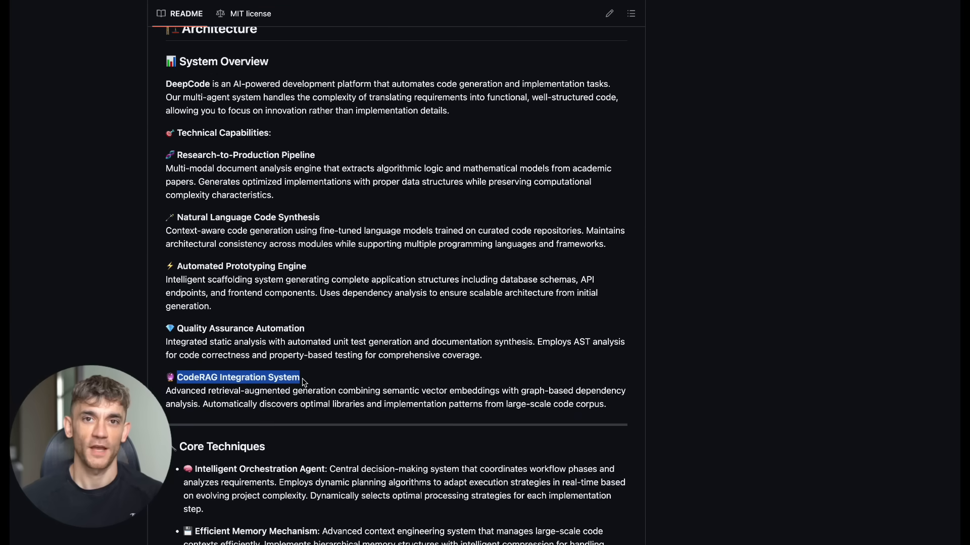
Scroll the README through Core Techniques to the Multi-Agent Architecture section
scroll(down, 3)
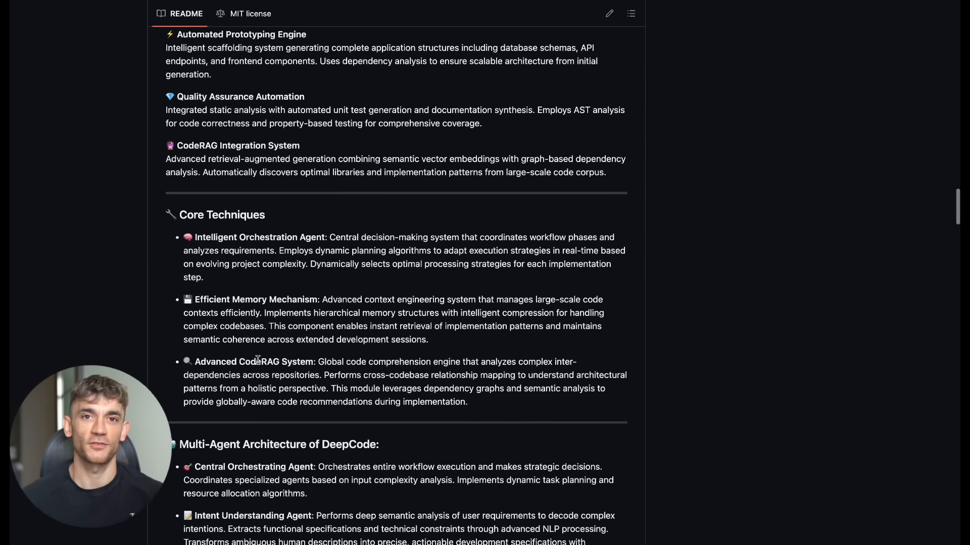
scroll(down, 3)
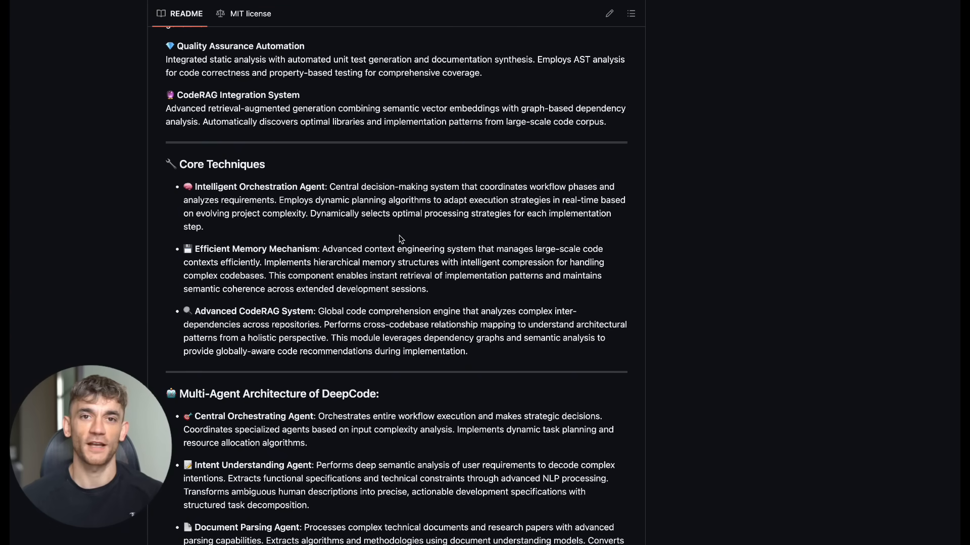
scroll(down, 3)
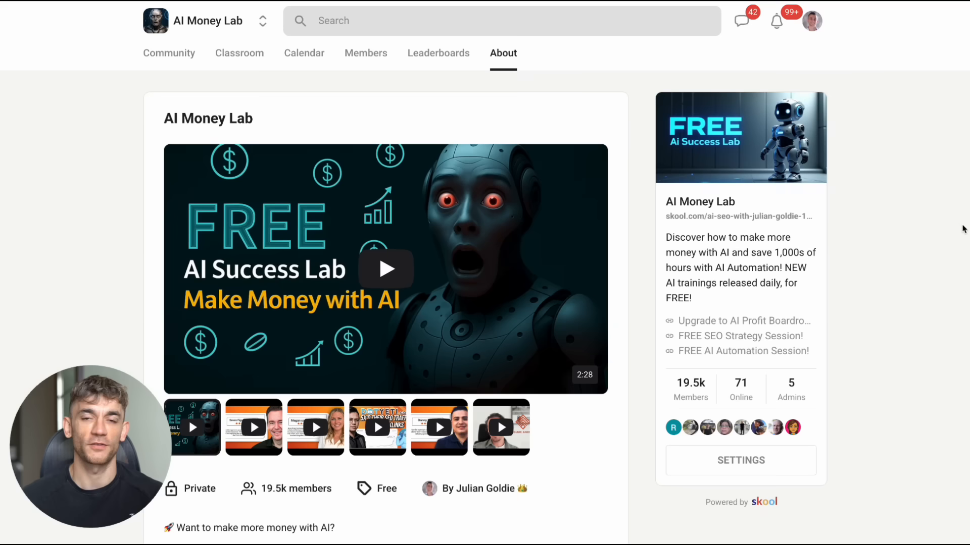
mouse_move(730, 238)
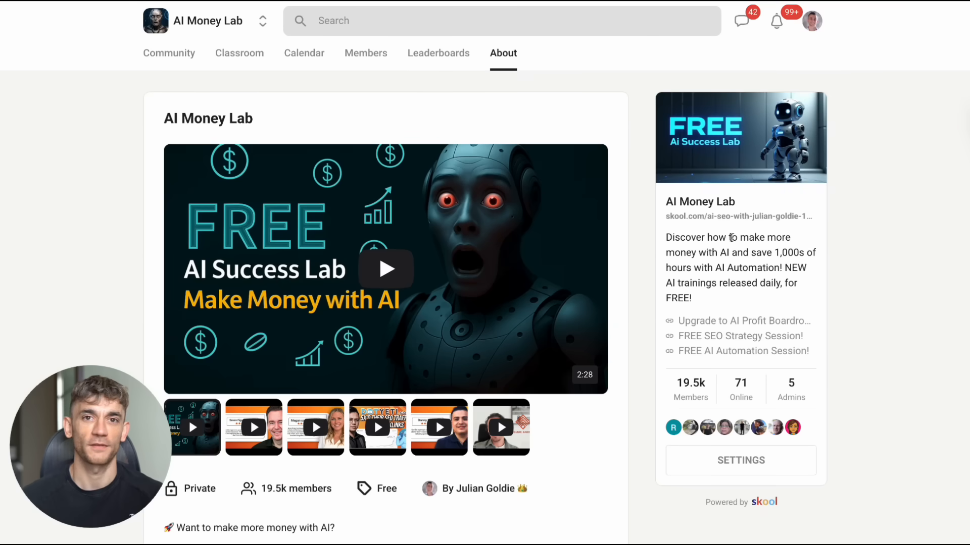
Browse AI Money Lab's Community feed and Classroom, viewing the AI Avatar and FREE AI Agents Course lessons
click(168, 53)
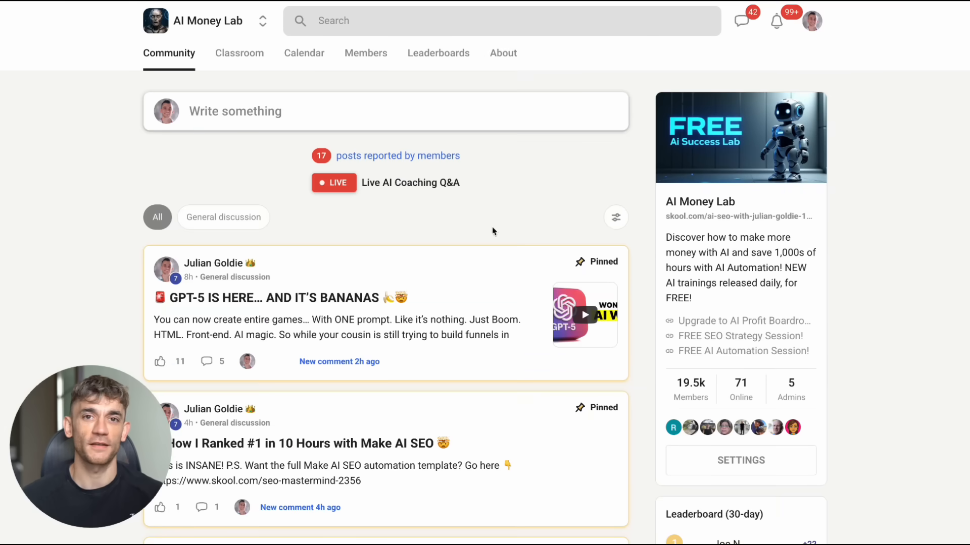
mouse_move(329, 109)
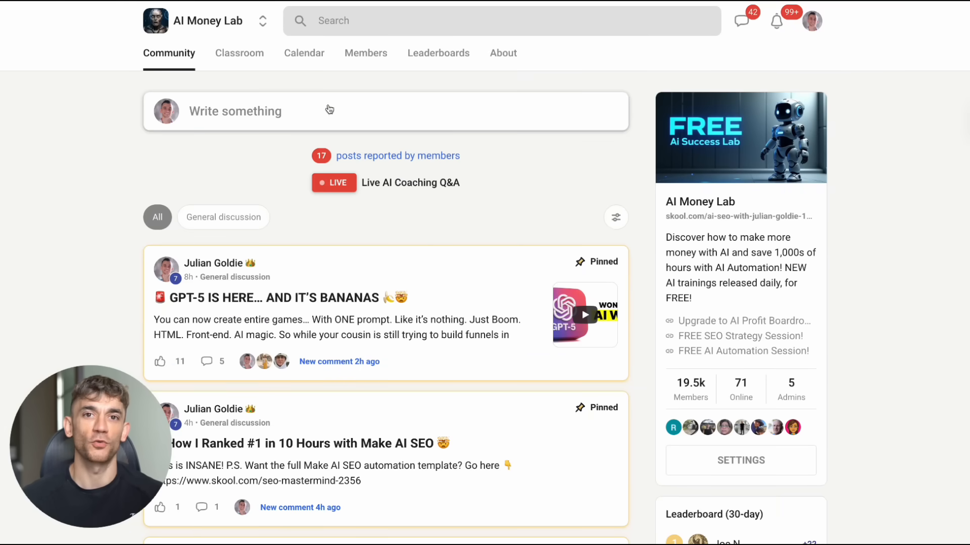
click(238, 53)
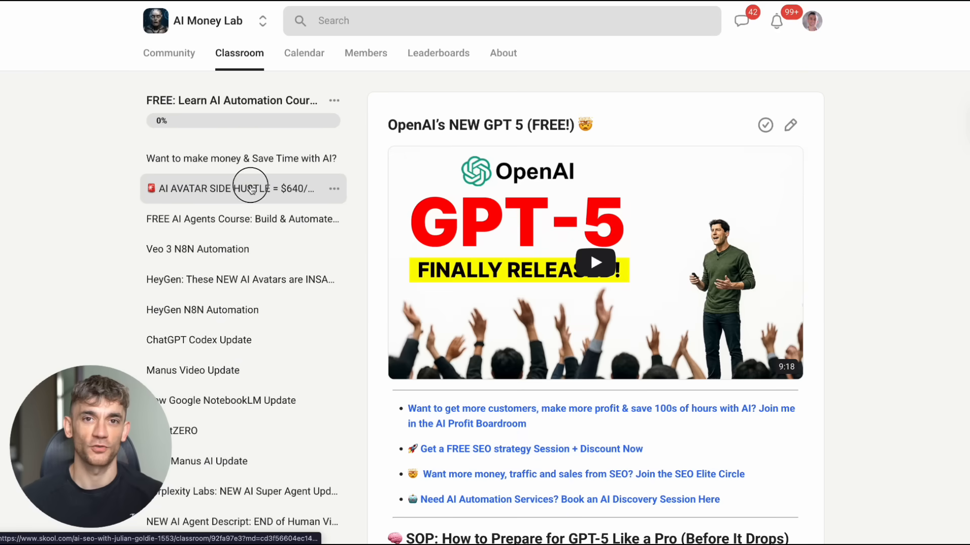
click(242, 188)
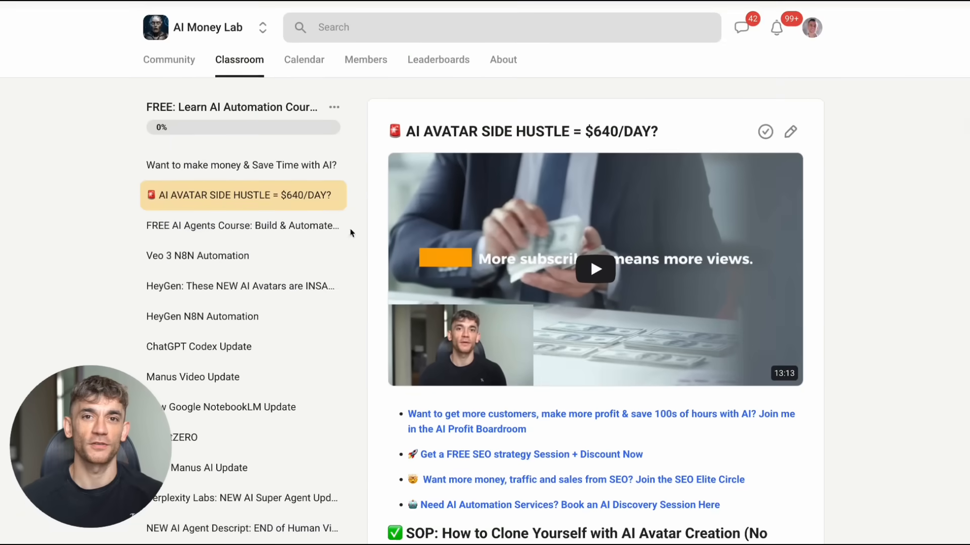
click(242, 225)
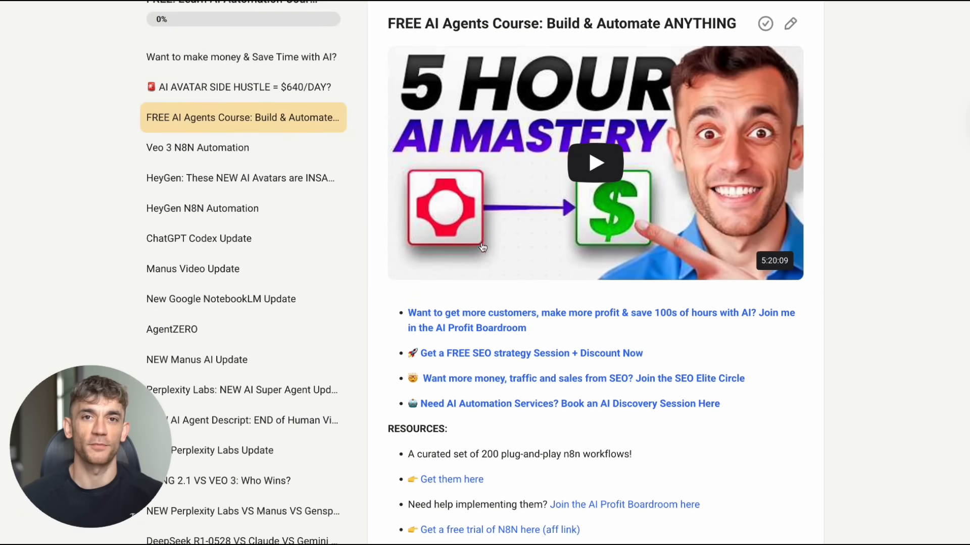
scroll(up, 3)
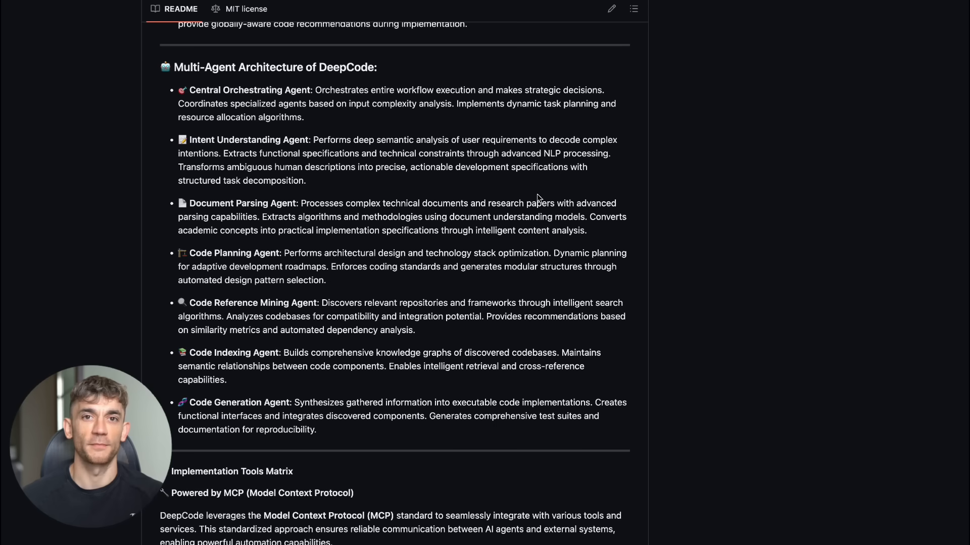
mouse_move(484, 214)
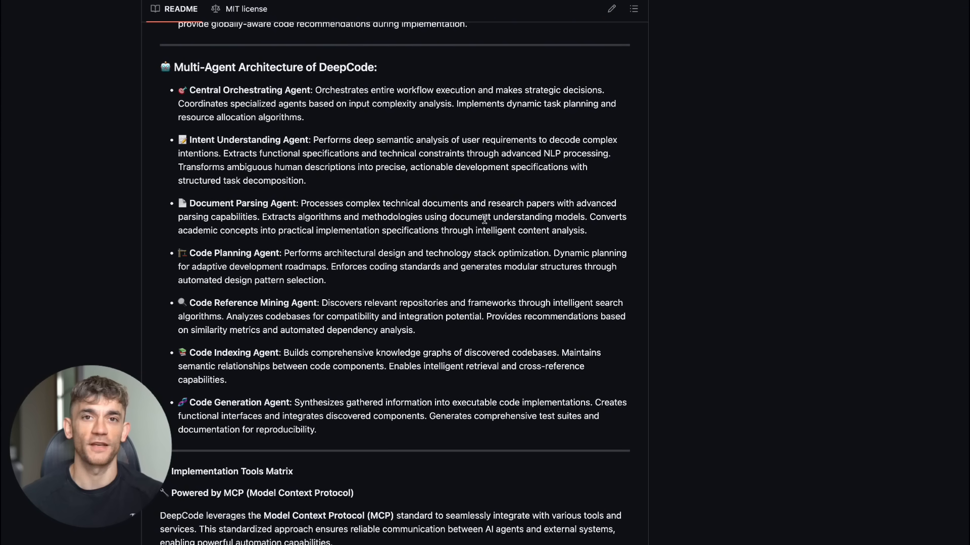
mouse_move(546, 240)
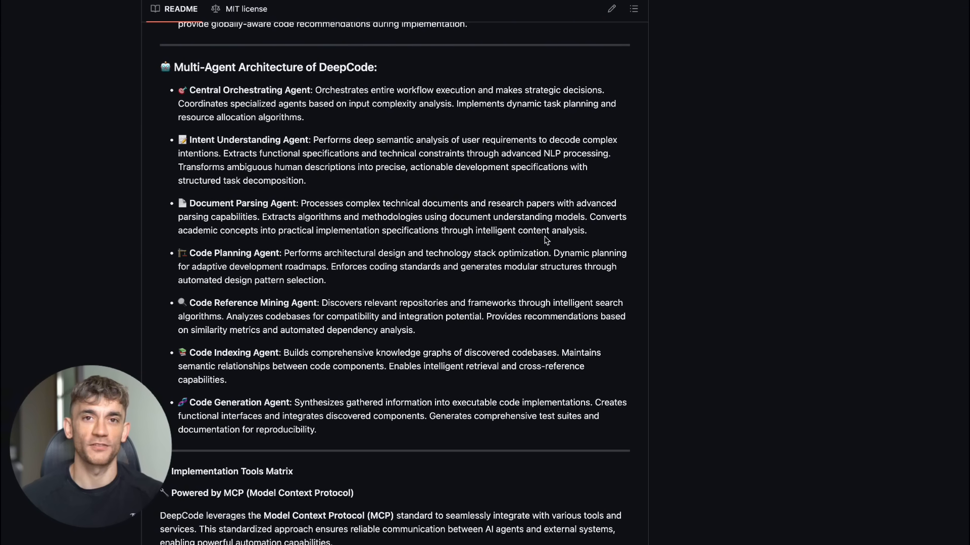
mouse_move(580, 297)
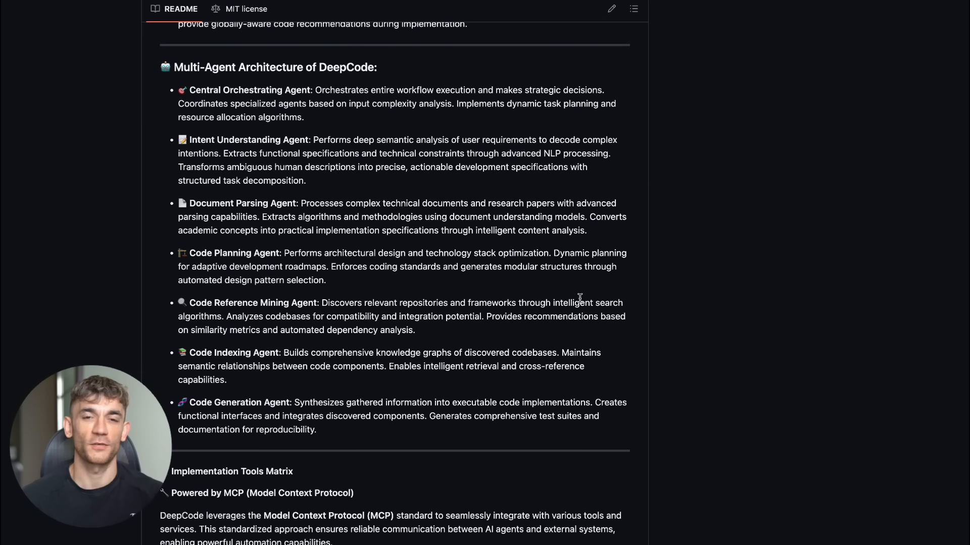
mouse_move(608, 318)
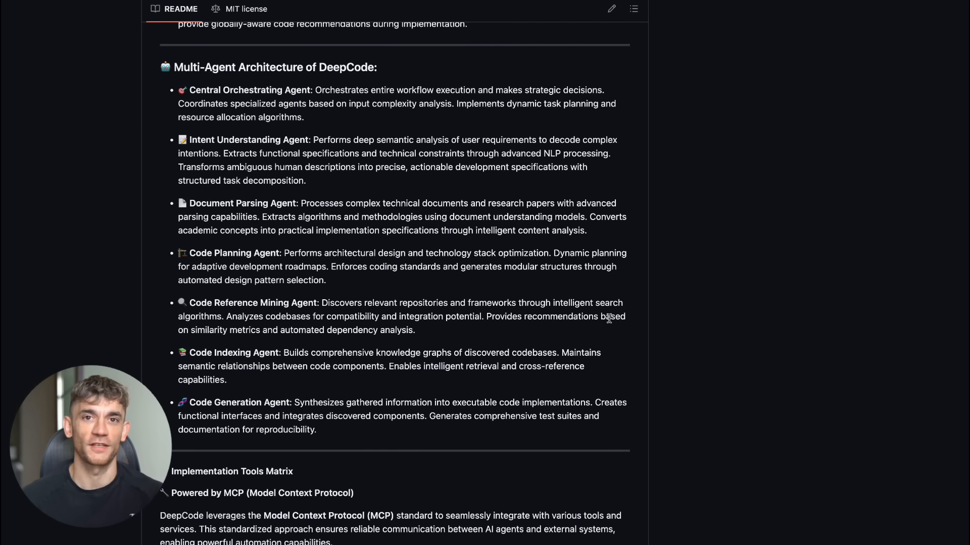
mouse_move(483, 364)
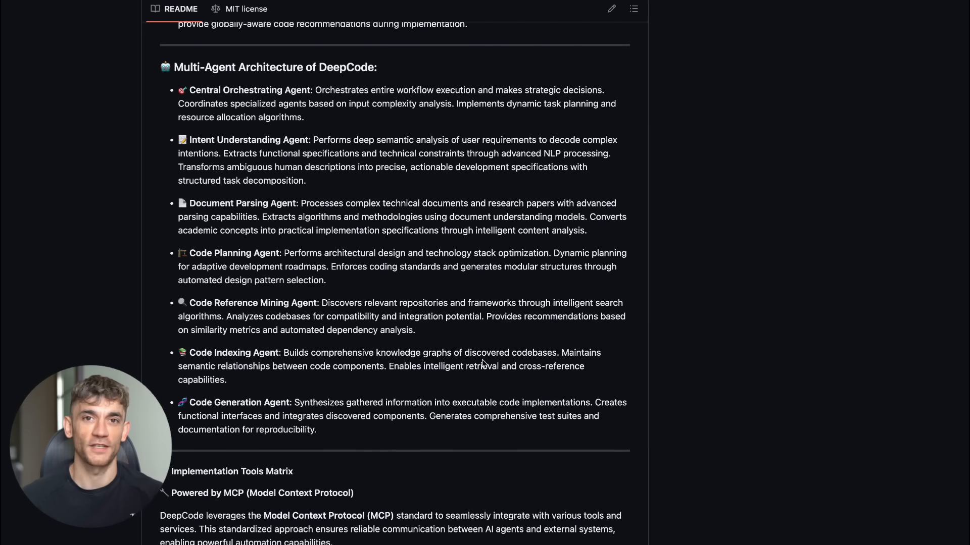
Scroll the README past the specialised agents list to the Implementation Tools Matrix
scroll(down, 3)
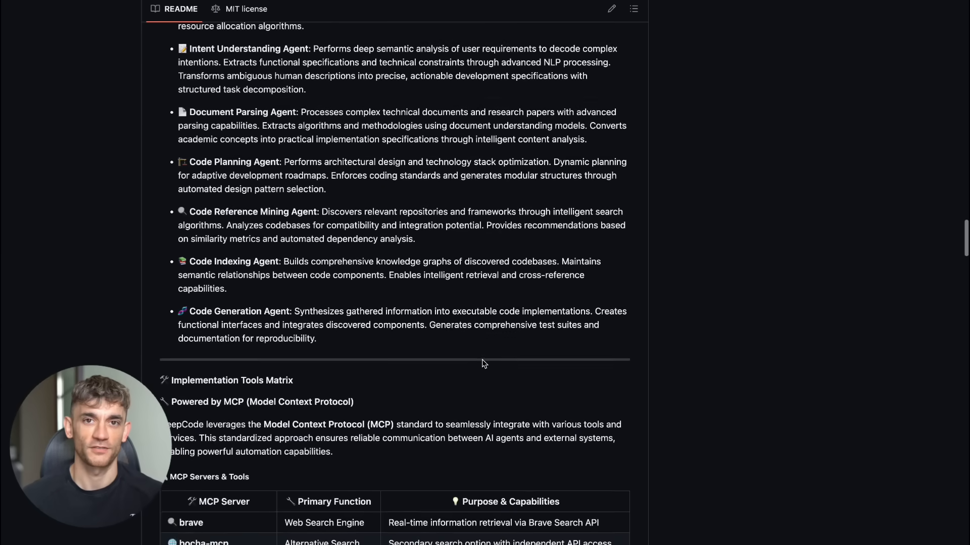
Scroll through the MCP Servers & Tools table to Legacy Tool Functions and the Multi-Interface Framework
scroll(down, 3)
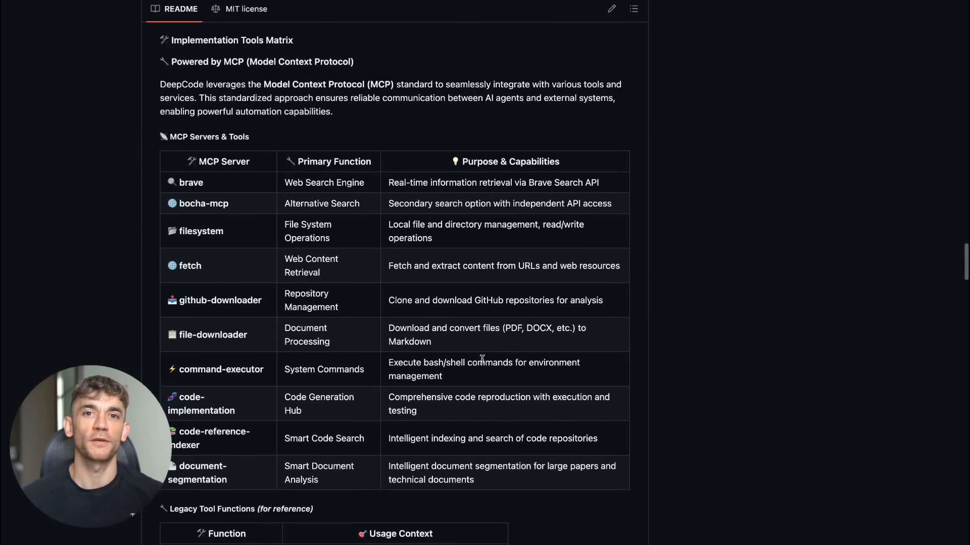
mouse_move(484, 372)
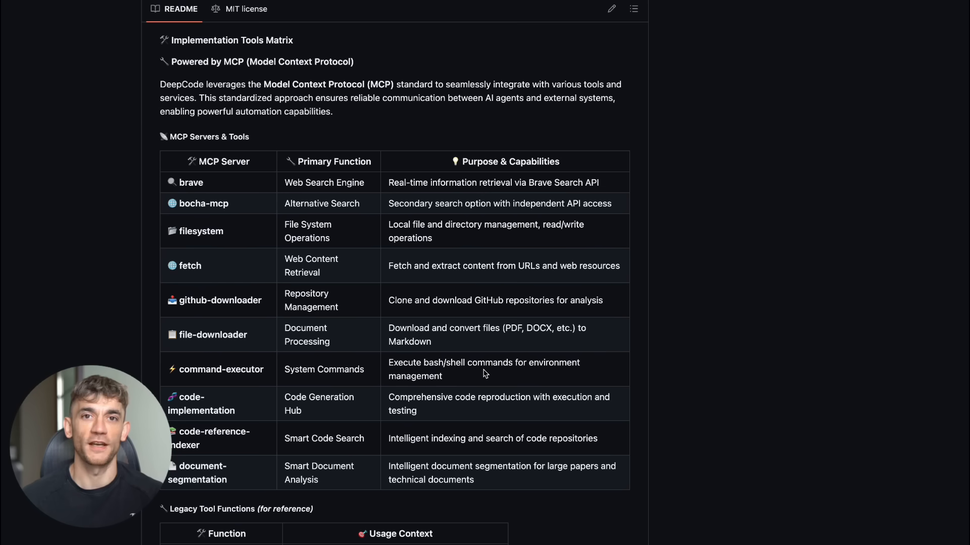
mouse_move(495, 392)
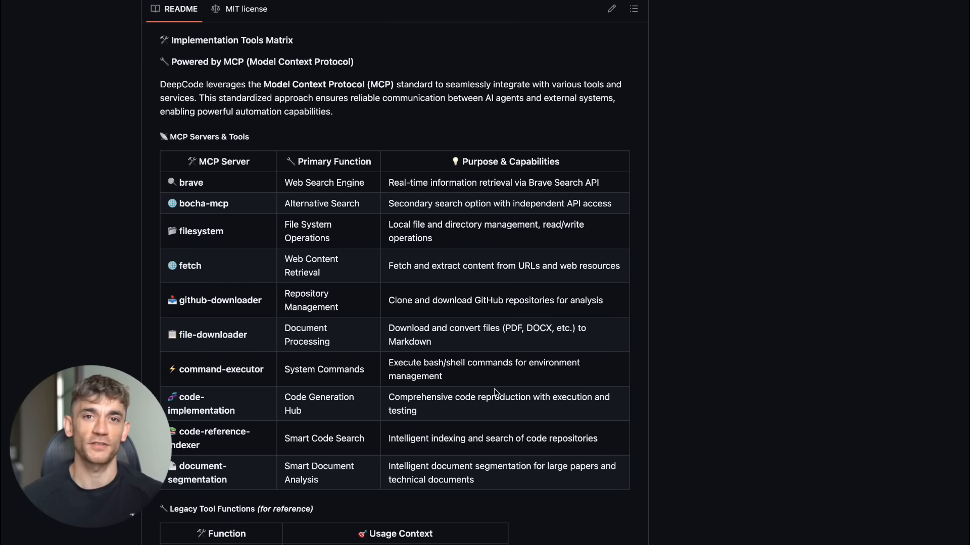
mouse_move(499, 412)
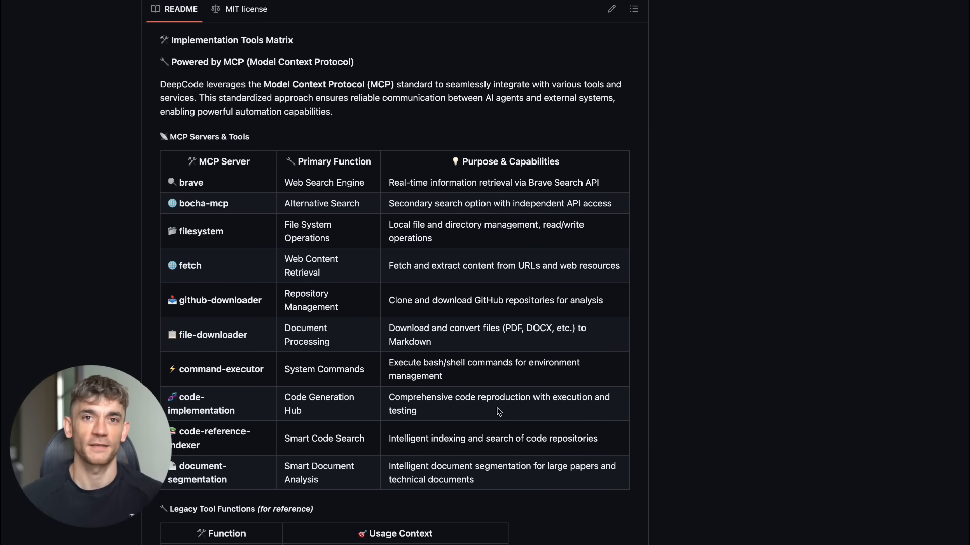
mouse_move(204, 166)
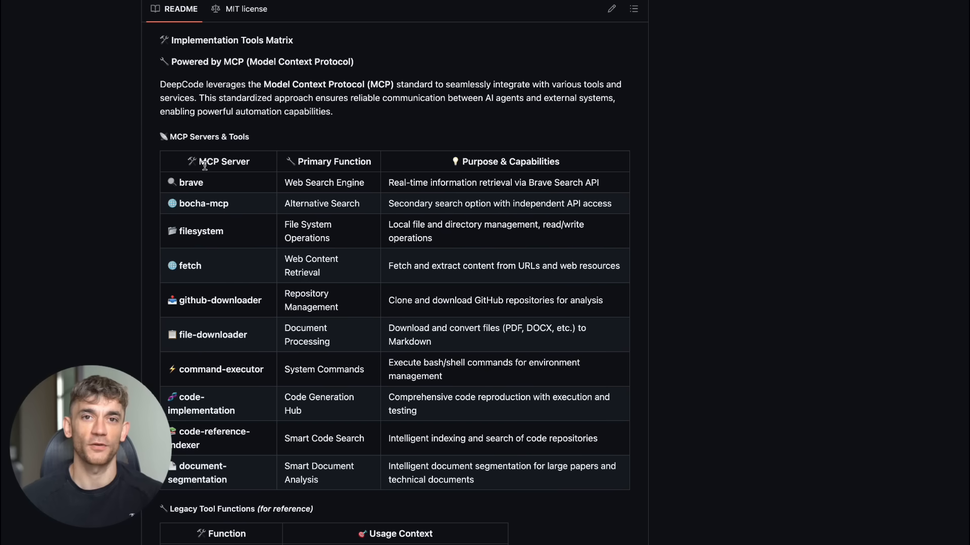
mouse_move(259, 164)
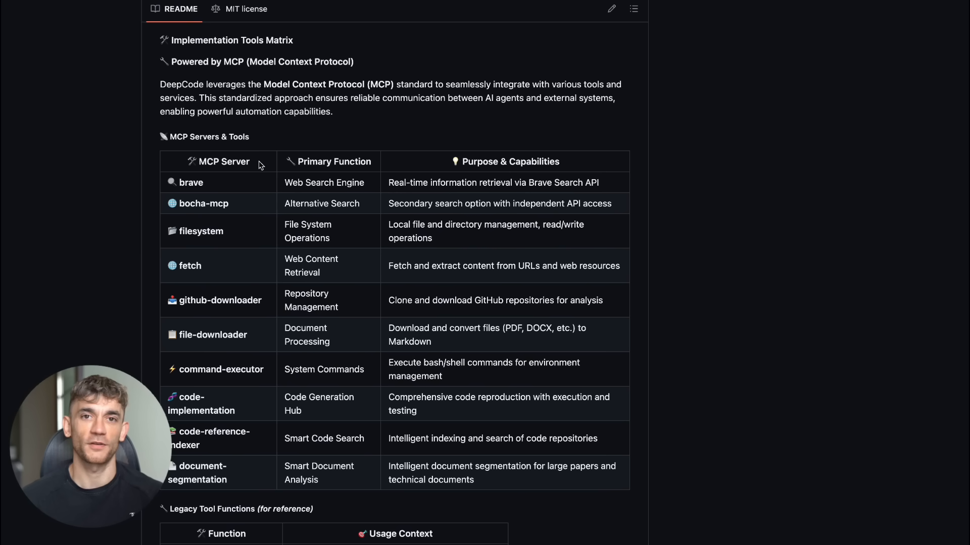
mouse_move(264, 166)
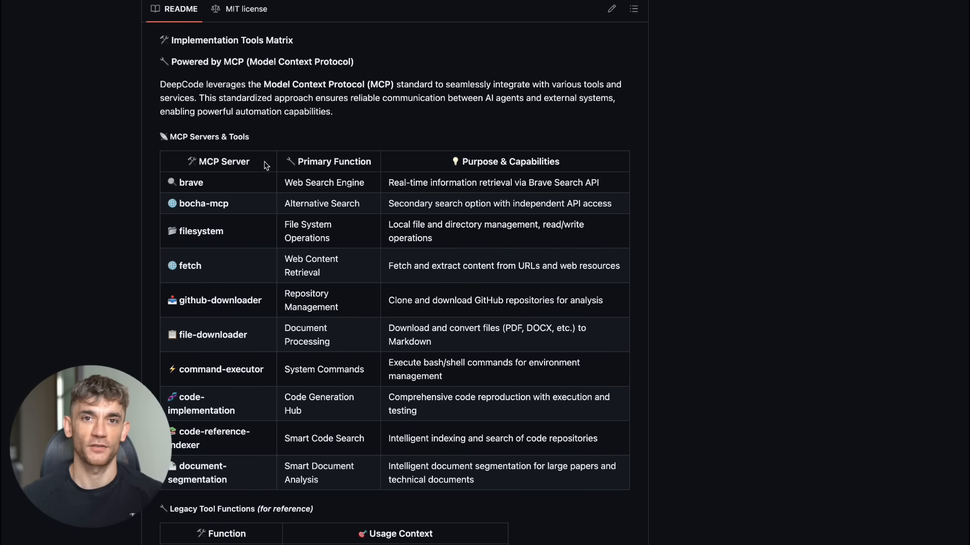
scroll(down, 3)
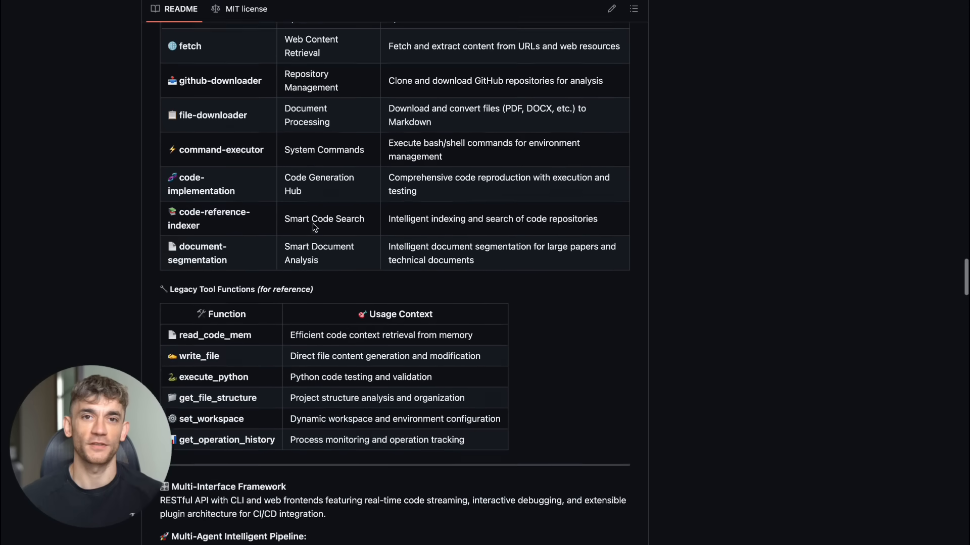
scroll(down, 3)
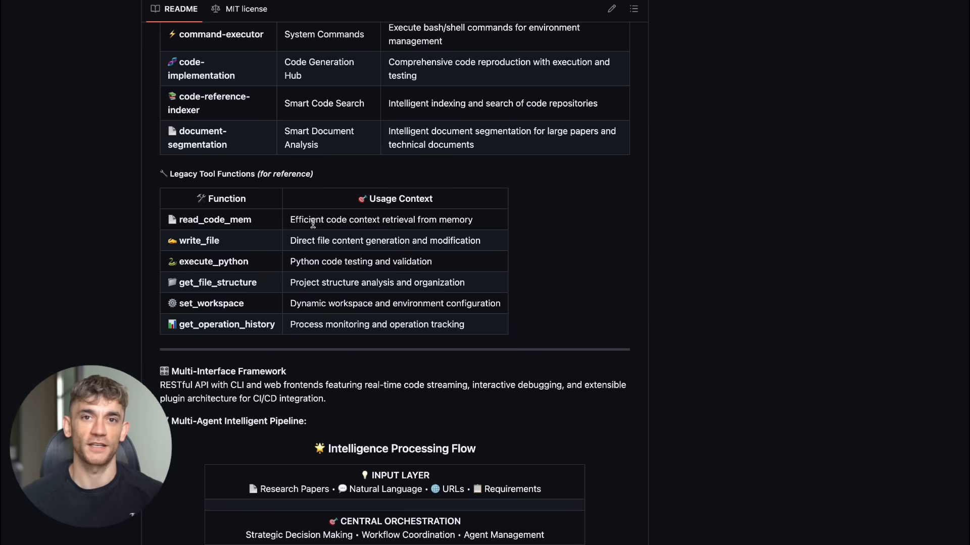
scroll(down, 3)
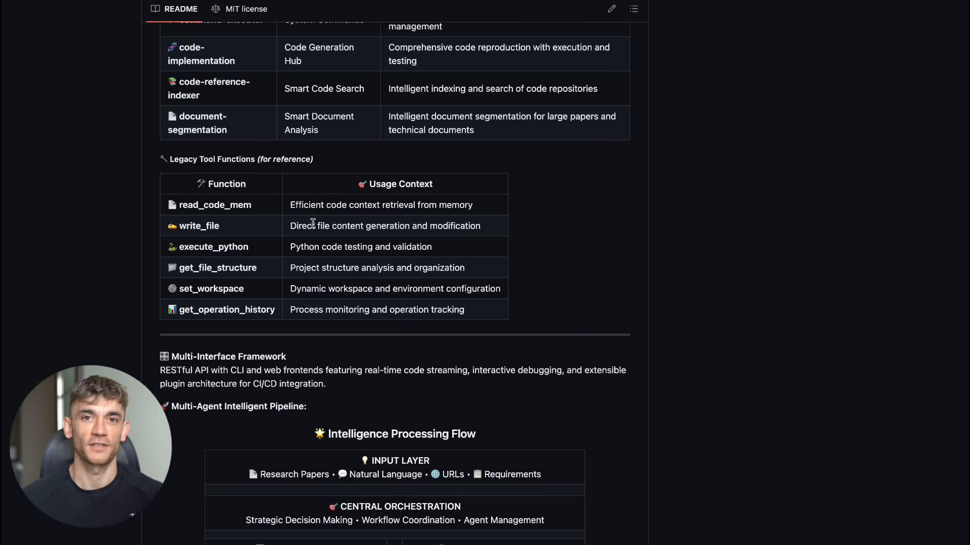
Scroll past Intelligence Processing Flow and Process Intelligence Features to Quick Start Step 1: Installation
scroll(down, 3)
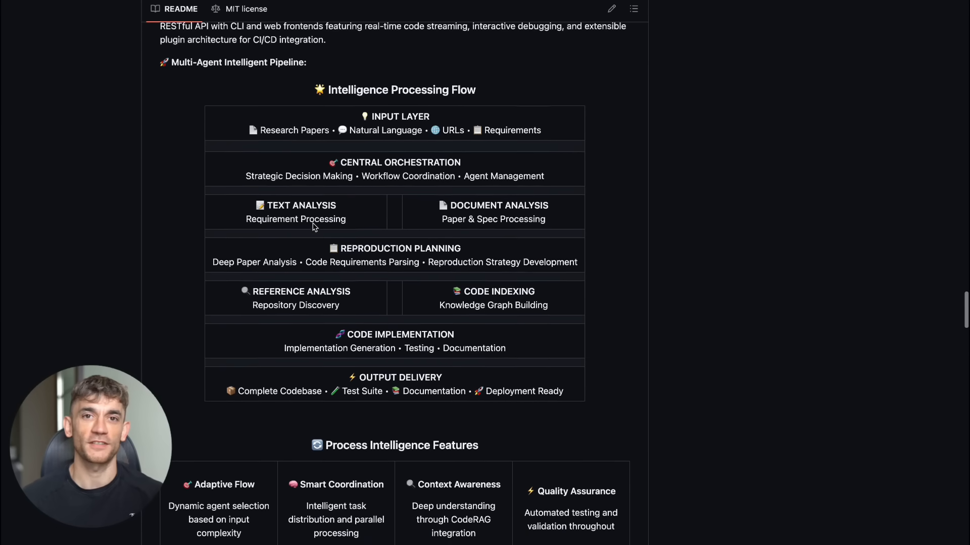
scroll(down, 3)
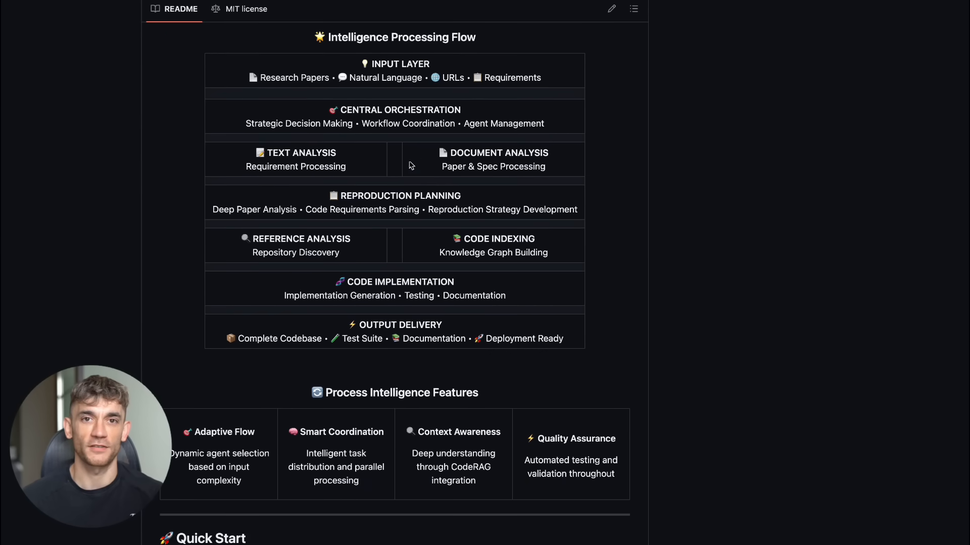
mouse_move(506, 90)
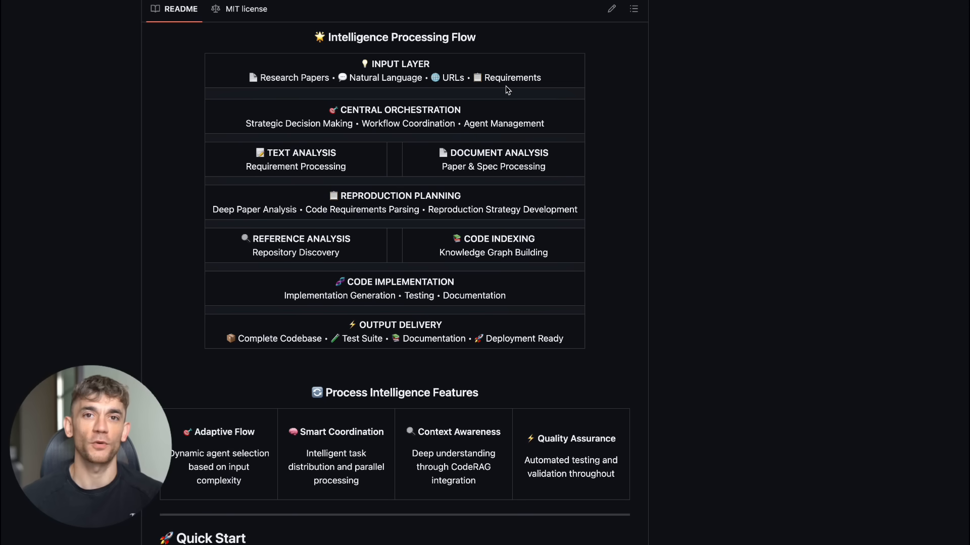
mouse_move(432, 61)
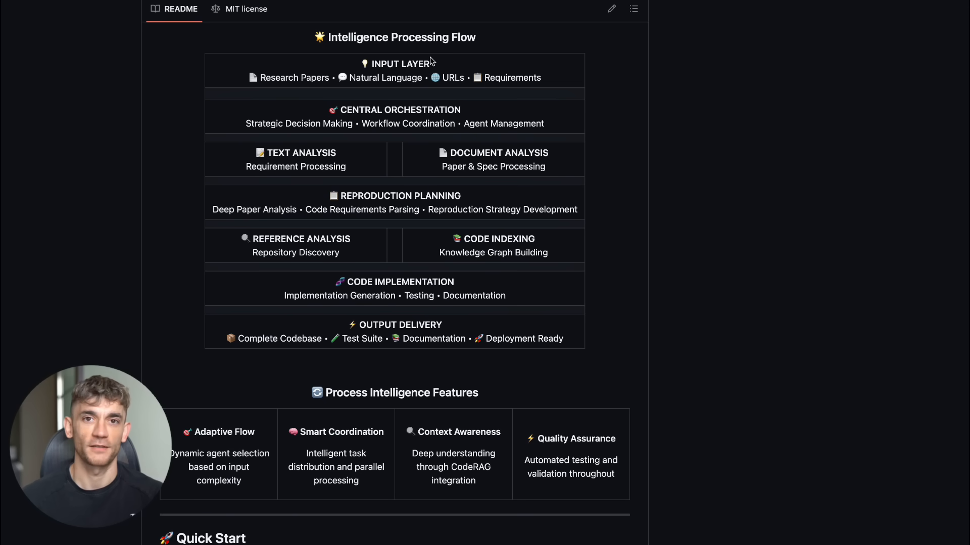
mouse_move(502, 139)
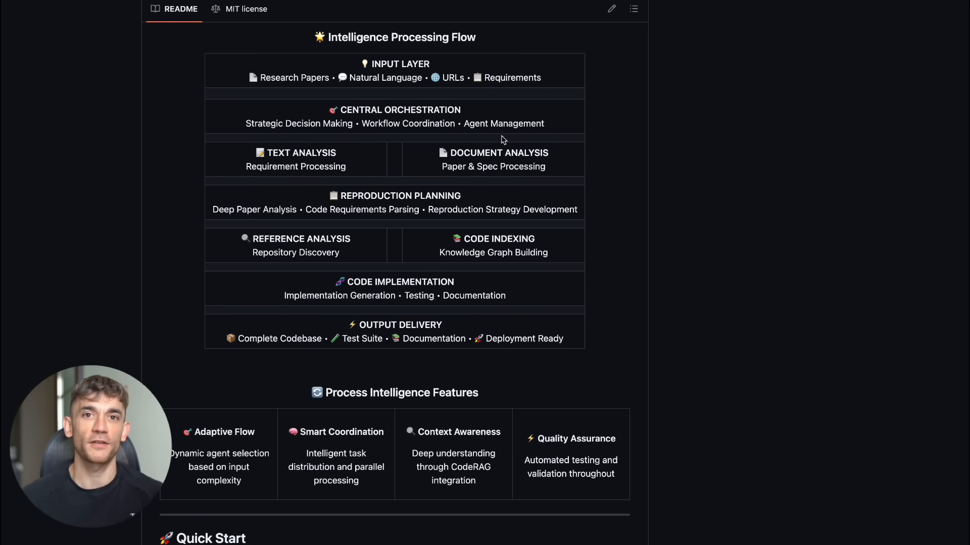
mouse_move(500, 148)
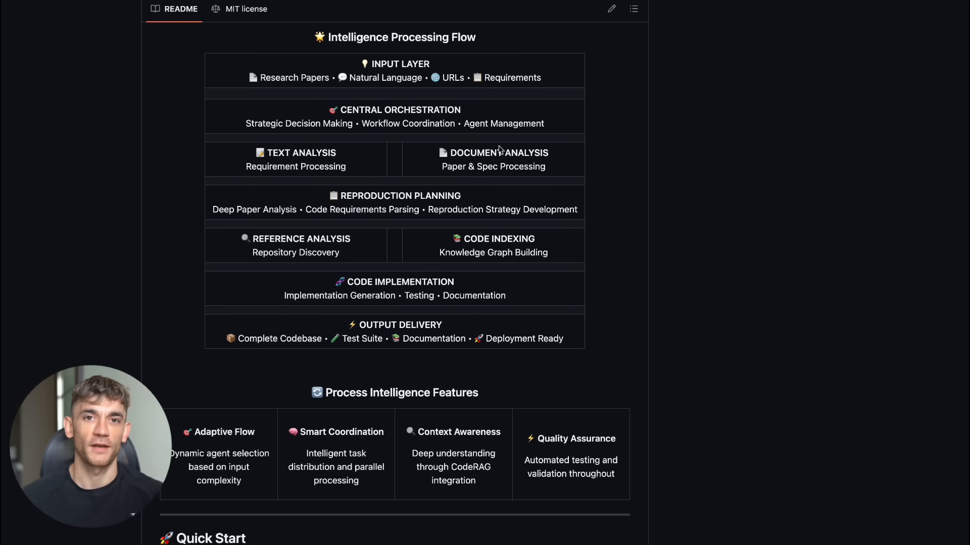
mouse_move(422, 335)
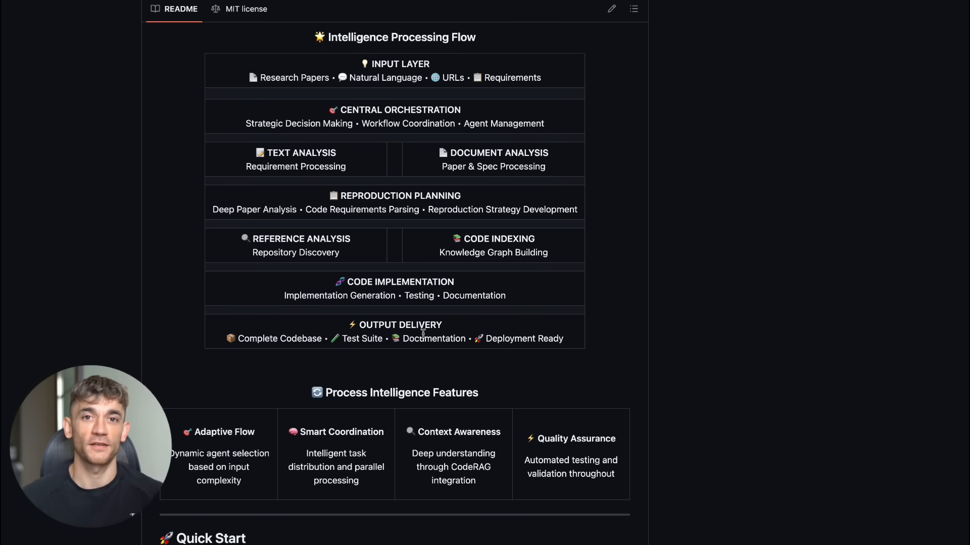
scroll(down, 3)
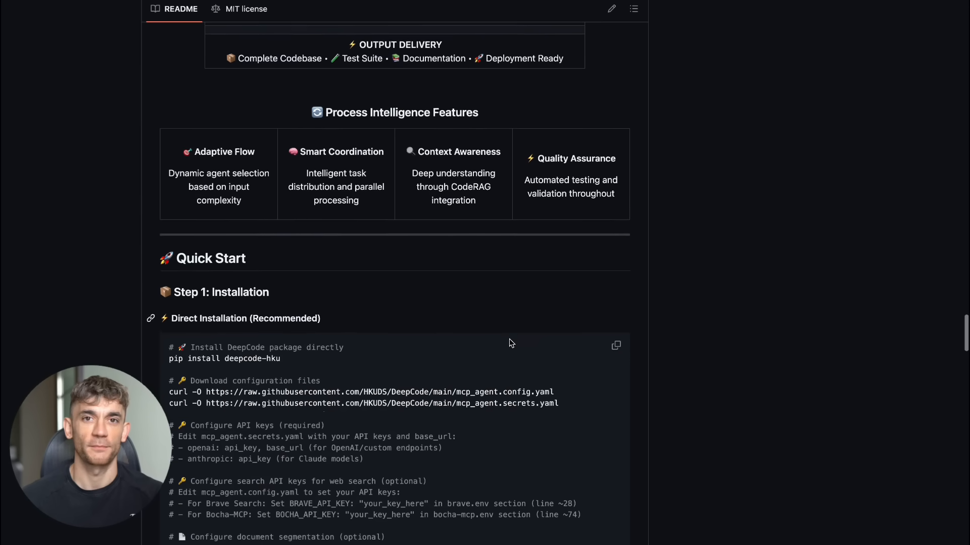
scroll(down, 3)
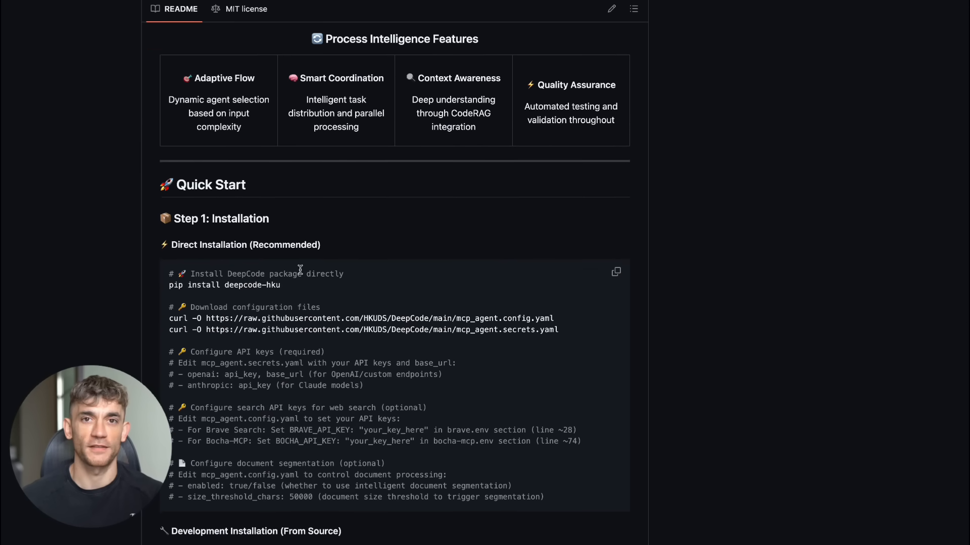
mouse_move(481, 275)
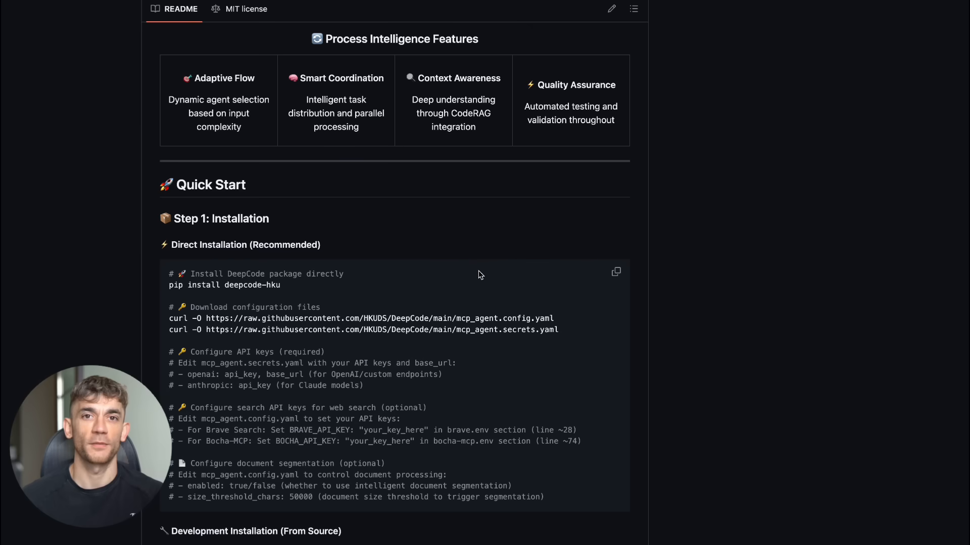
mouse_move(492, 217)
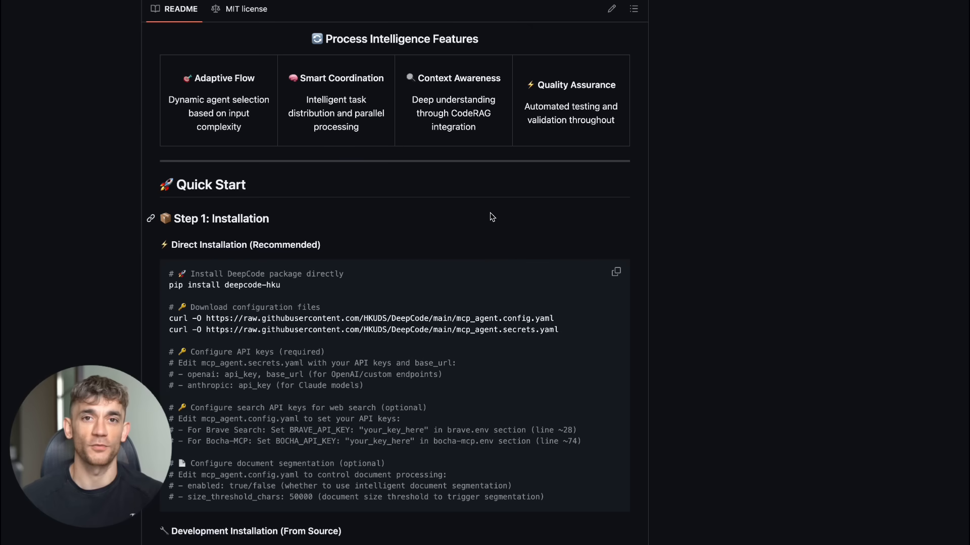
mouse_move(507, 231)
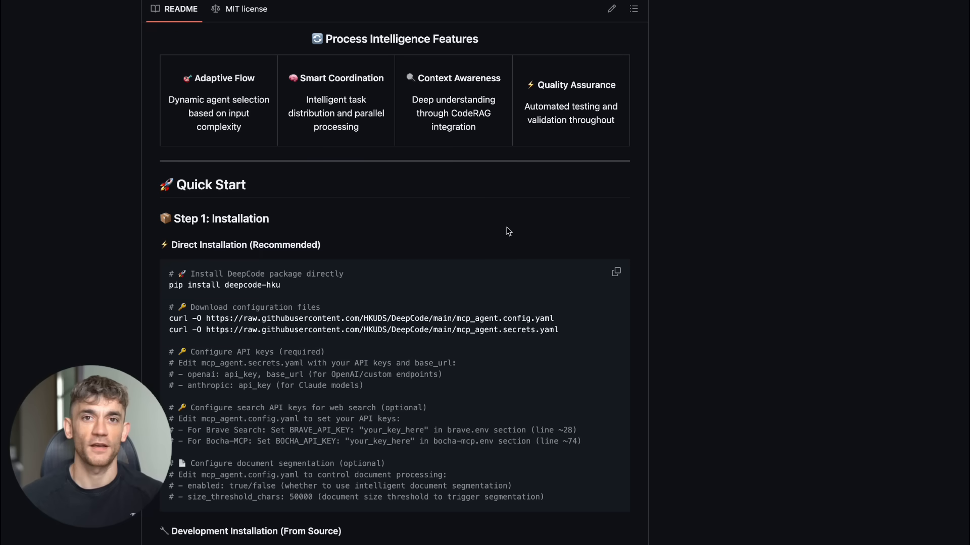
scroll(down, 3)
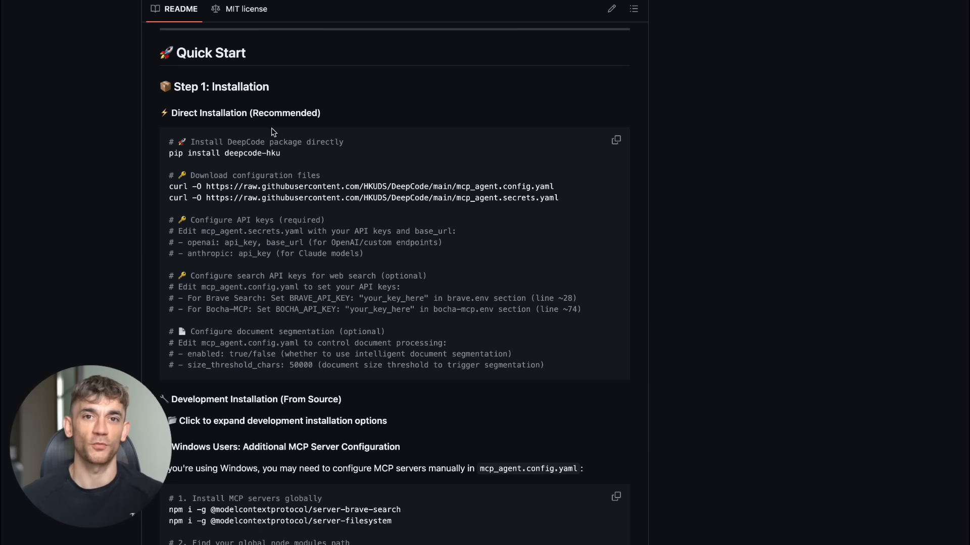
mouse_move(292, 173)
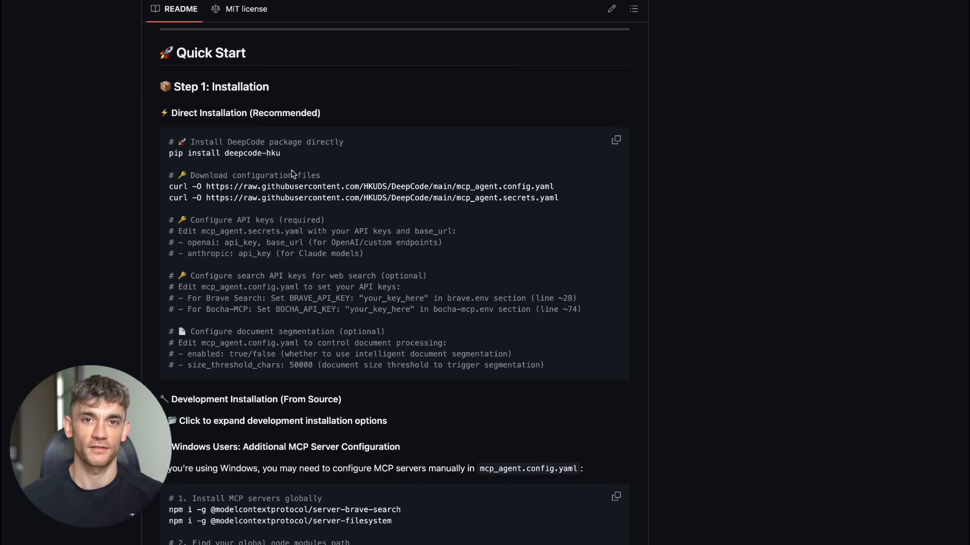
Scroll the README past the Windows MCP and search server configuration blocks
scroll(down, 3)
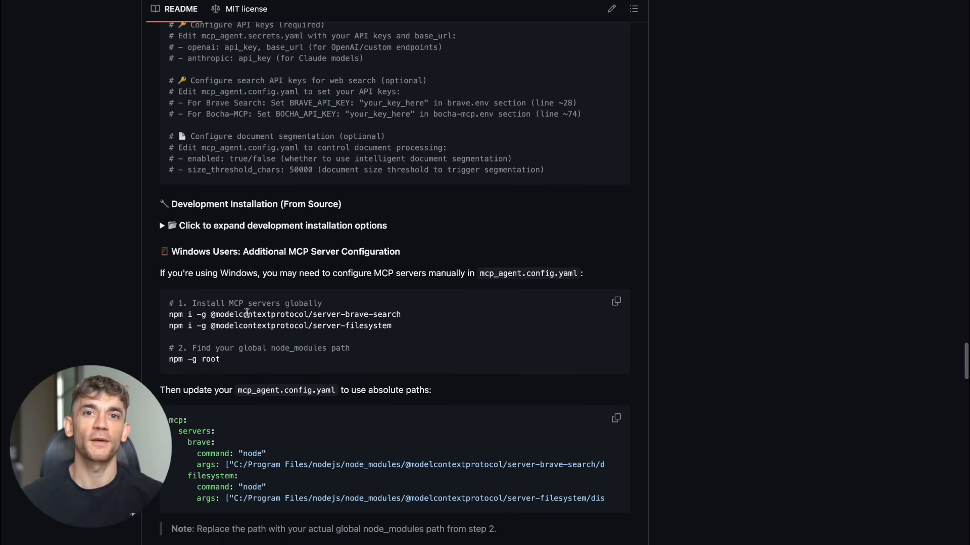
mouse_move(326, 341)
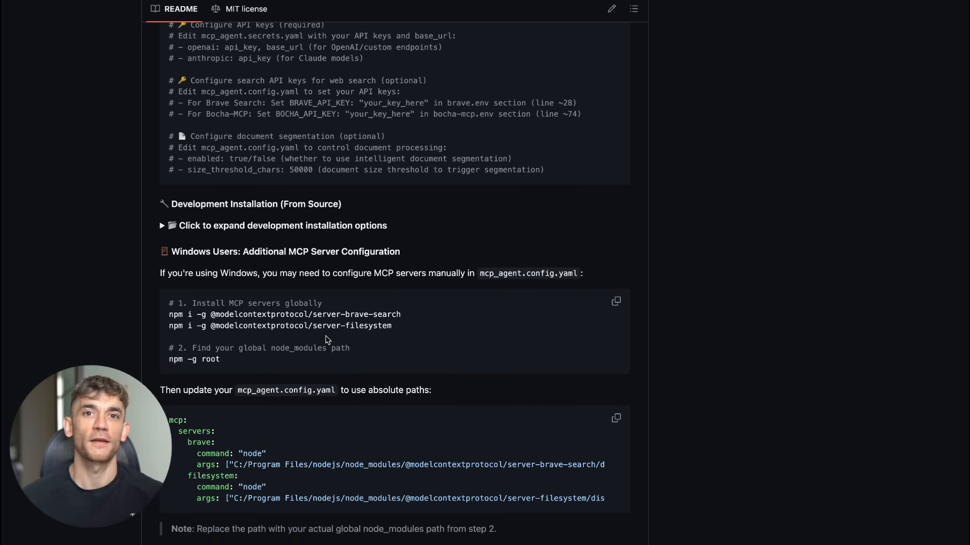
mouse_move(353, 313)
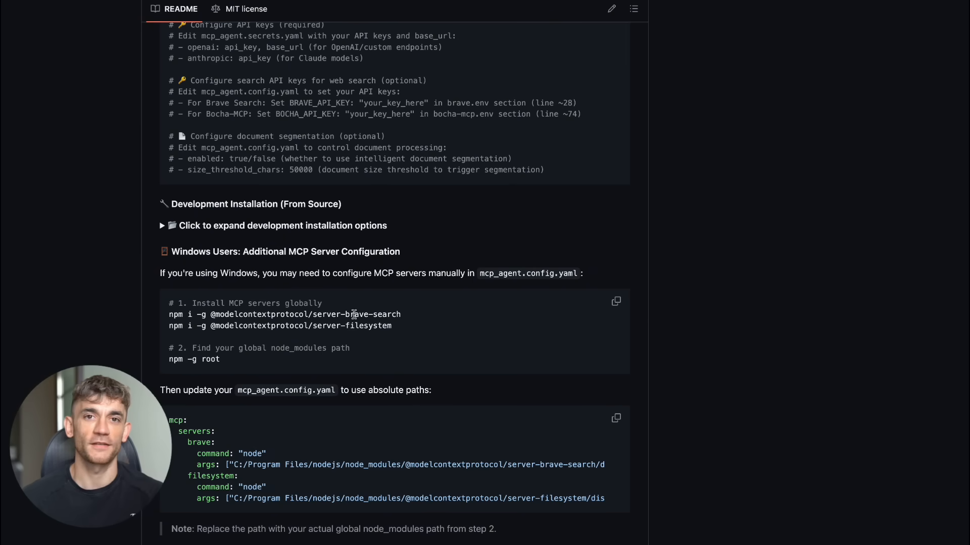
mouse_move(364, 321)
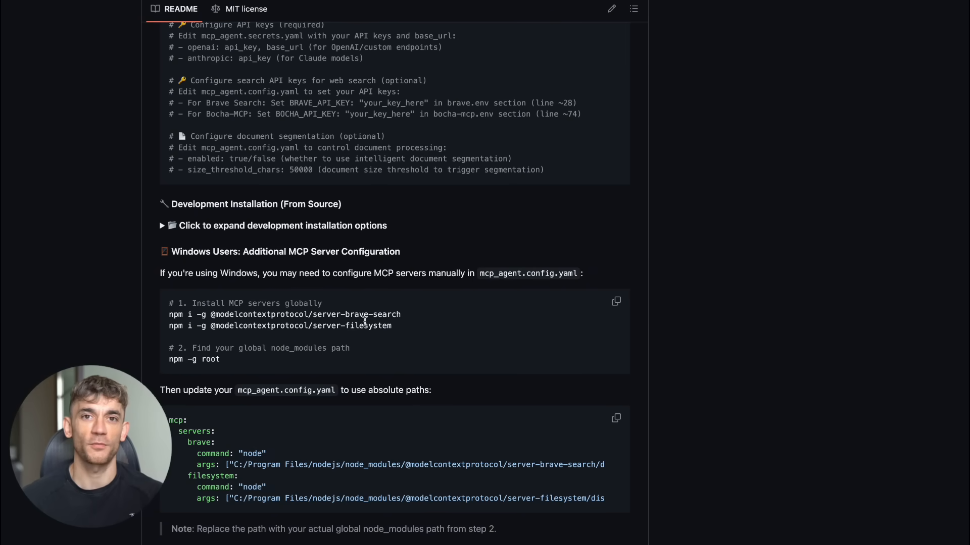
mouse_move(379, 314)
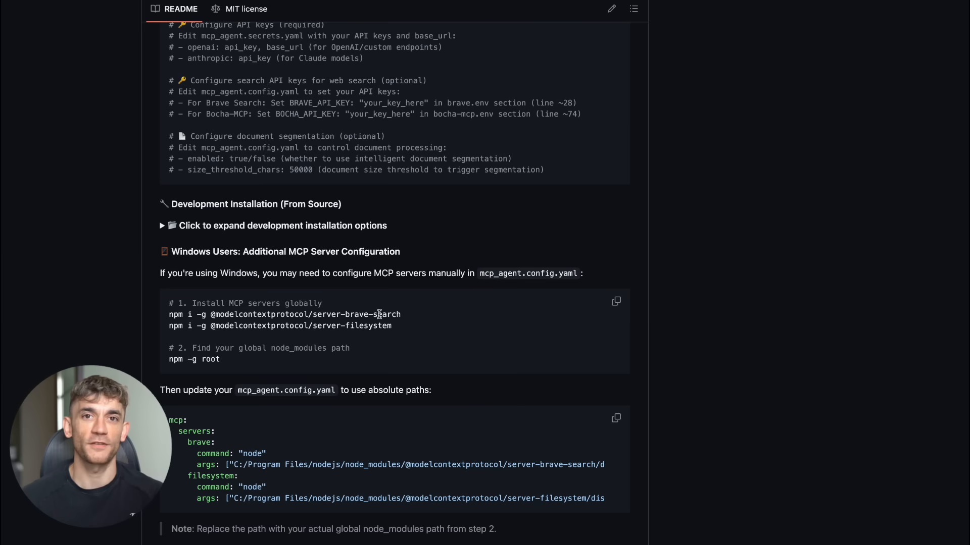
mouse_move(437, 318)
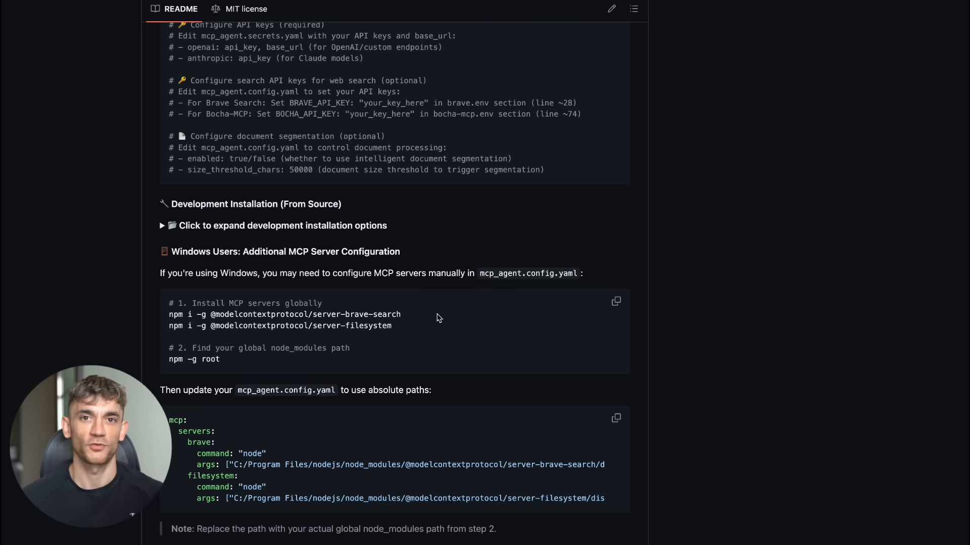
mouse_move(458, 311)
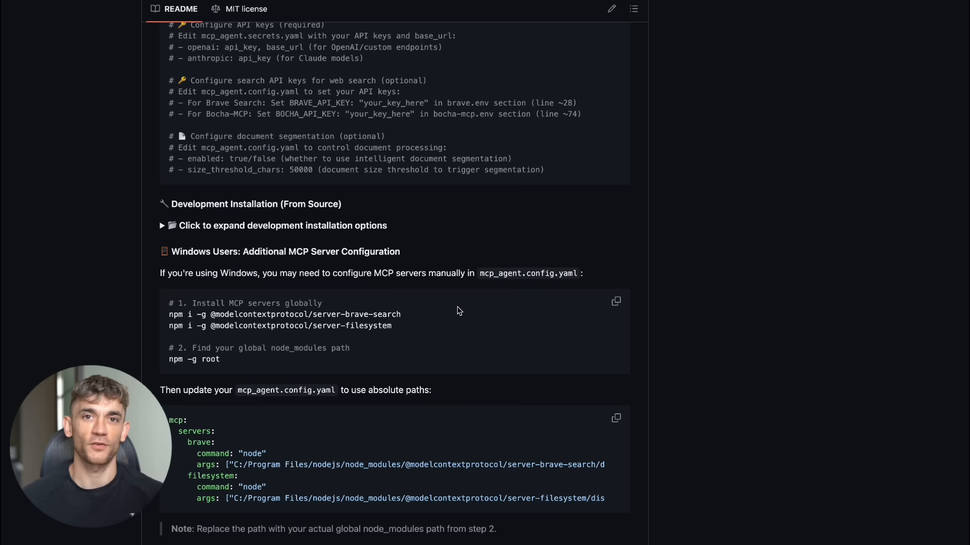
scroll(down, 3)
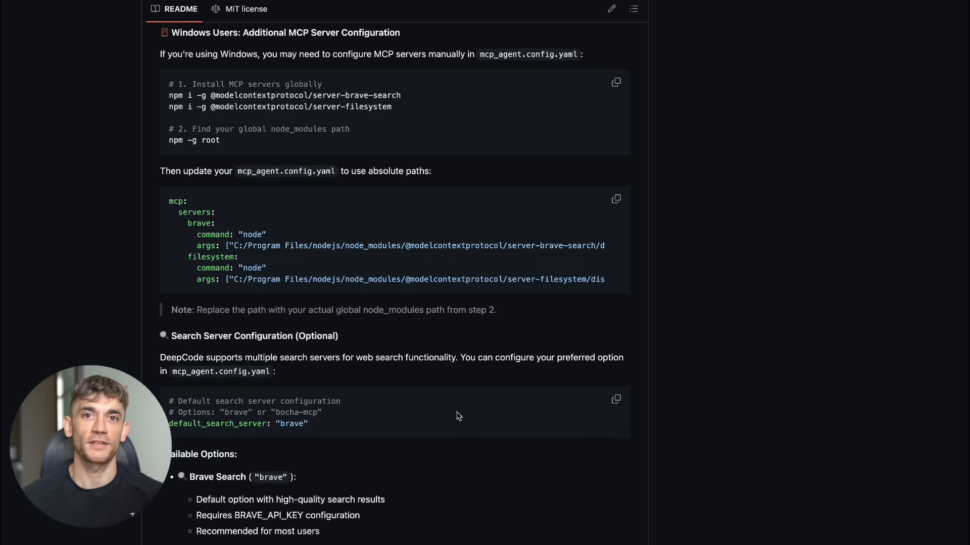
scroll(down, 3)
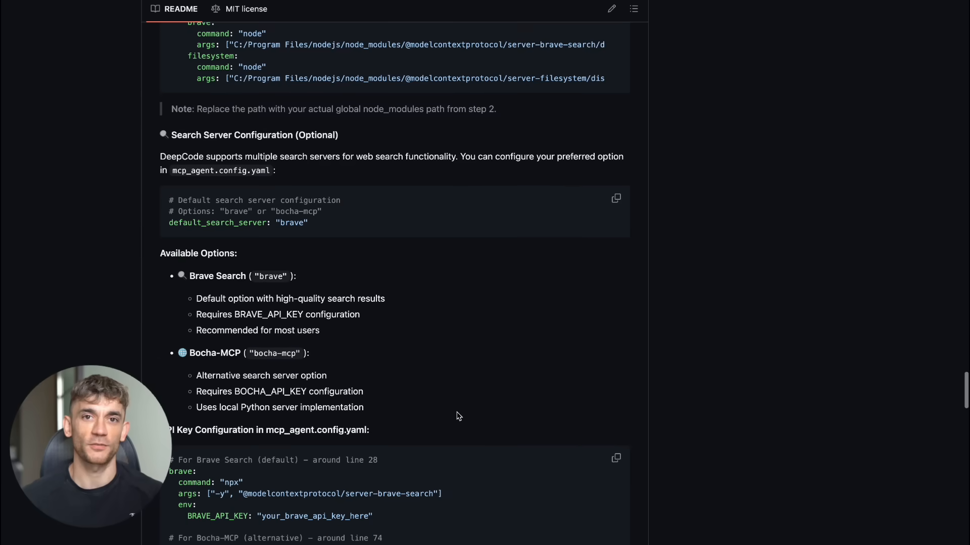
mouse_move(366, 317)
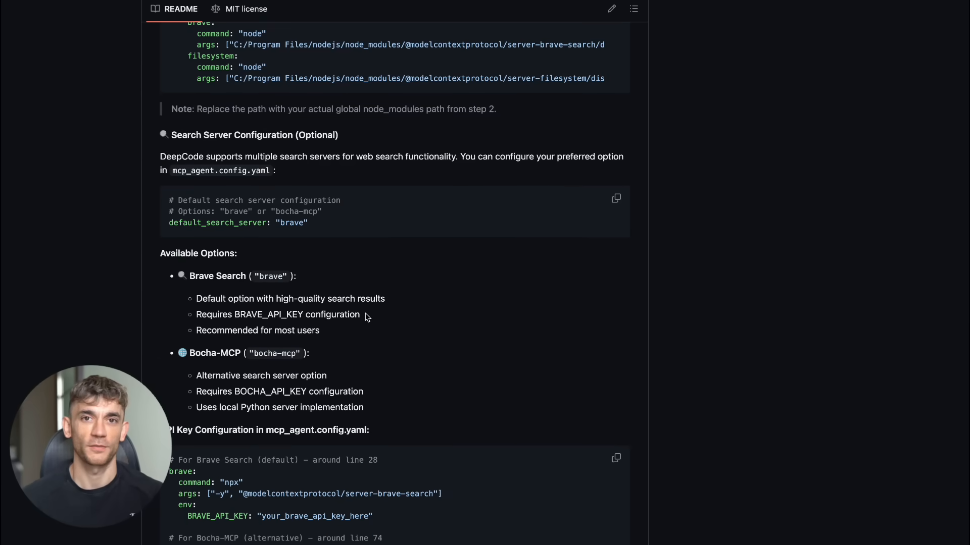
mouse_move(387, 365)
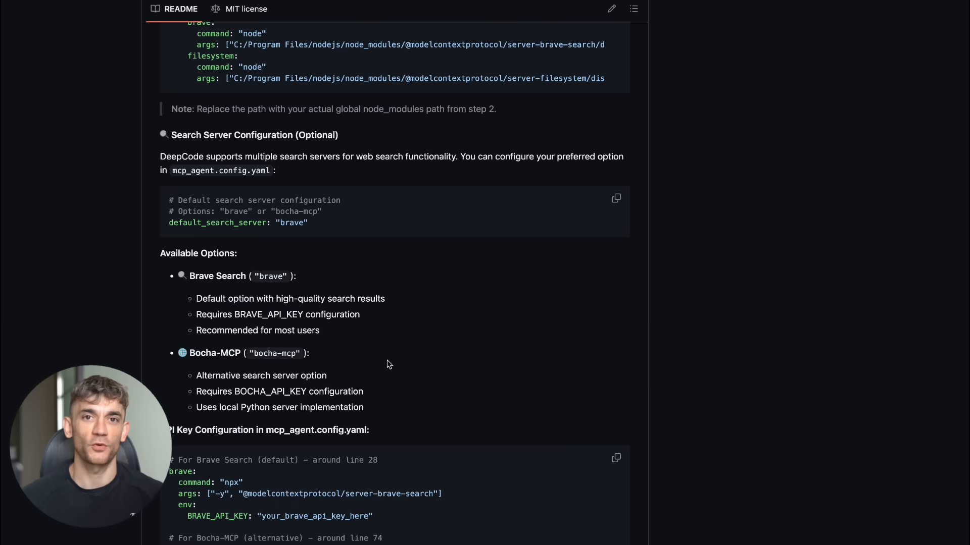
scroll(down, 3)
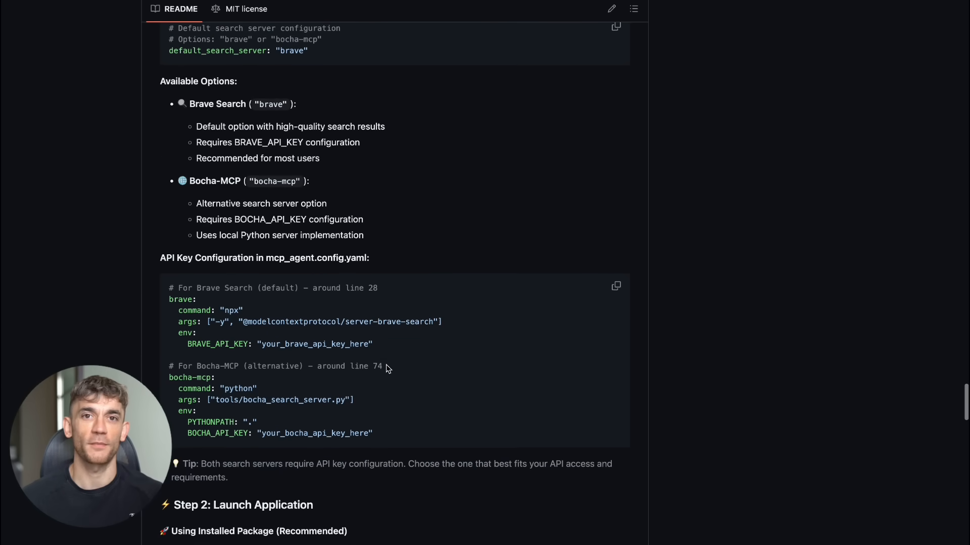
Continue past the API key configuration to Step 2: Launch Application and Step 3: Generate Code
scroll(down, 3)
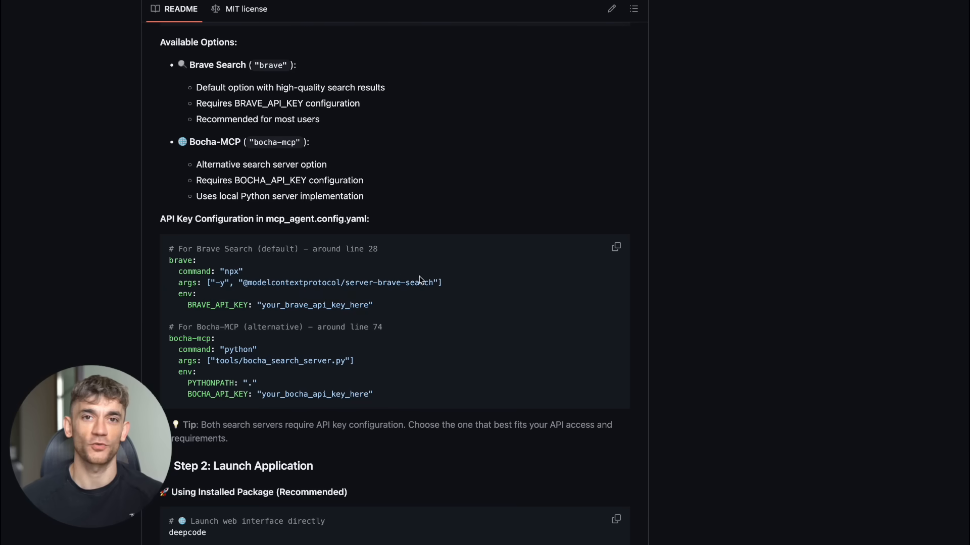
mouse_move(407, 316)
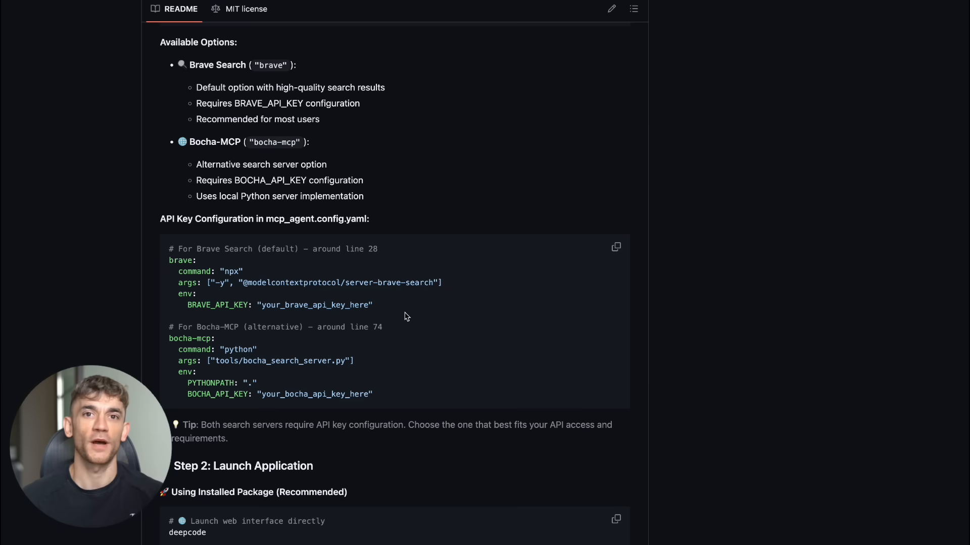
mouse_move(346, 327)
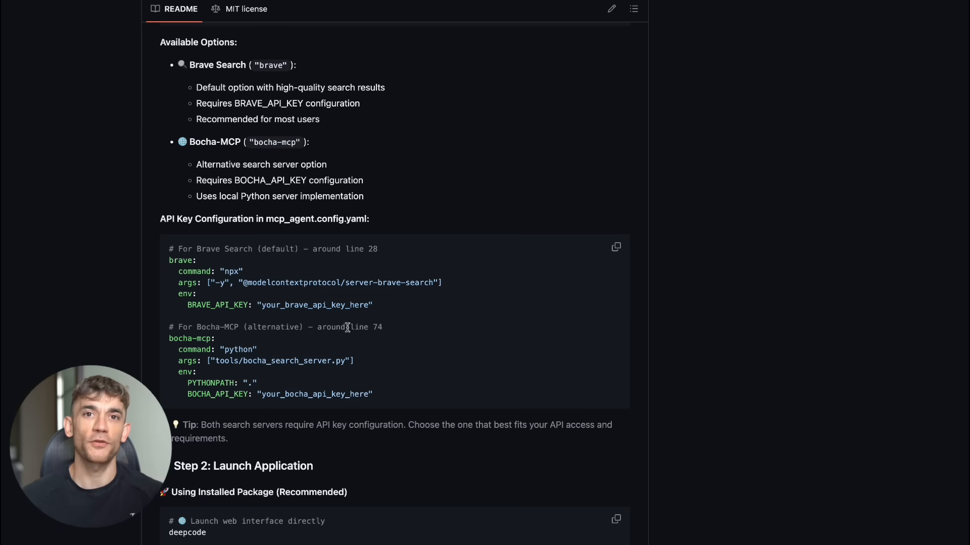
scroll(up, 3)
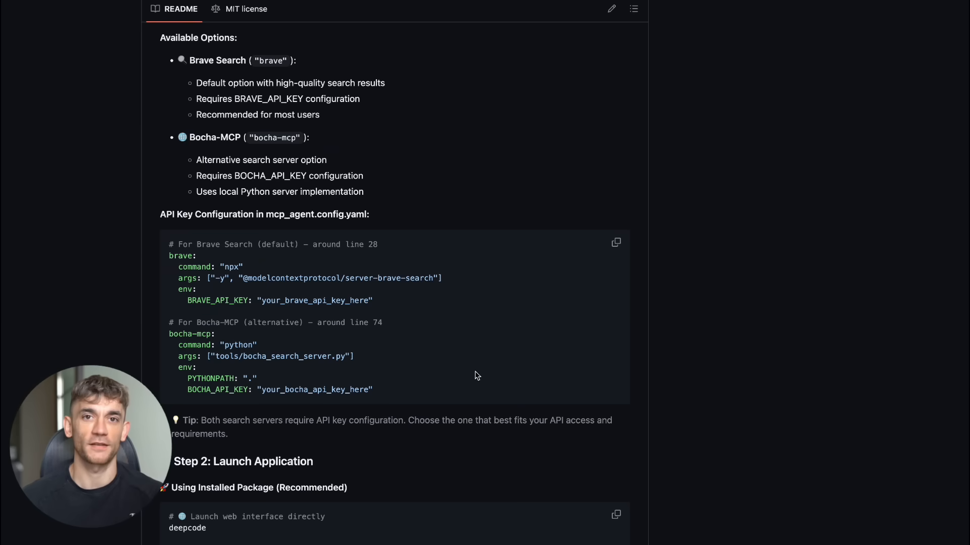
scroll(down, 3)
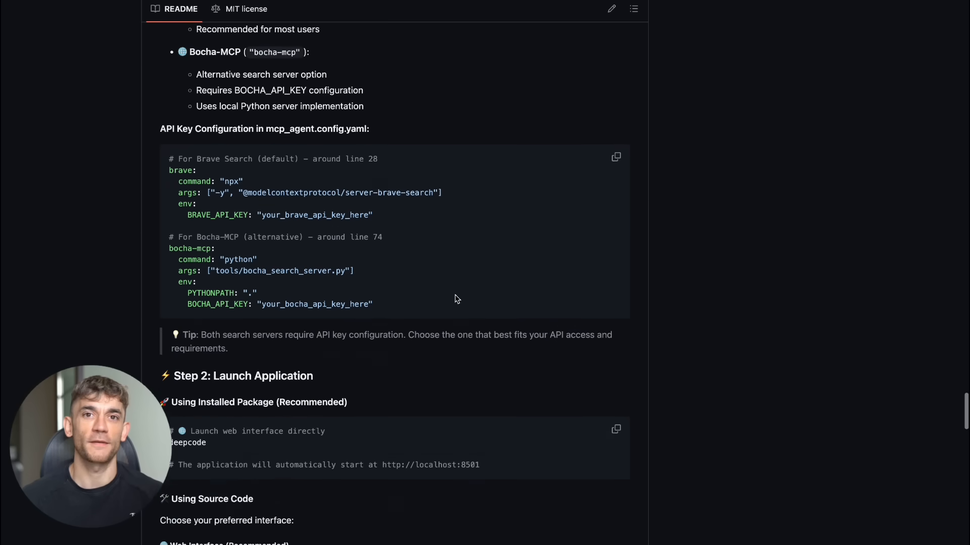
scroll(down, 3)
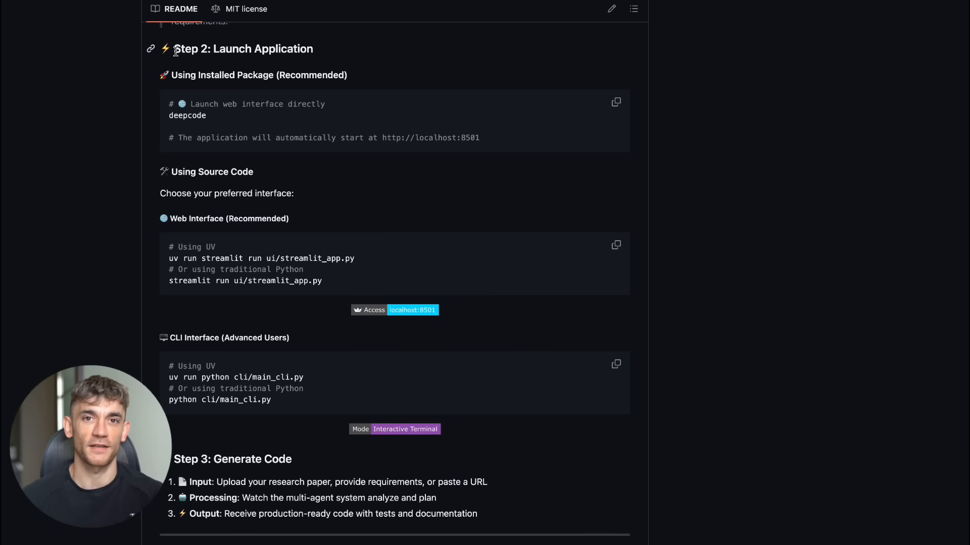
Scroll the README through Examples, Recent Updates and Coming Soon toward Star History
double_click(243, 49)
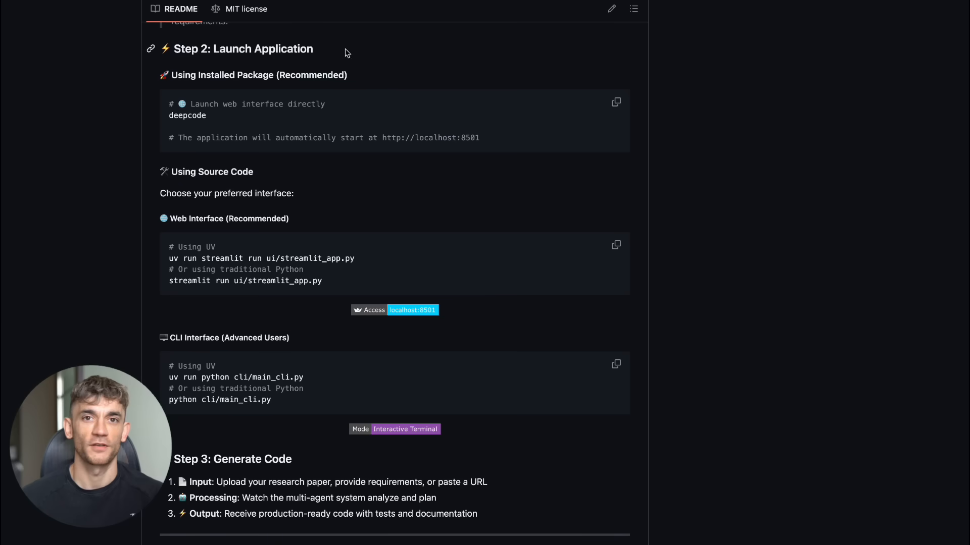
mouse_move(492, 326)
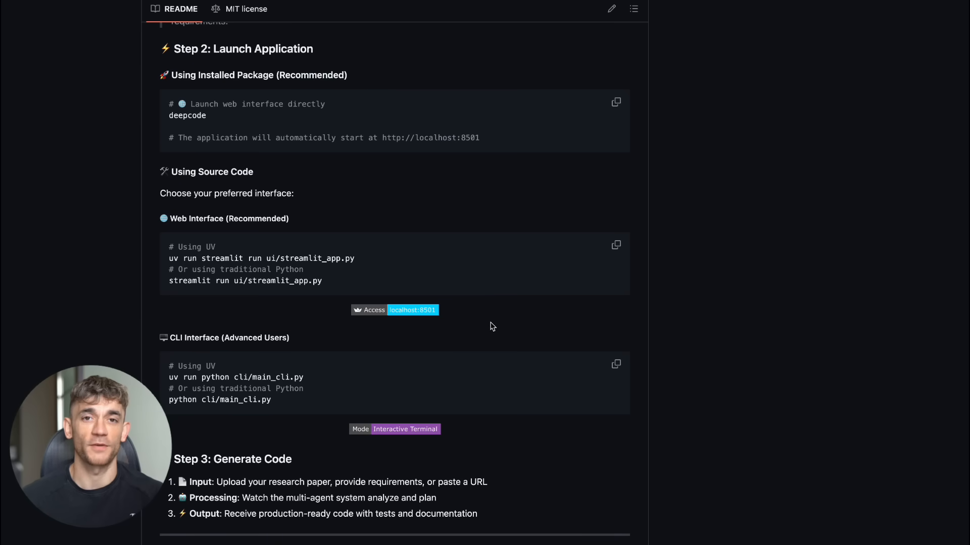
mouse_move(445, 334)
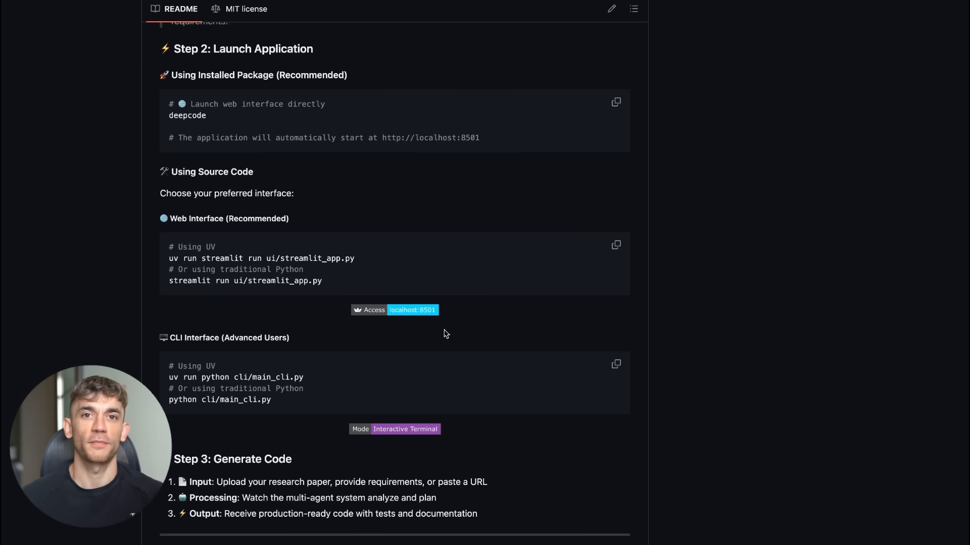
scroll(down, 3)
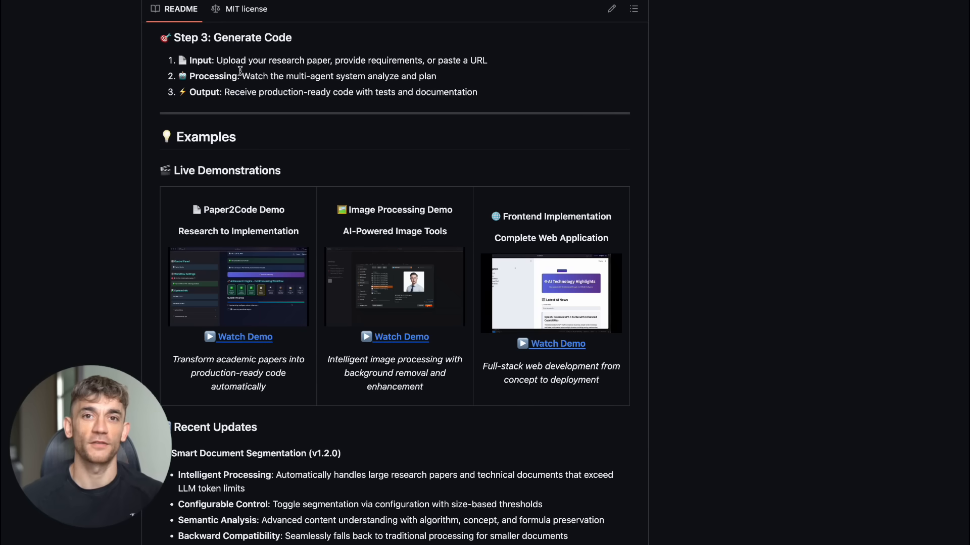
mouse_move(557, 183)
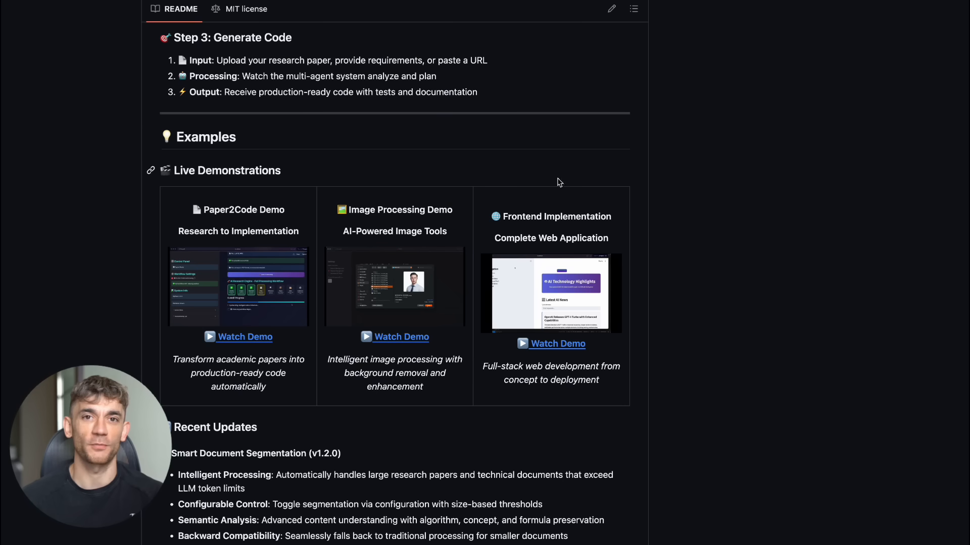
mouse_move(617, 241)
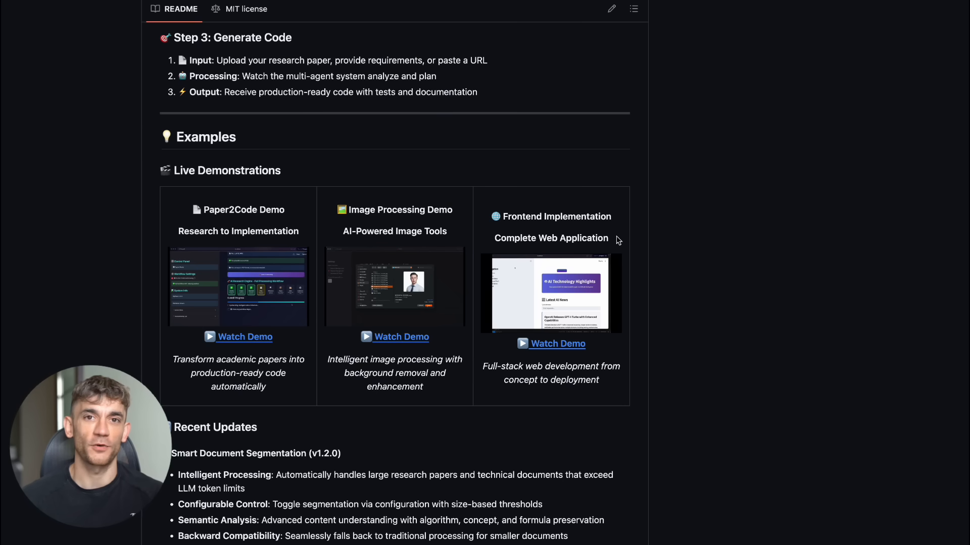
scroll(down, 3)
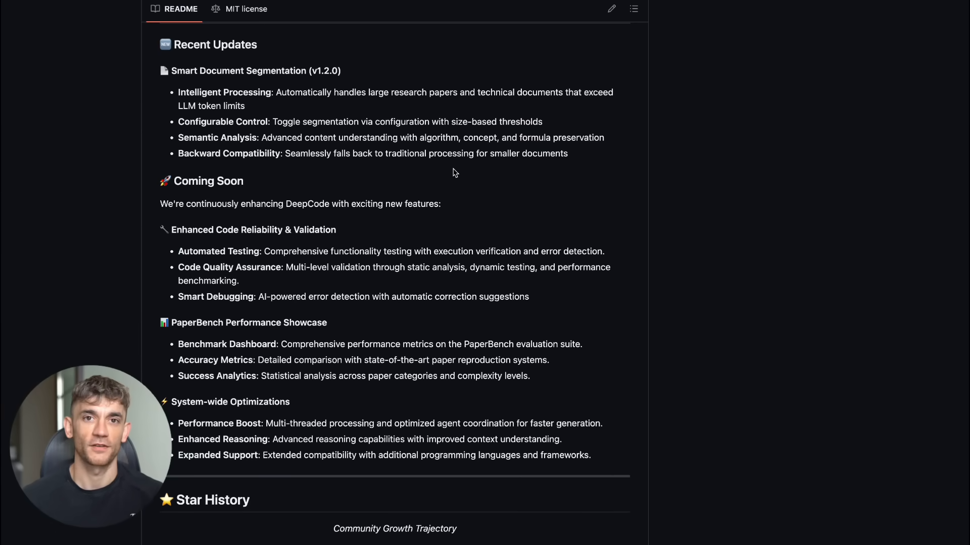
mouse_move(482, 199)
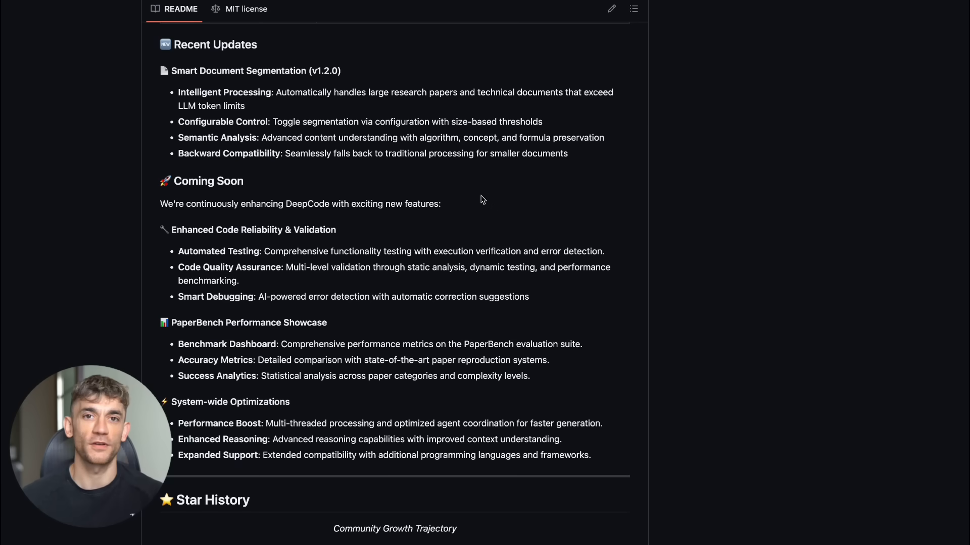
mouse_move(399, 172)
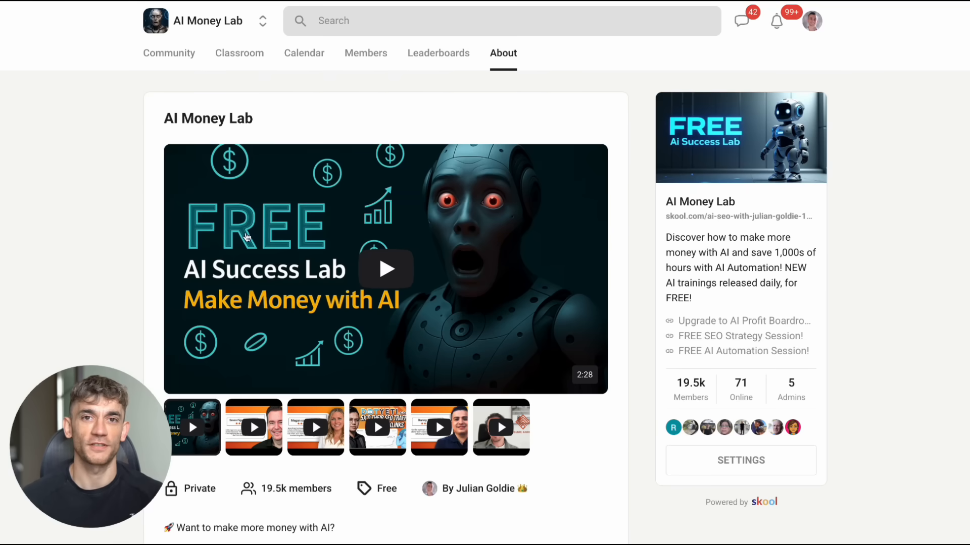
From the Classroom, enter the FREE: Learn AI Automation Course and view the AI AVATAR SIDE HUSTLE = $640/DAY? lesson
click(168, 52)
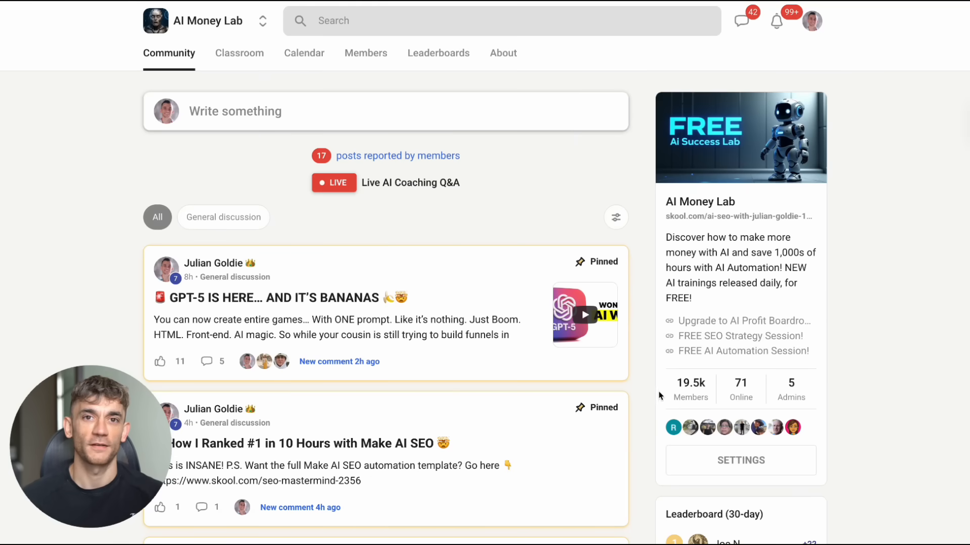
click(238, 53)
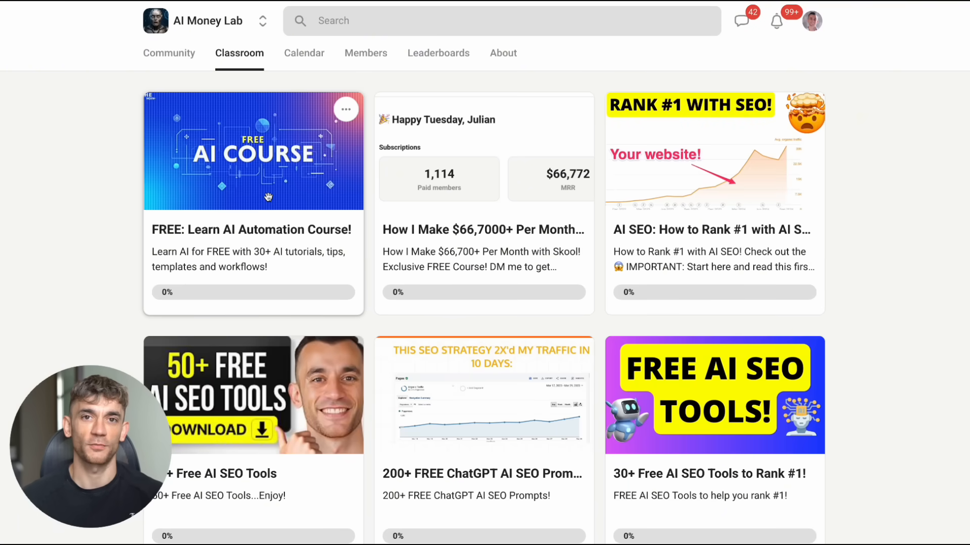
click(252, 150)
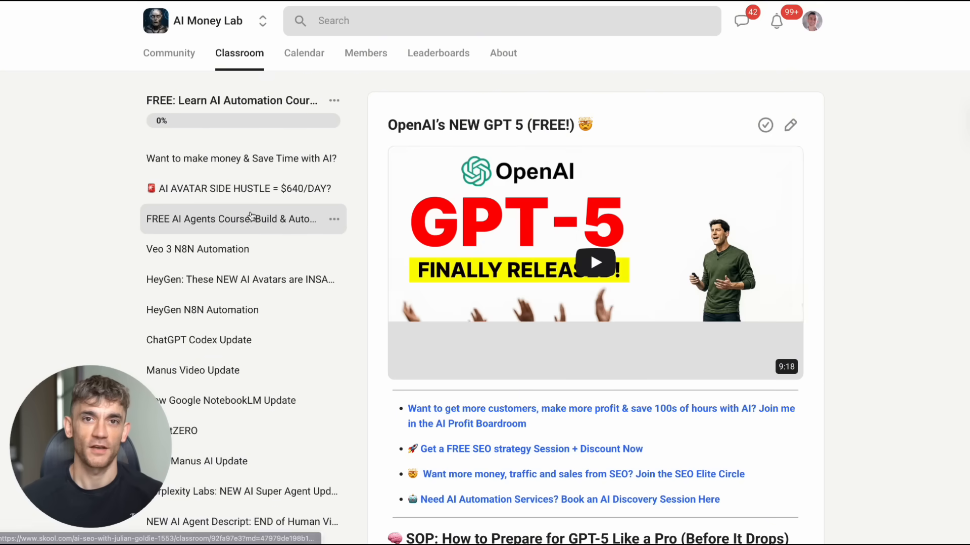
click(238, 189)
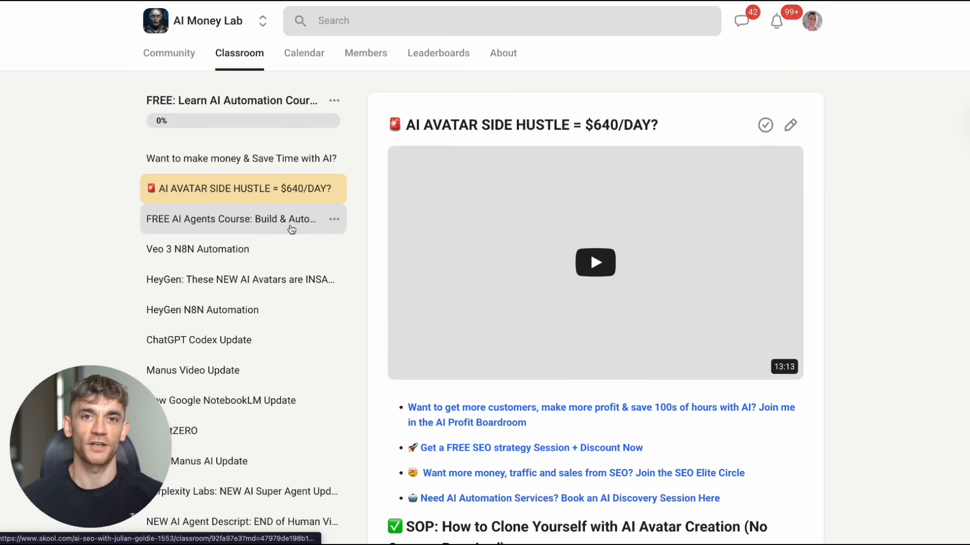
scroll(down, 3)
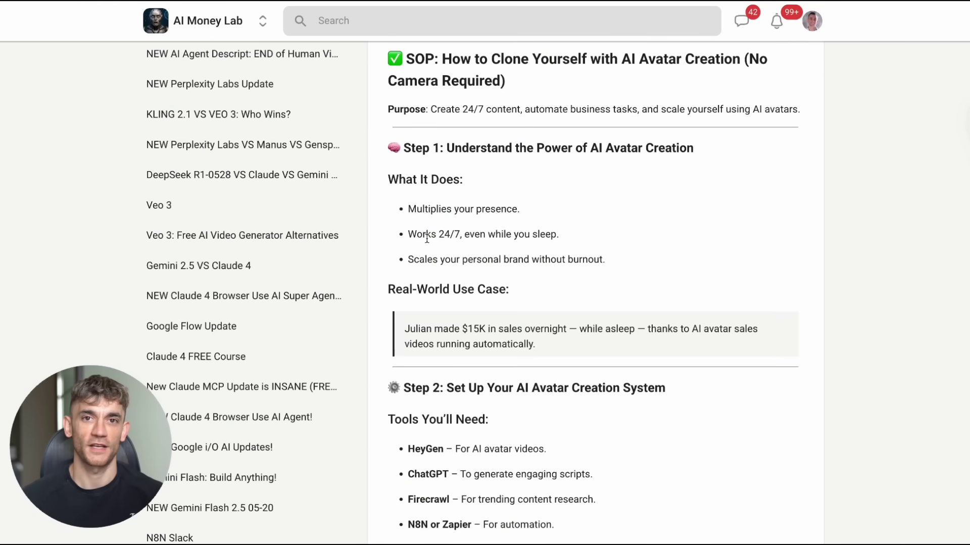